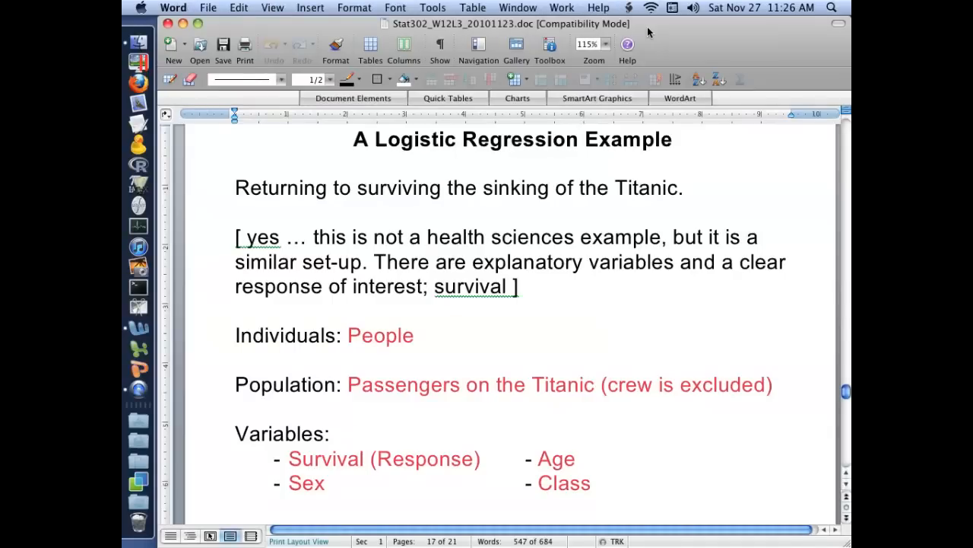
- Read through the Titanic example text in Word, highlighting words and a line of the description
click(510, 139)
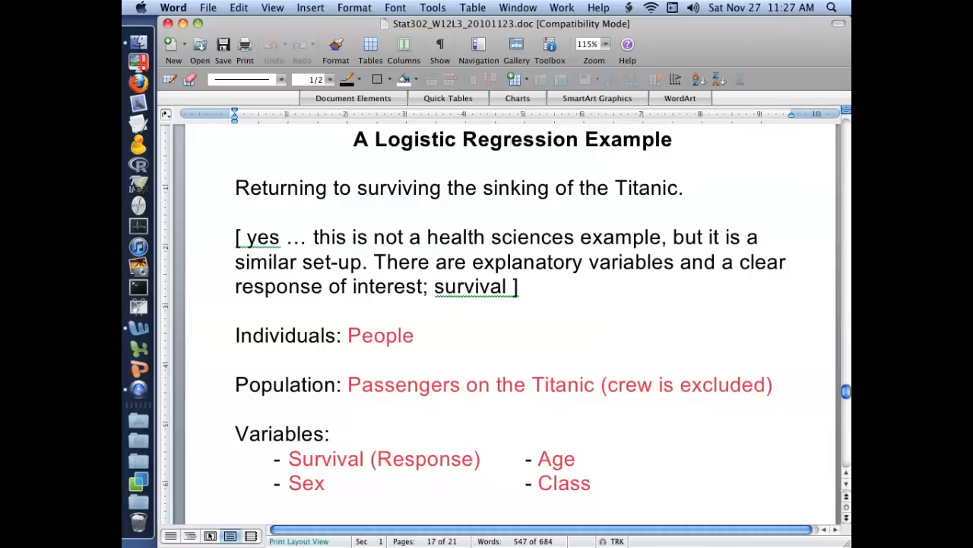
click(511, 140)
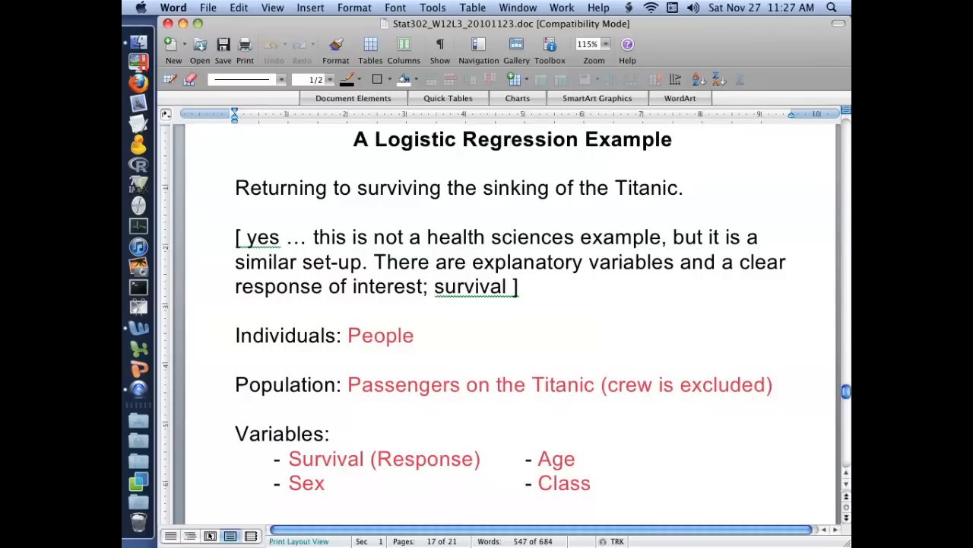
click(511, 140)
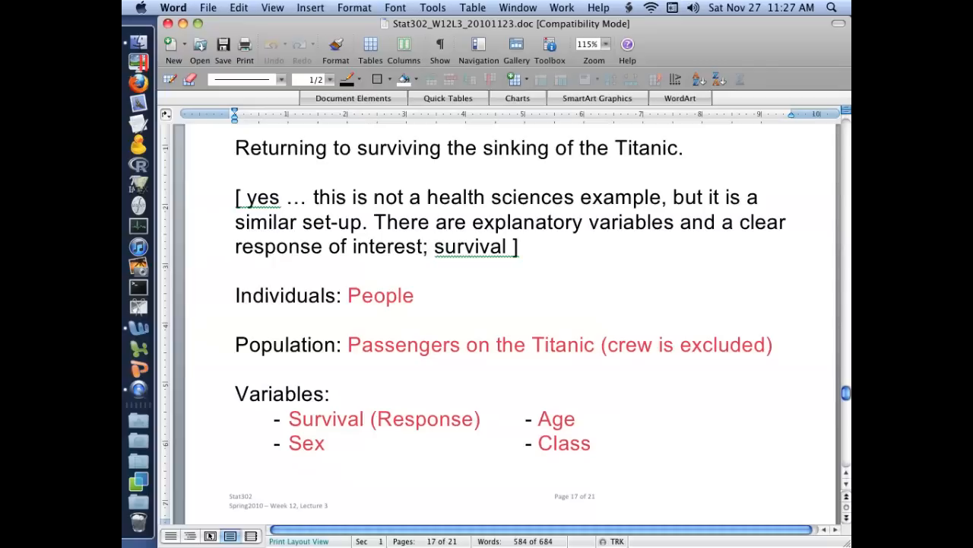
double_click(380, 295)
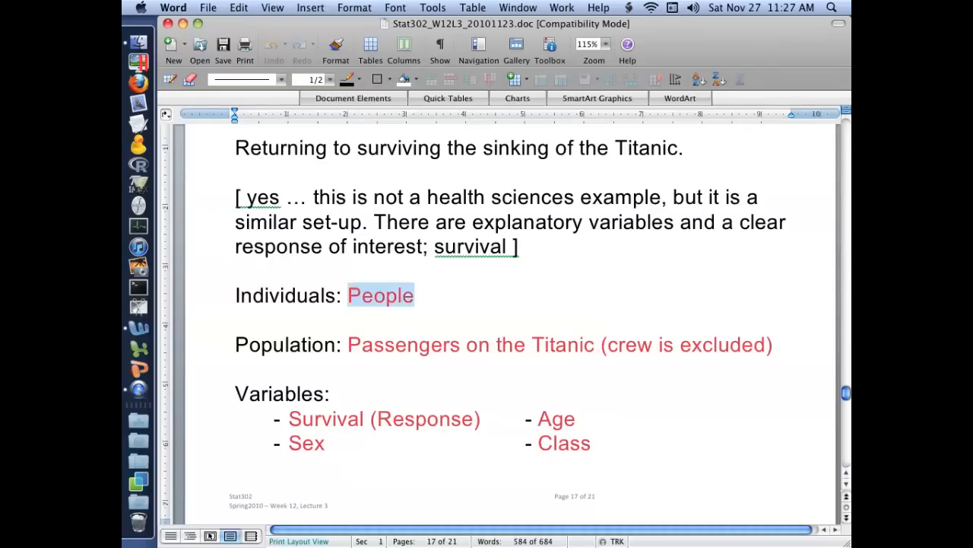
double_click(405, 344)
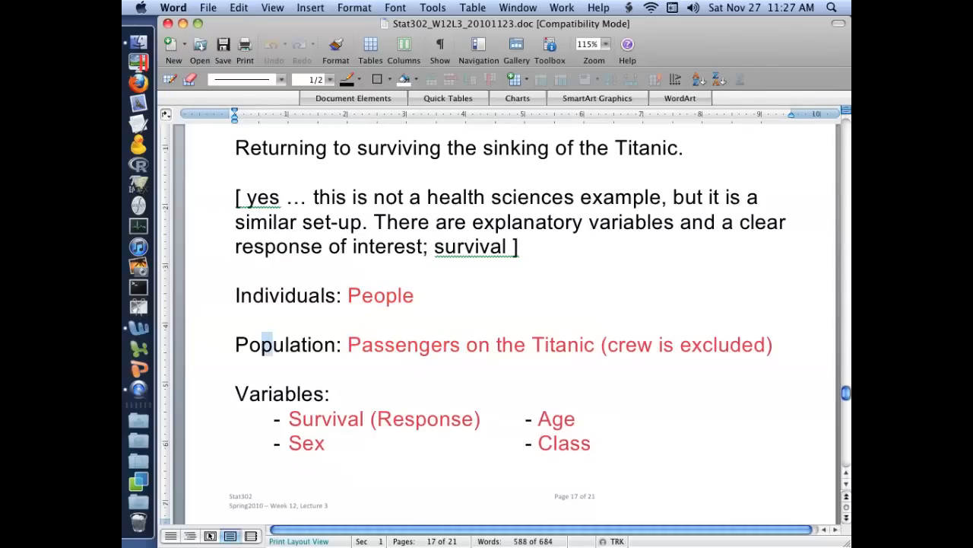
drag(234, 344, 773, 343)
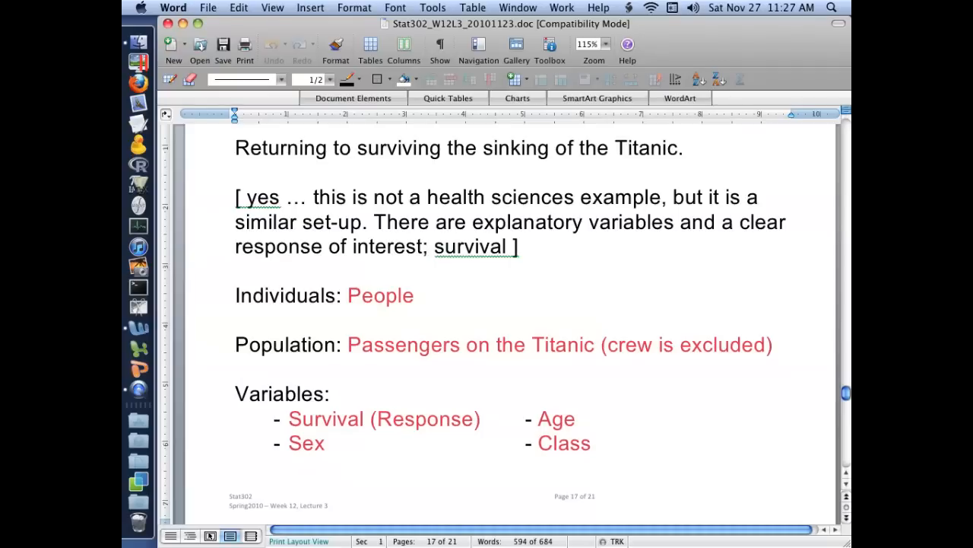
- Scroll down to the Variables list and bring up a Finder window on the Documents folder
scroll(down, 3)
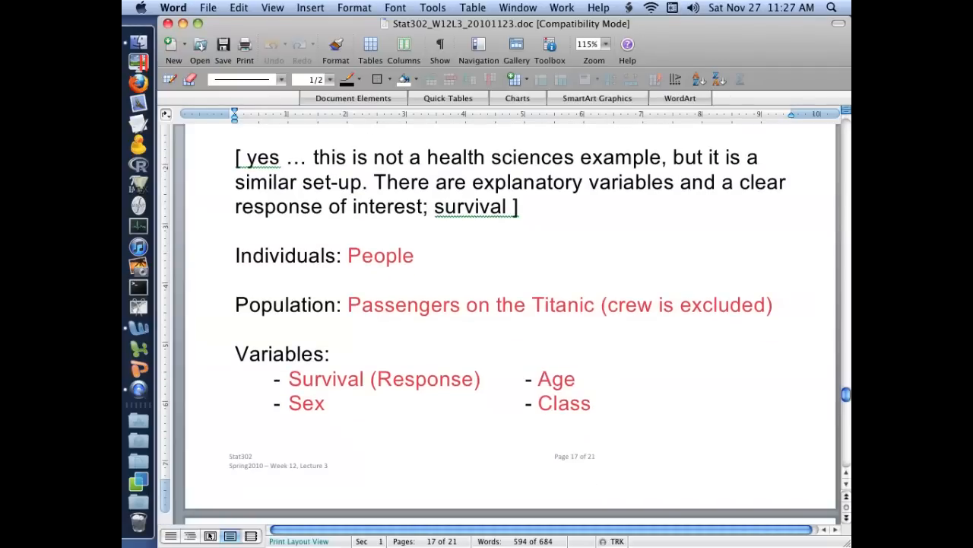
click(364, 377)
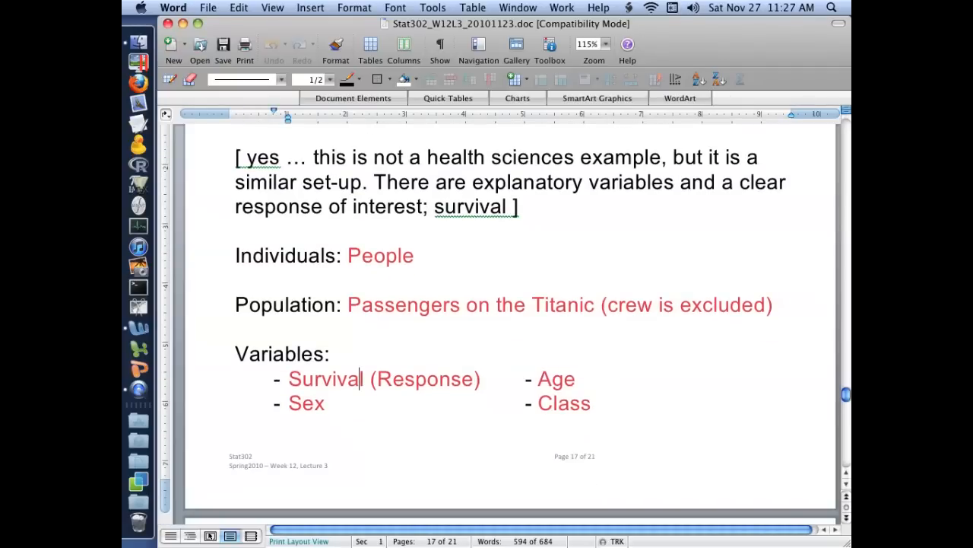
click(565, 379)
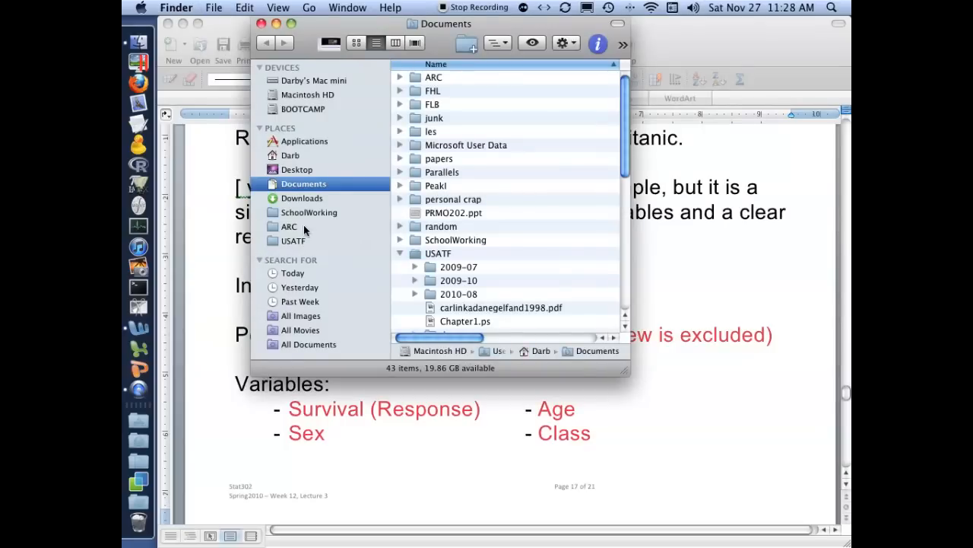
- Open titanicpassengers.jmp from the SchoolWorking folder in JMP
click(309, 212)
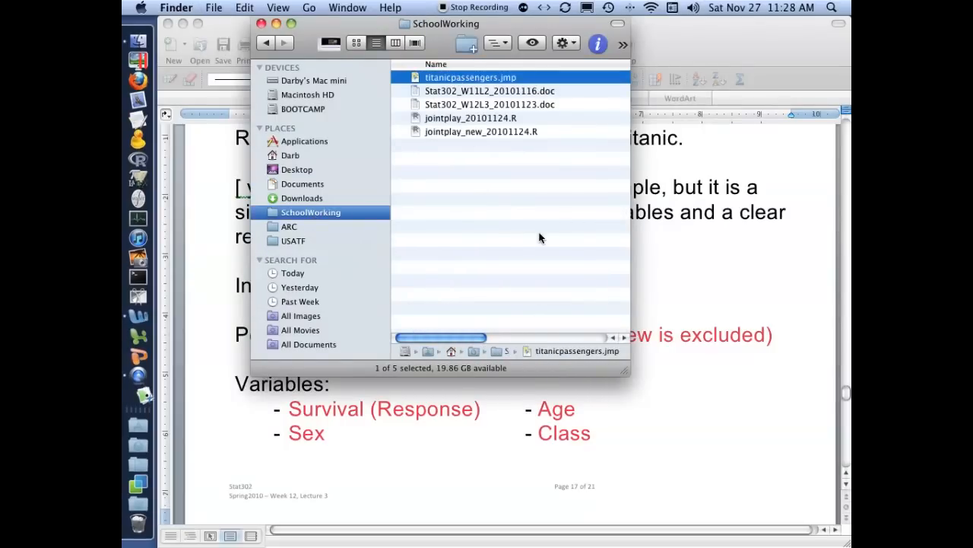
double_click(470, 76)
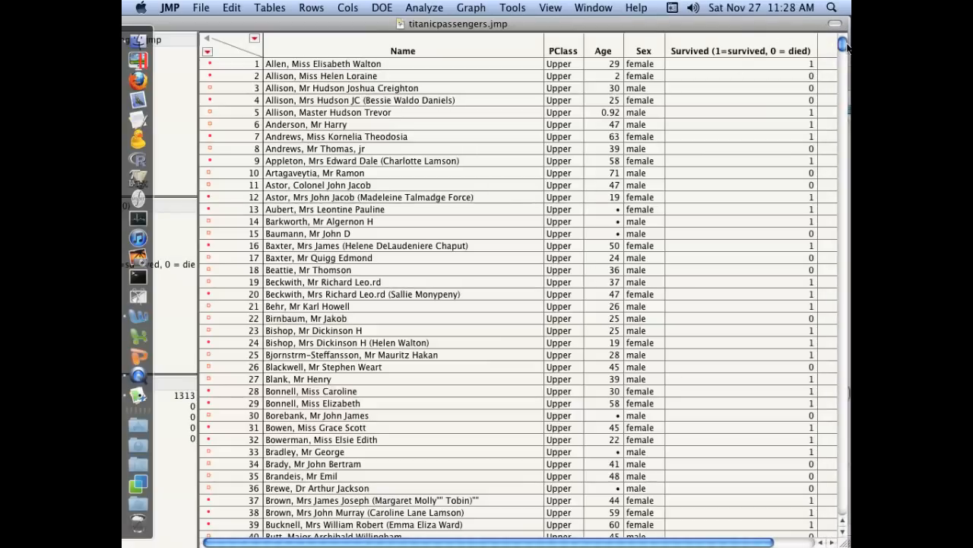
- Browse the passenger table past row 600 to the steerage passengers, then select the Survived column
drag(841, 46, 841, 401)
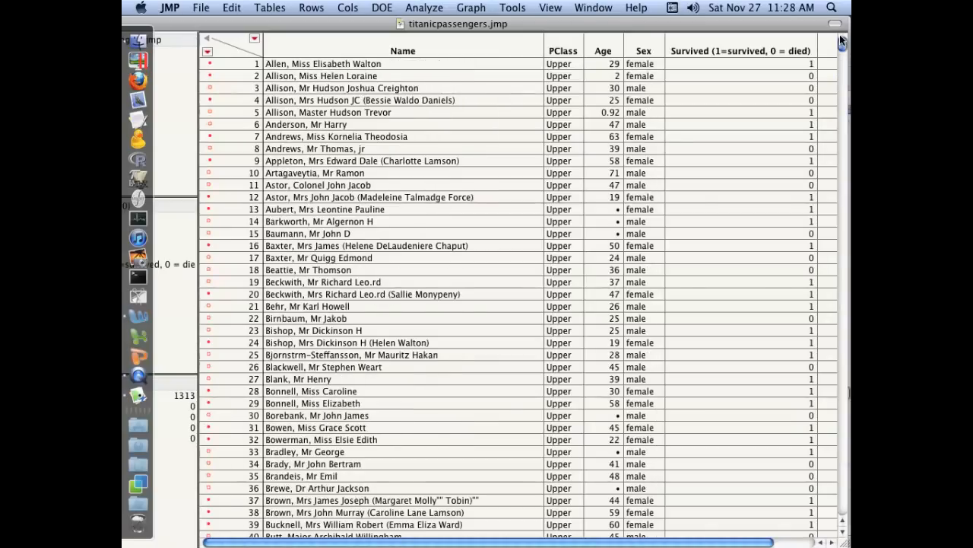
scroll(down, 3)
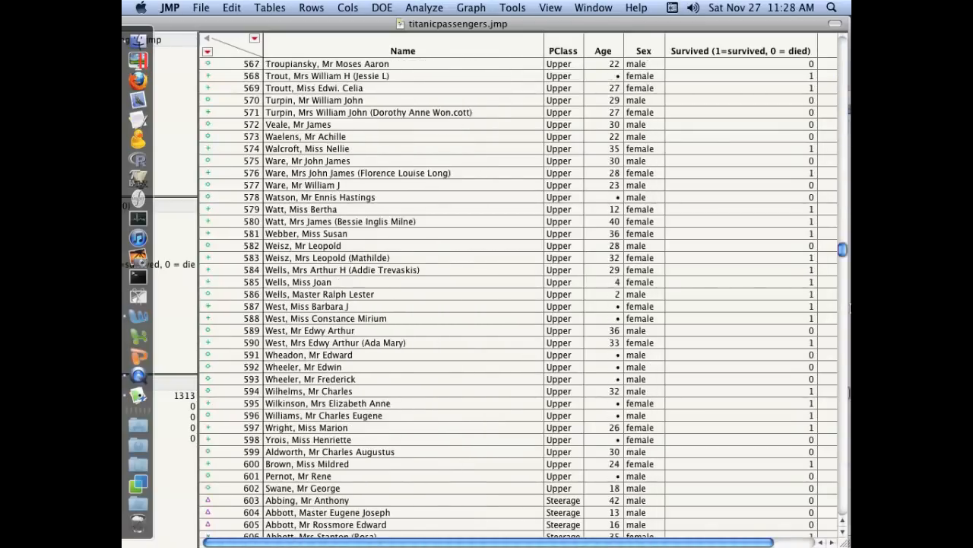
scroll(down, 3)
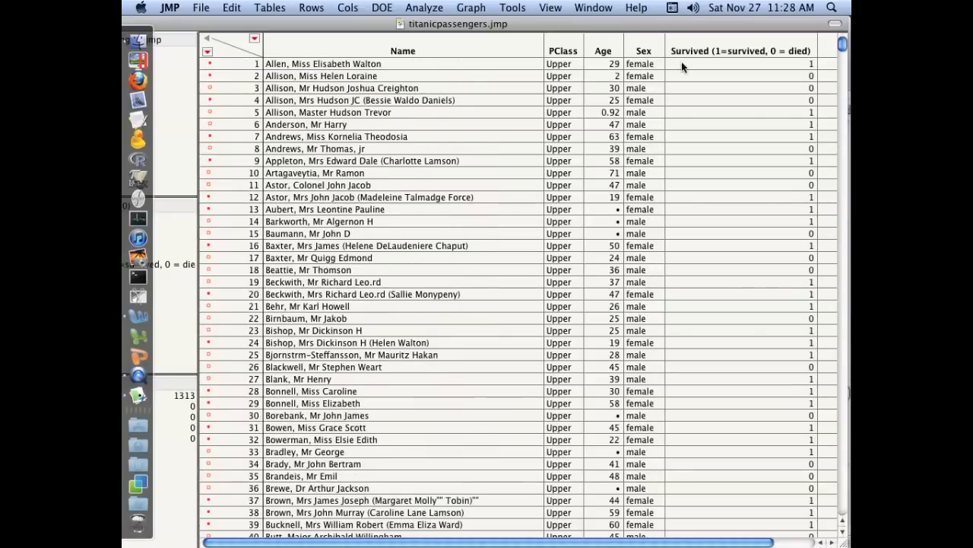
click(739, 51)
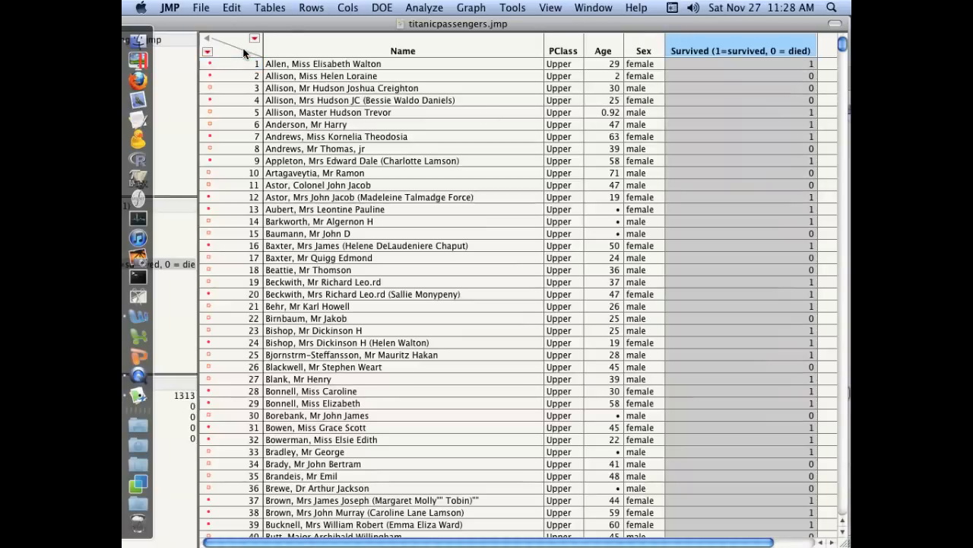
- Run Fit Y by X with Survived as Y and PClass, Age, Sex as X factors
click(423, 8)
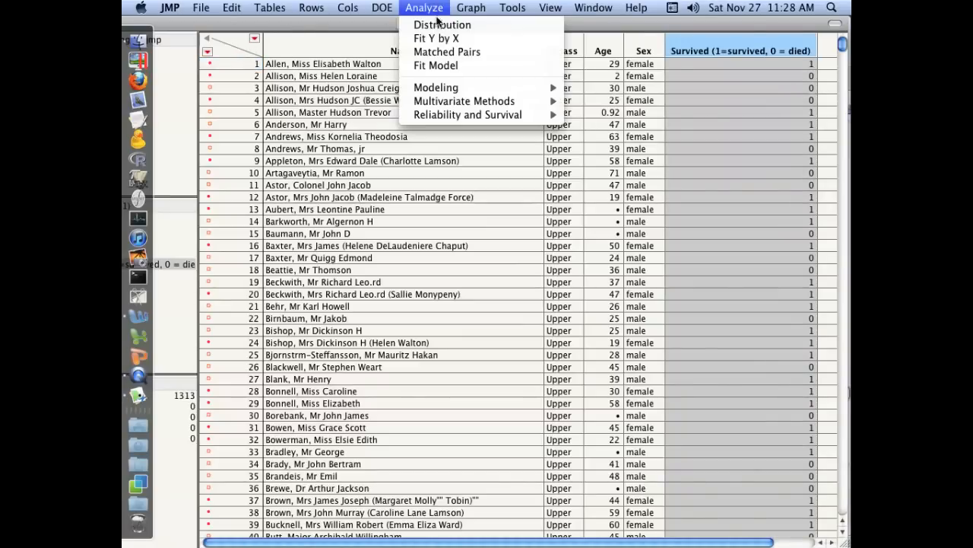
click(435, 38)
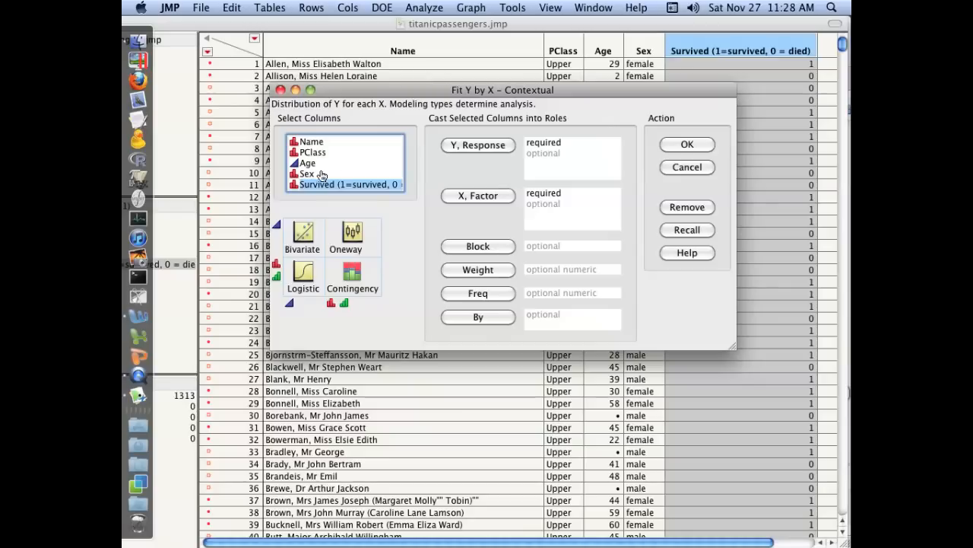
click(477, 145)
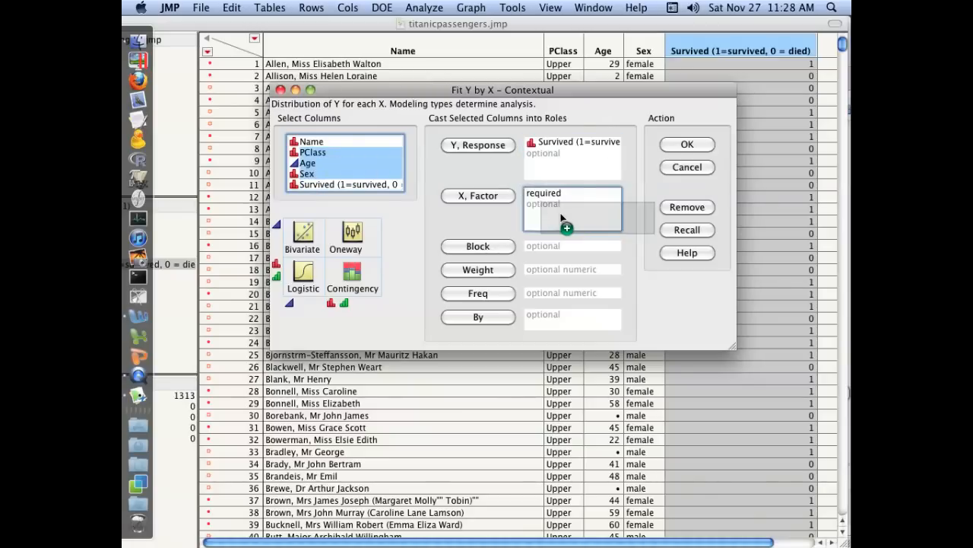
click(687, 144)
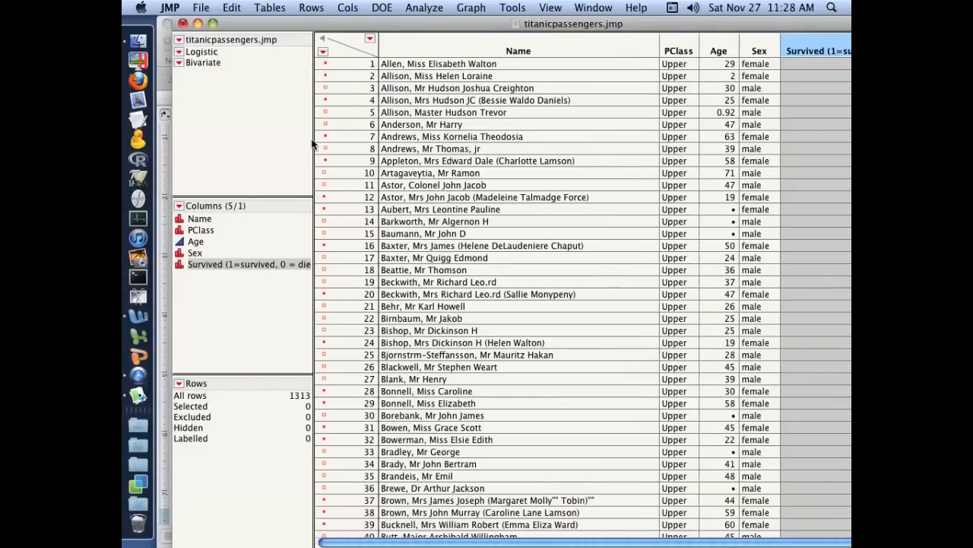
click(201, 230)
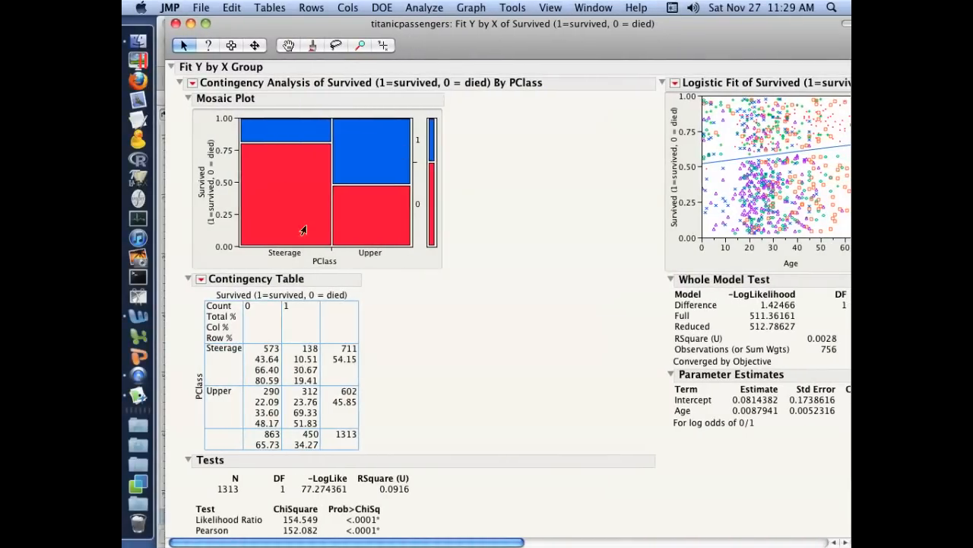
mouse_move(280, 149)
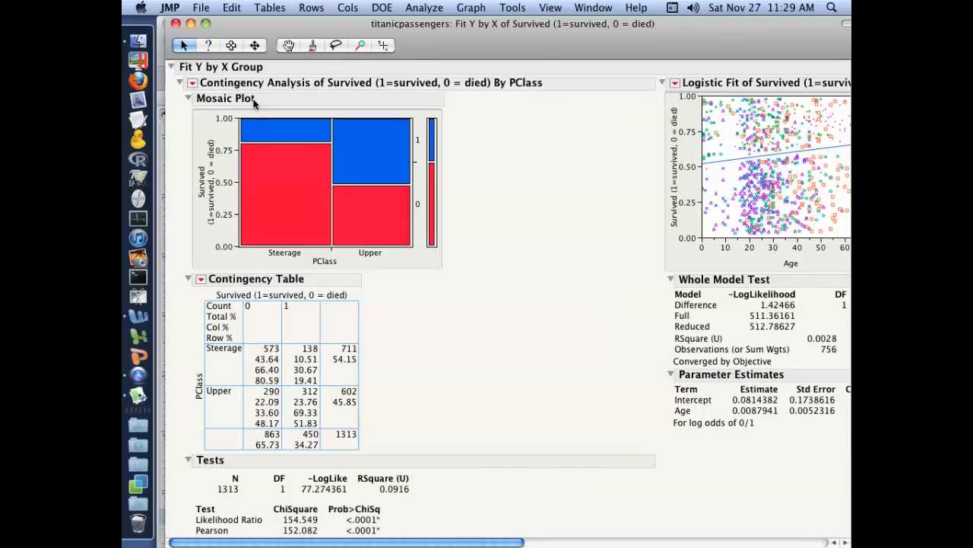
mouse_move(275, 228)
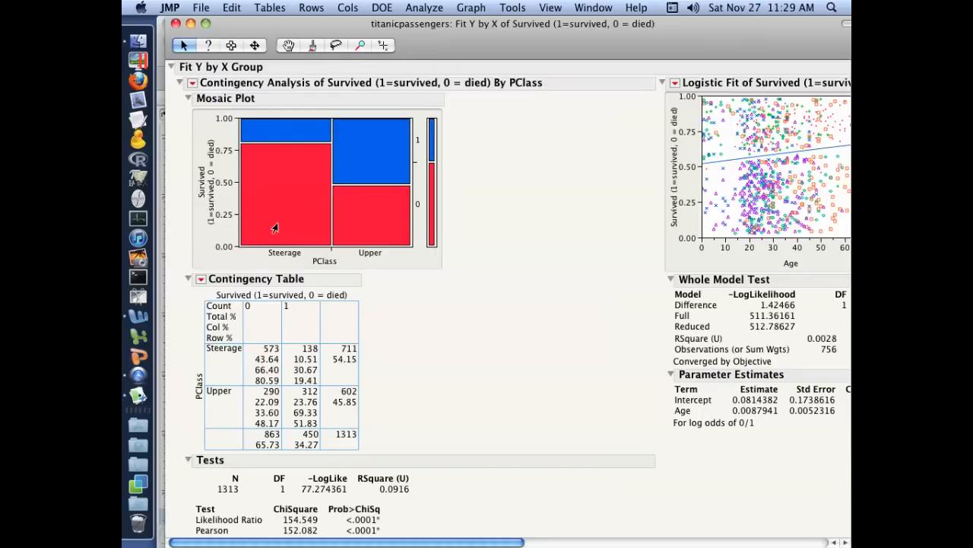
mouse_move(258, 185)
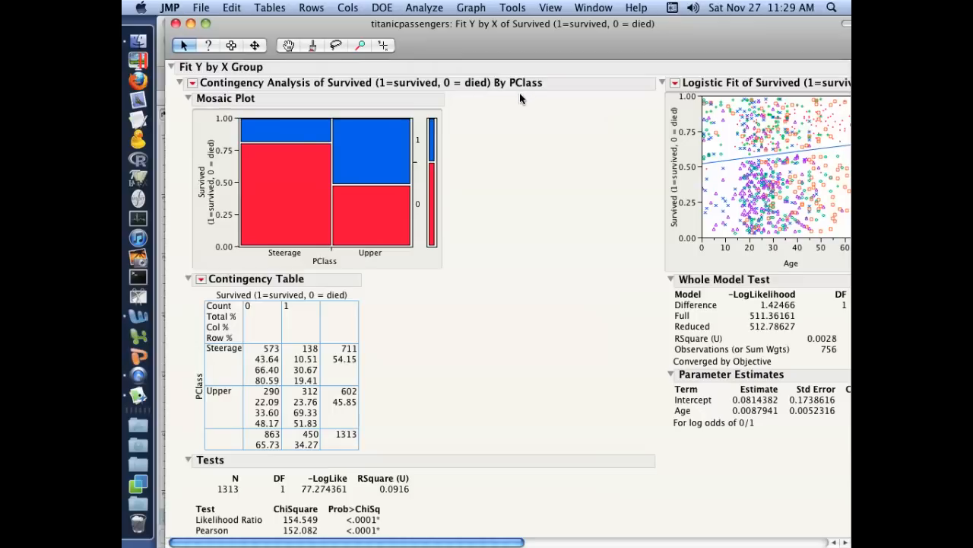
mouse_move(279, 210)
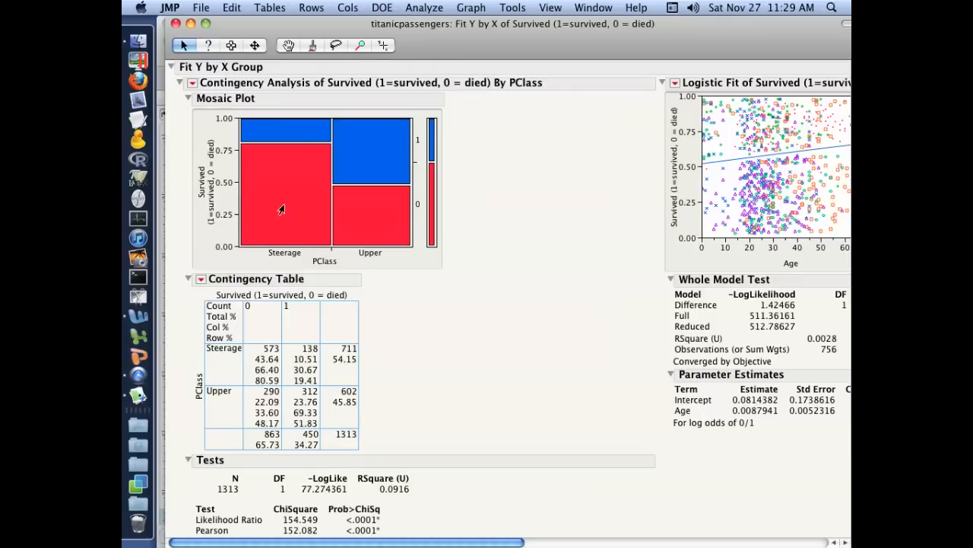
mouse_move(423, 204)
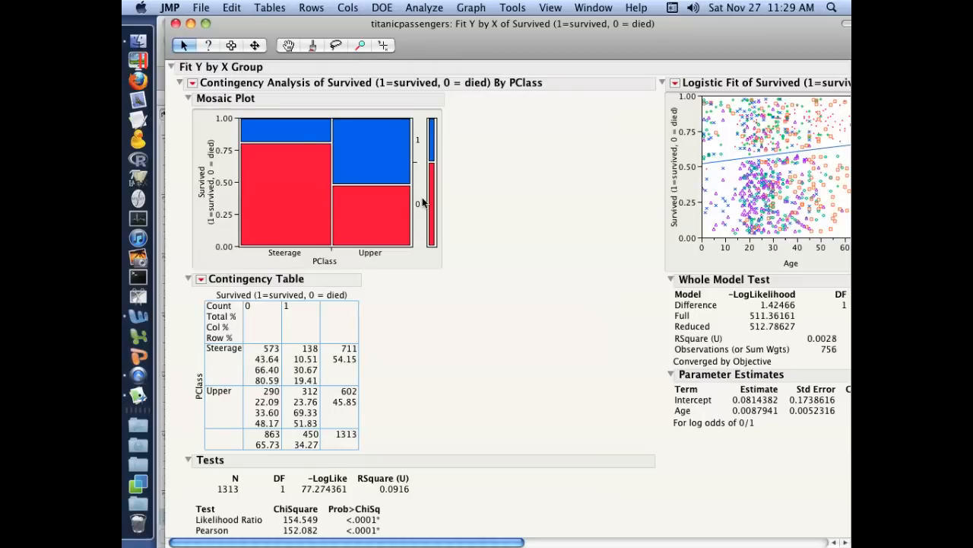
mouse_move(425, 204)
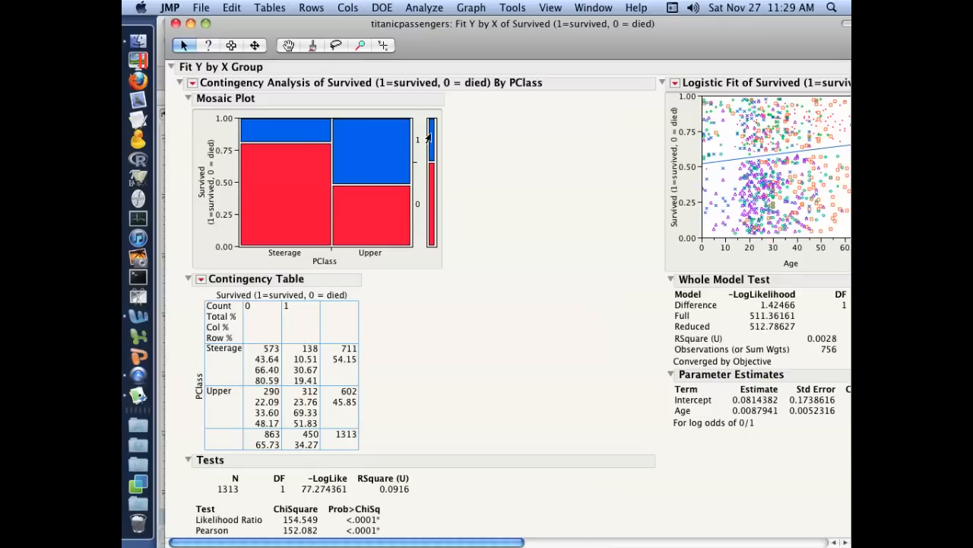
mouse_move(272, 220)
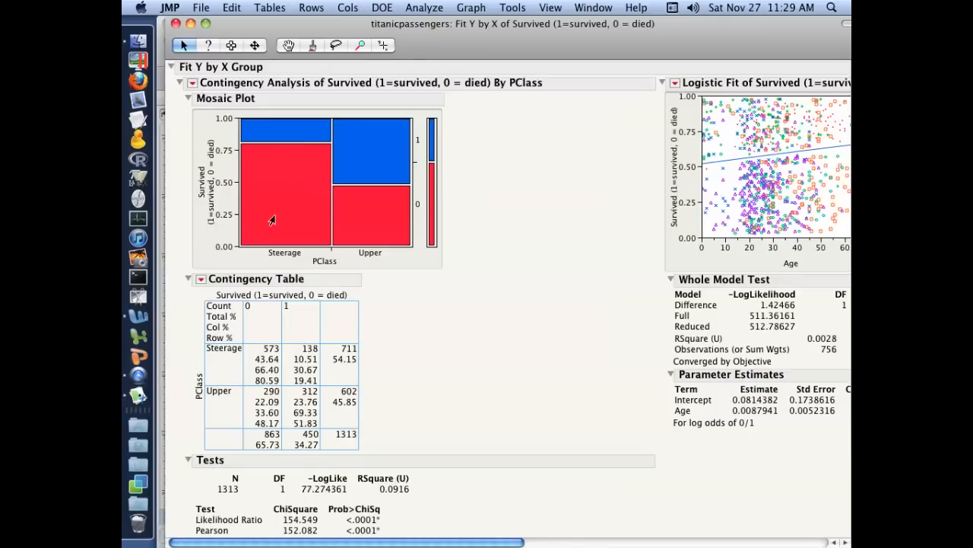
mouse_move(274, 212)
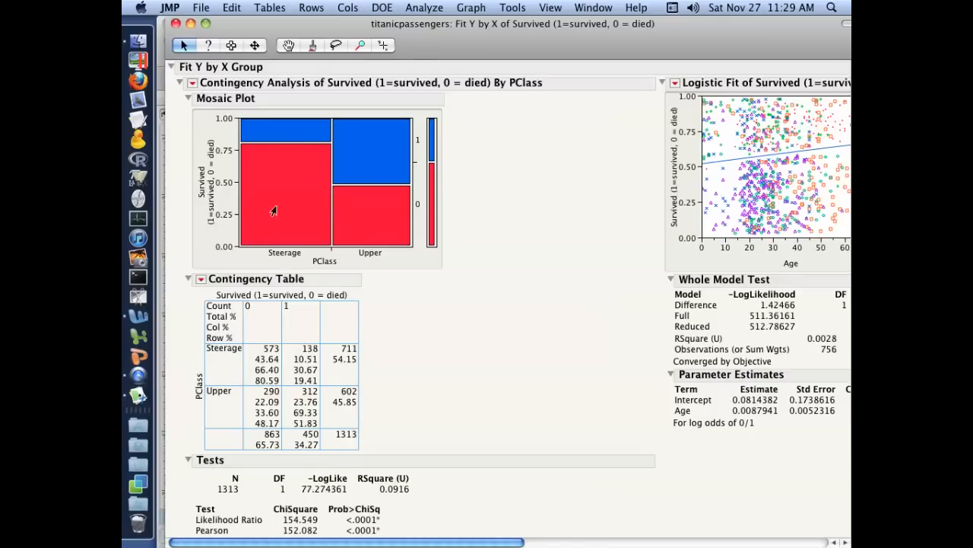
mouse_move(367, 232)
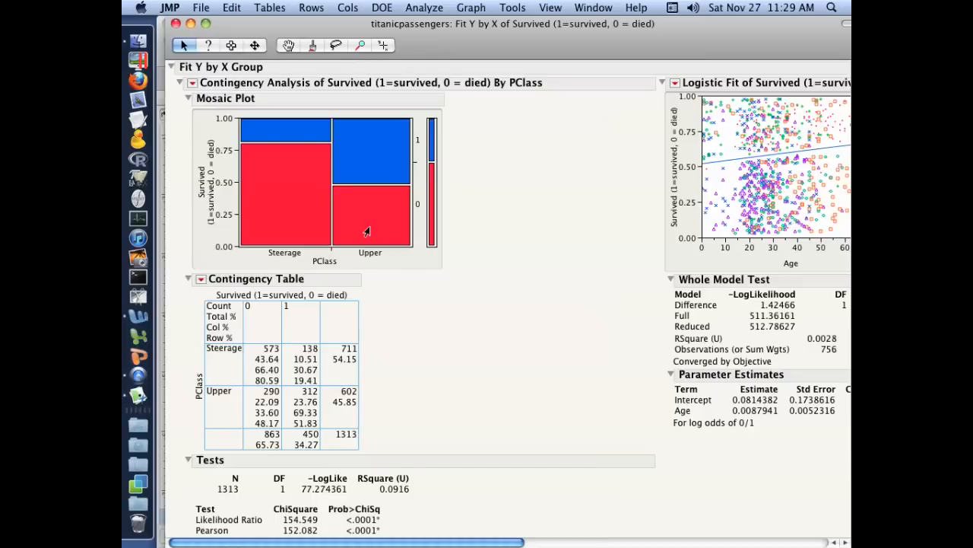
mouse_move(277, 192)
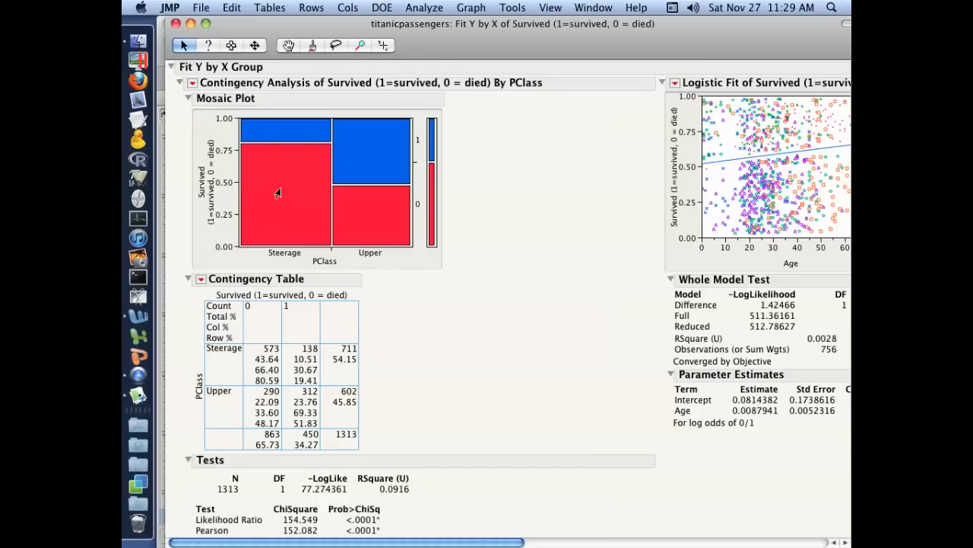
mouse_move(454, 222)
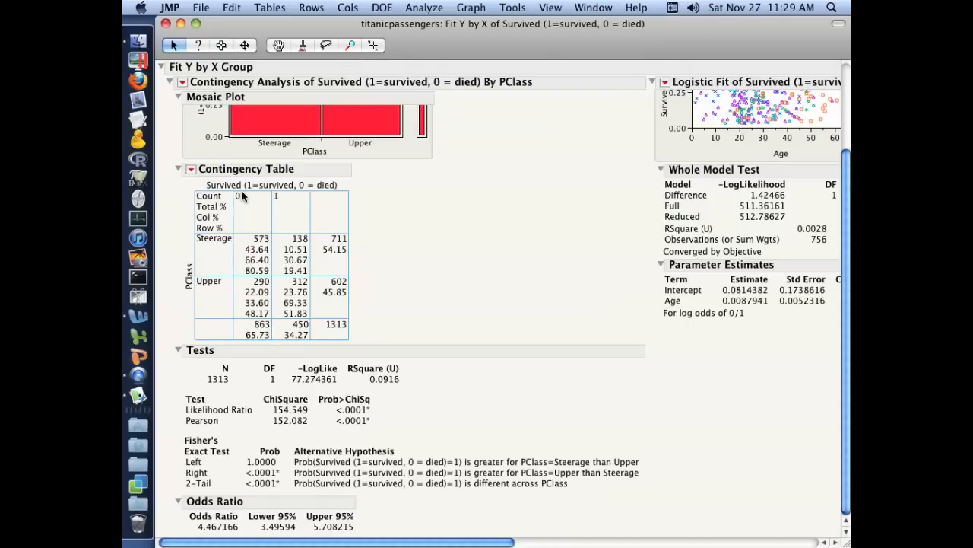
mouse_move(244, 231)
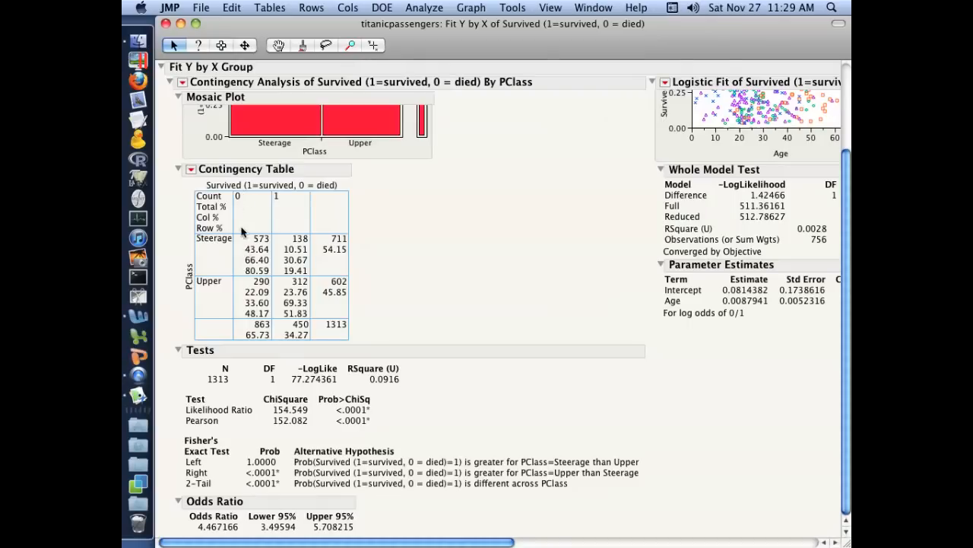
mouse_move(251, 292)
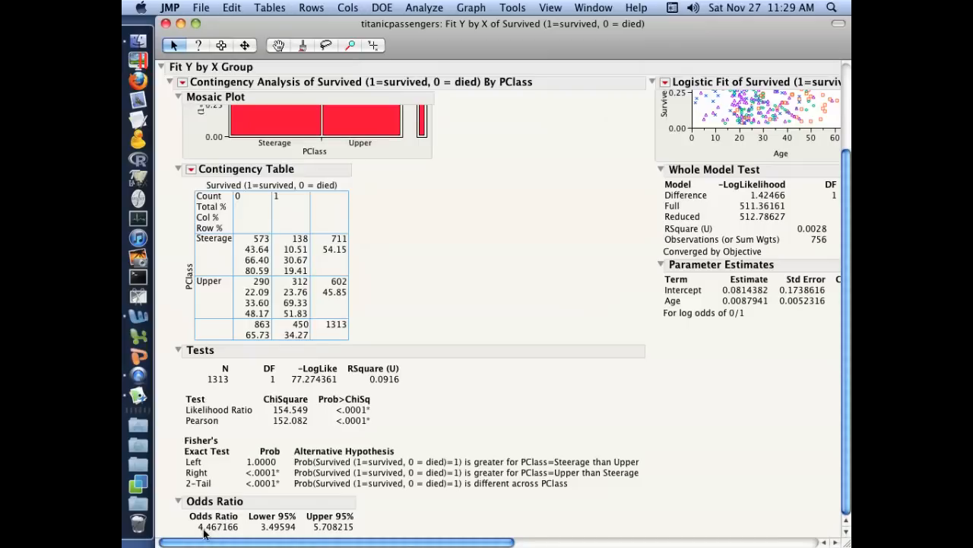
mouse_move(249, 251)
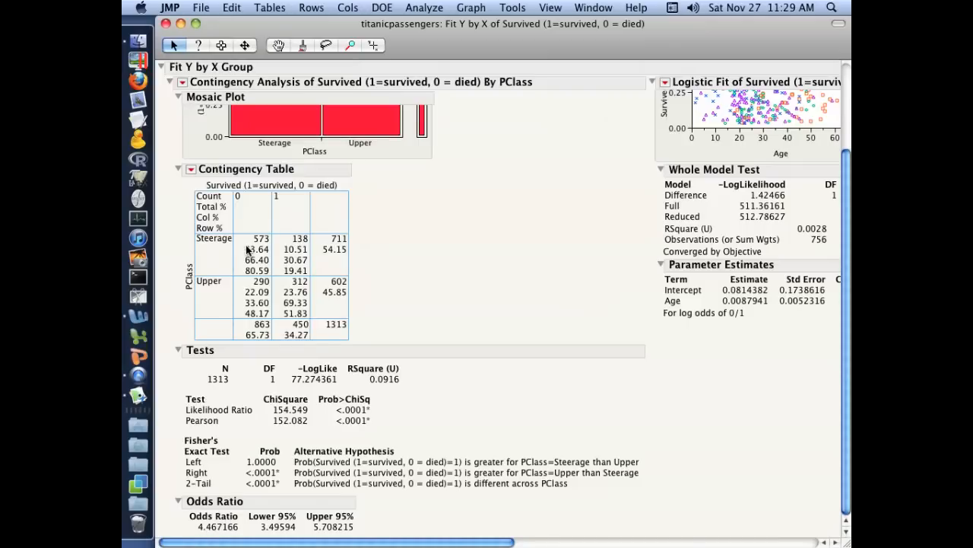
mouse_move(215, 535)
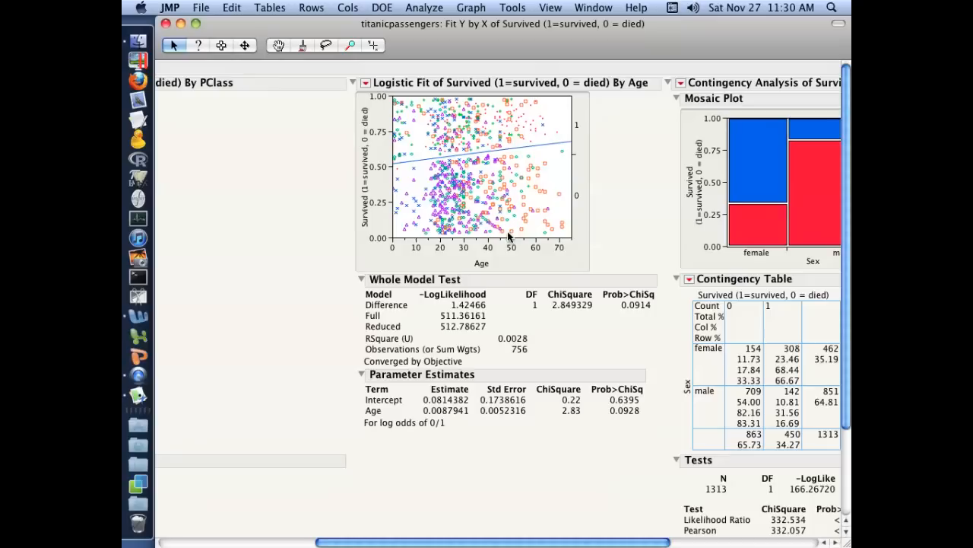
mouse_move(517, 140)
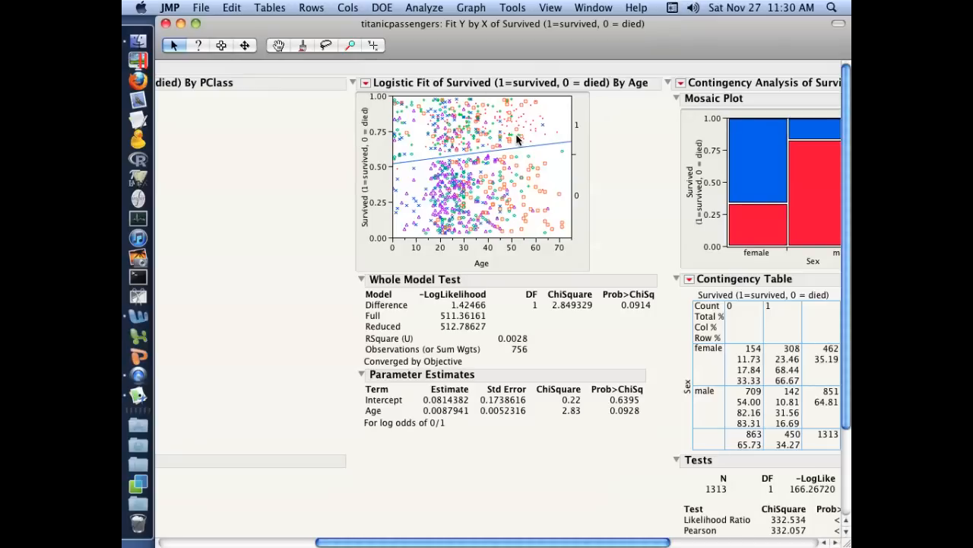
mouse_move(383, 169)
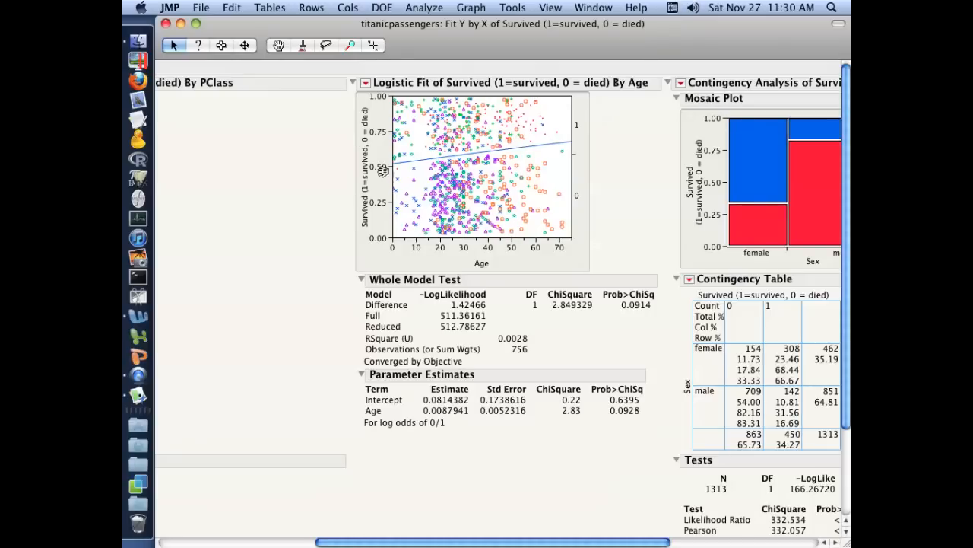
mouse_move(561, 144)
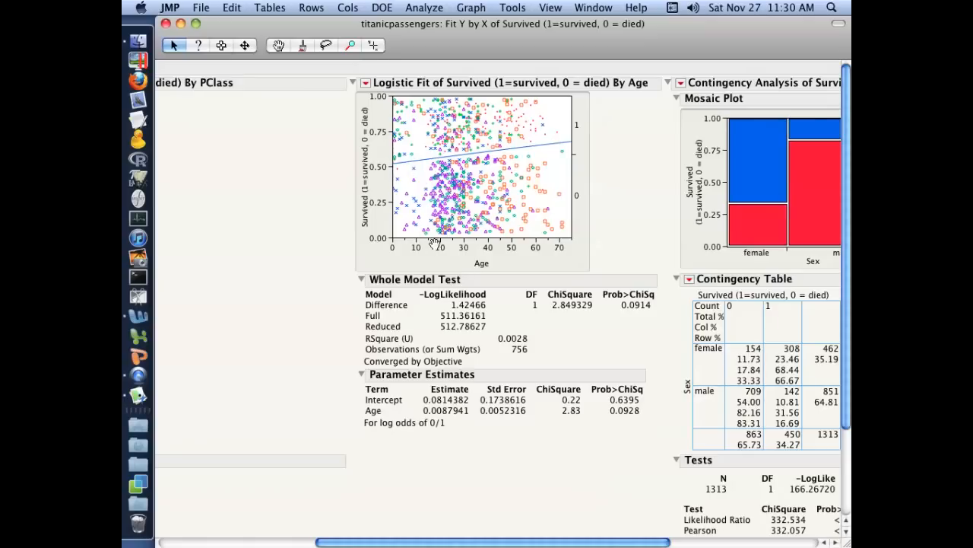
mouse_move(560, 151)
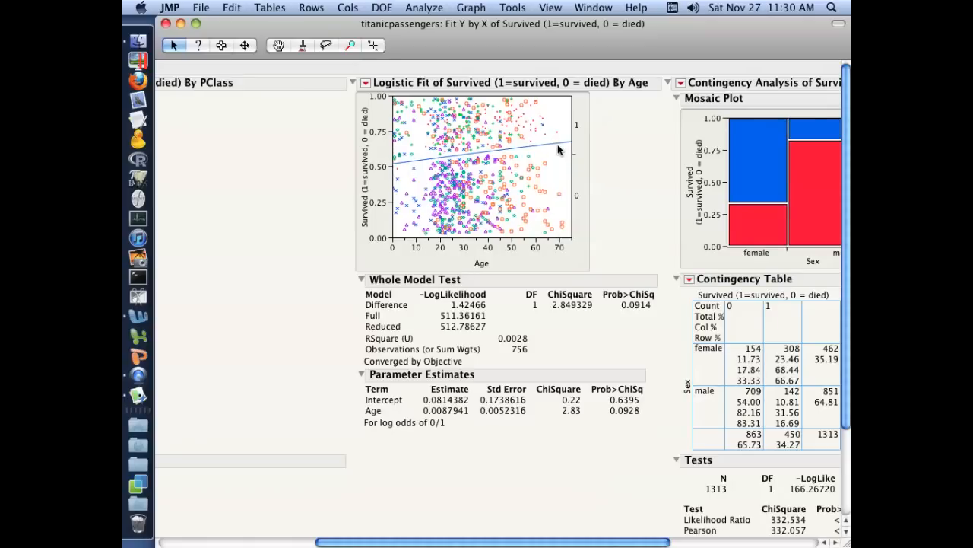
mouse_move(417, 170)
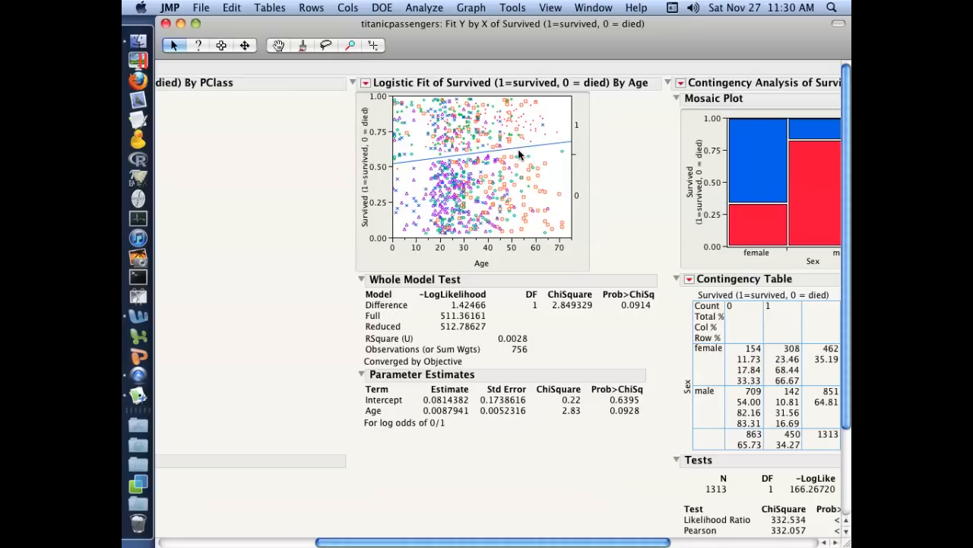
mouse_move(397, 182)
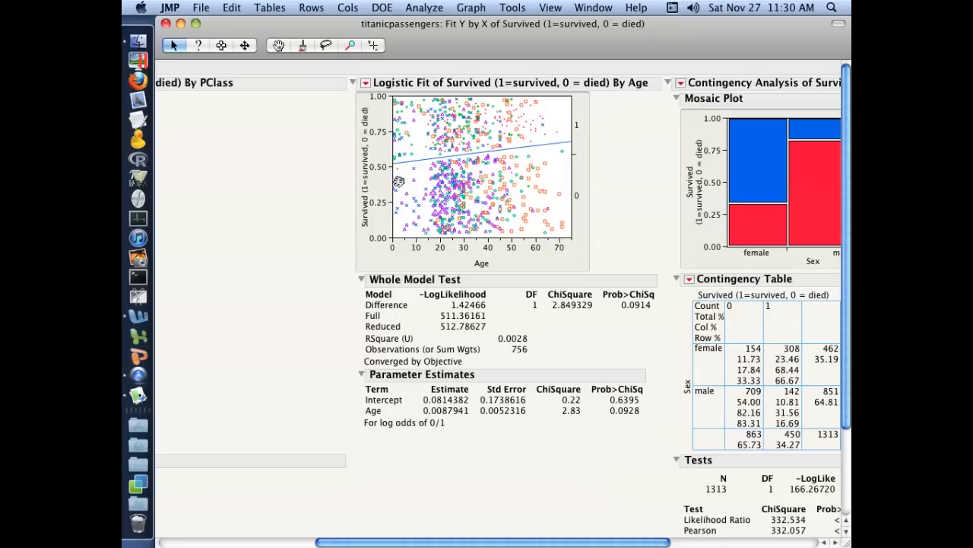
mouse_move(444, 416)
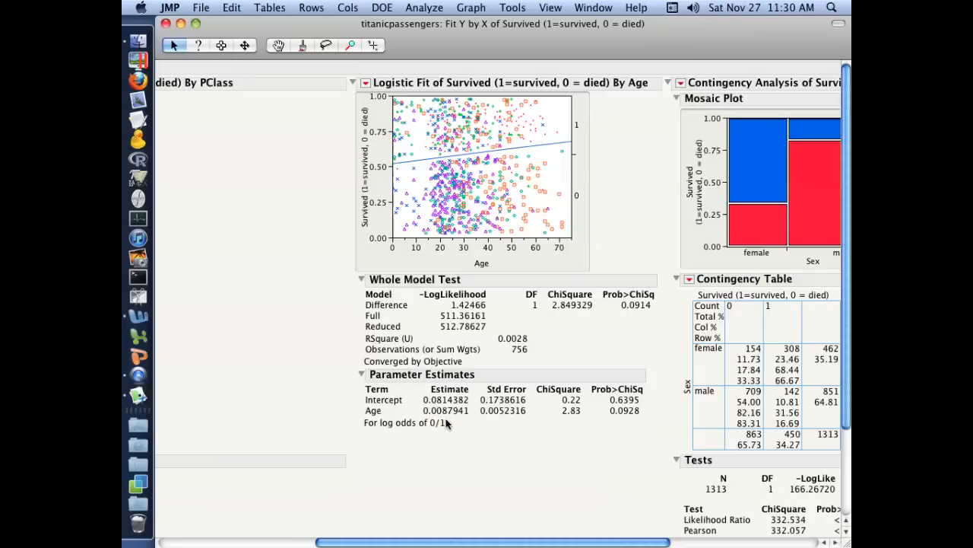
mouse_move(418, 413)
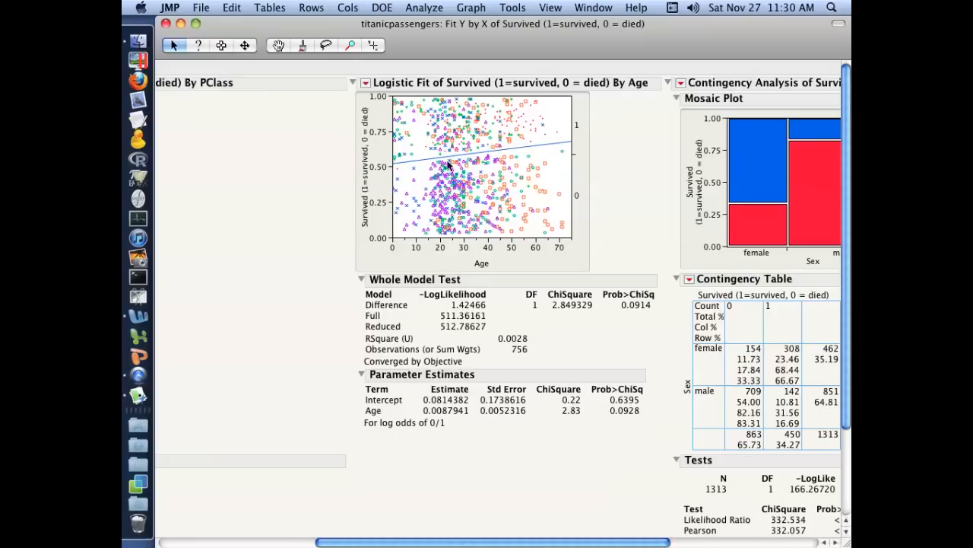
mouse_move(566, 122)
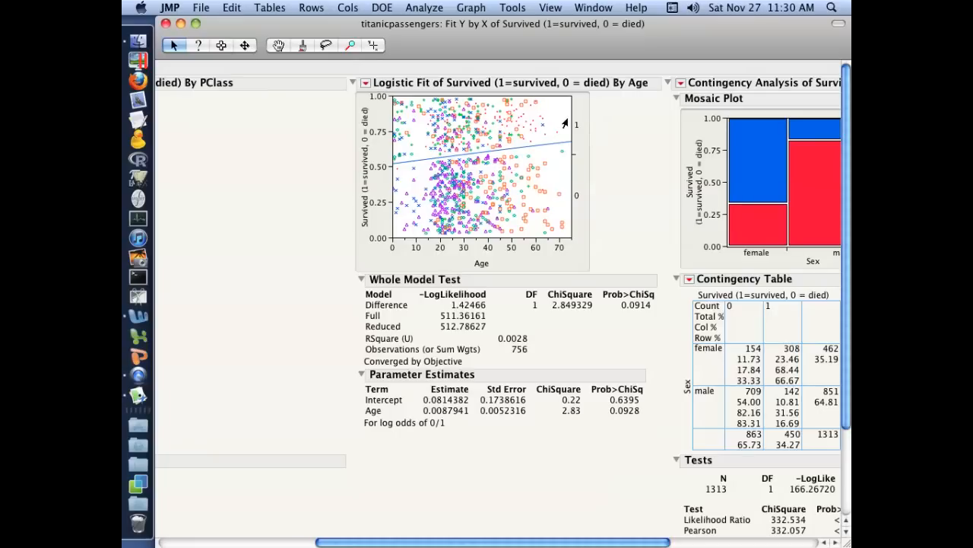
mouse_move(566, 157)
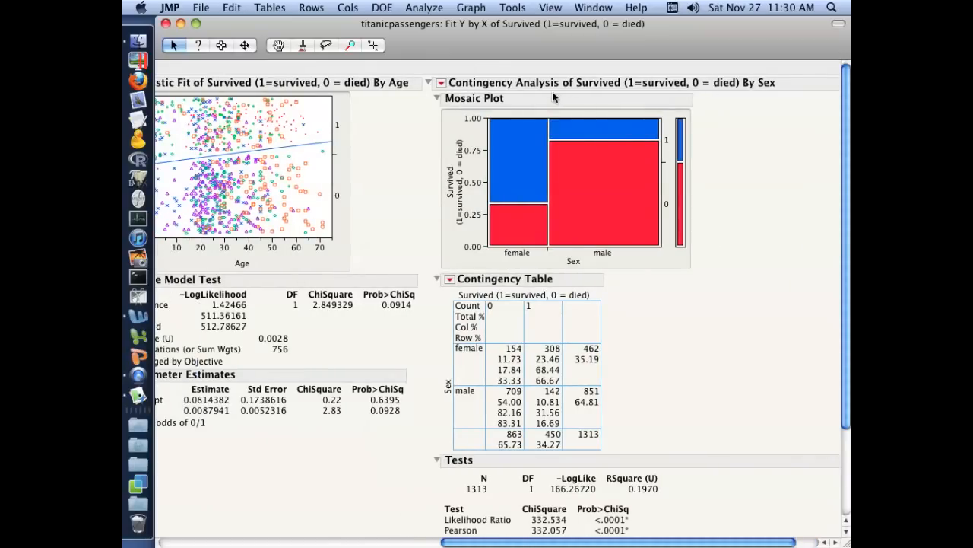
mouse_move(617, 271)
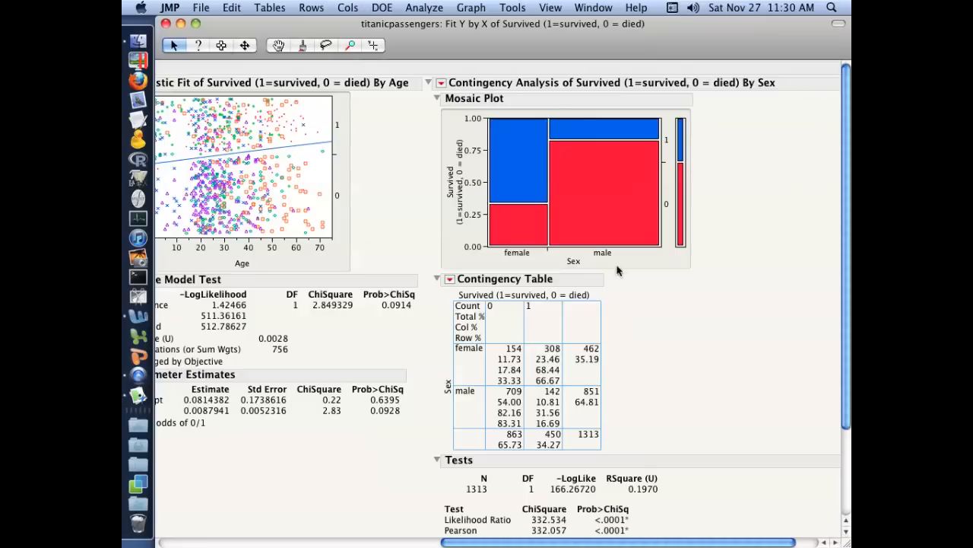
- Highlight the females-who-died cell in the survival-by-sex mosaic plot
click(517, 221)
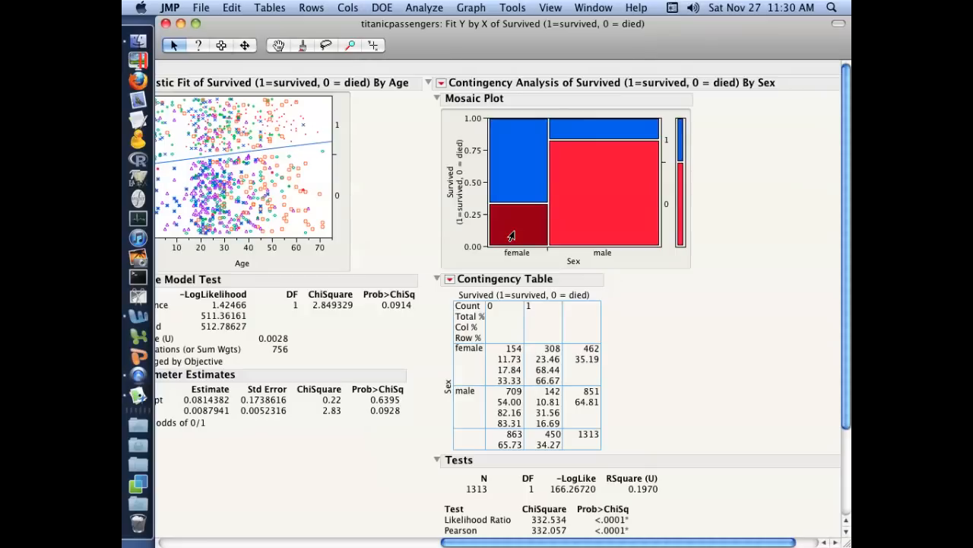
mouse_move(511, 151)
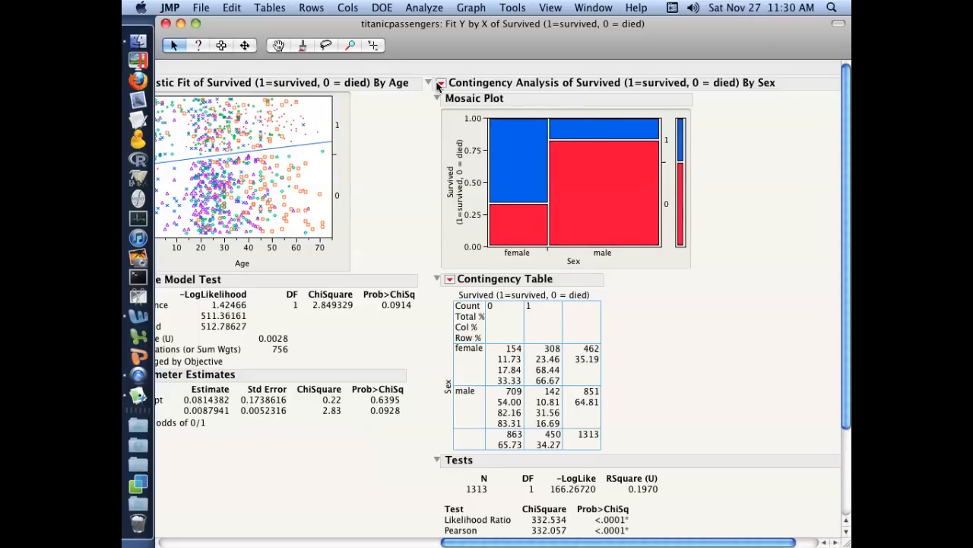
- Scroll back to the survival-by-class contingency report at the top
scroll(down, 3)
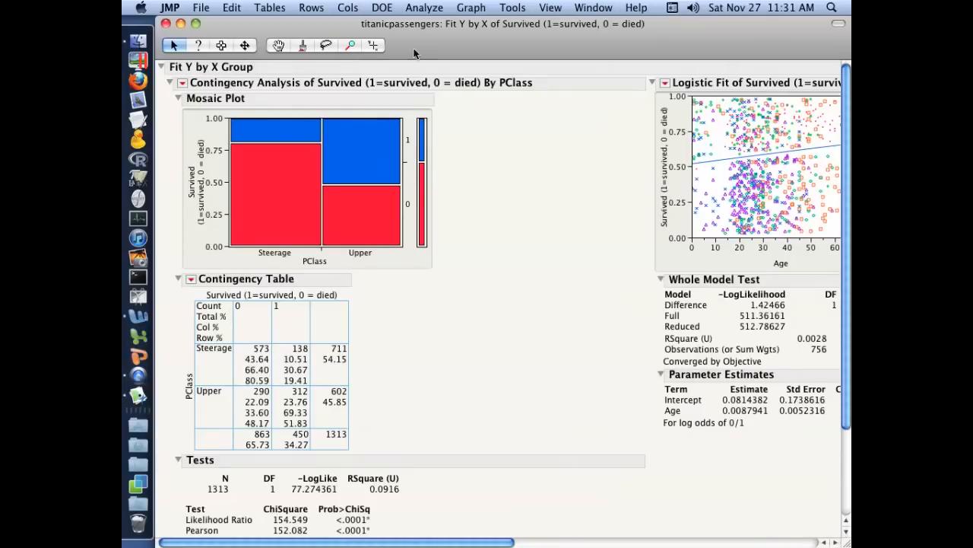
- Start a Fit Model specification from the Analyze menu, then switch to the Word document
click(423, 8)
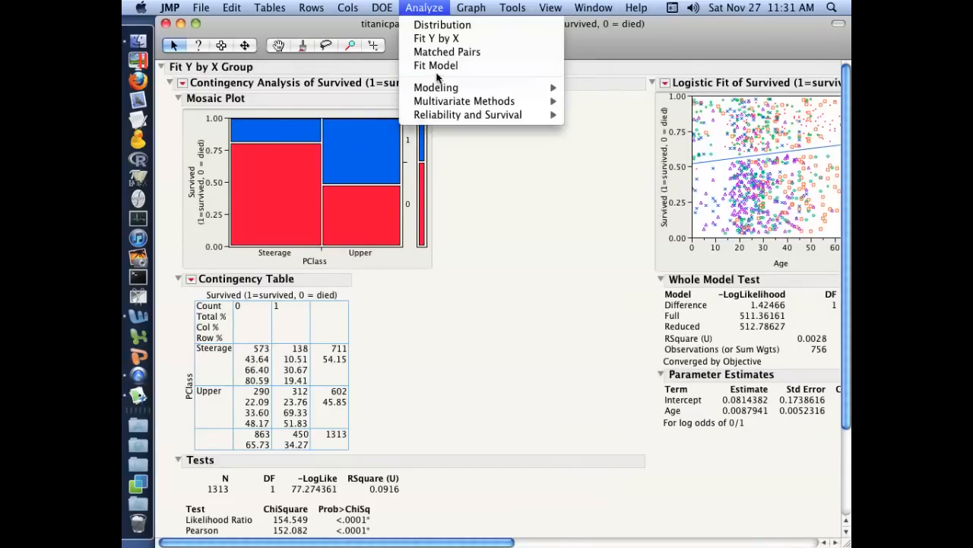
click(435, 66)
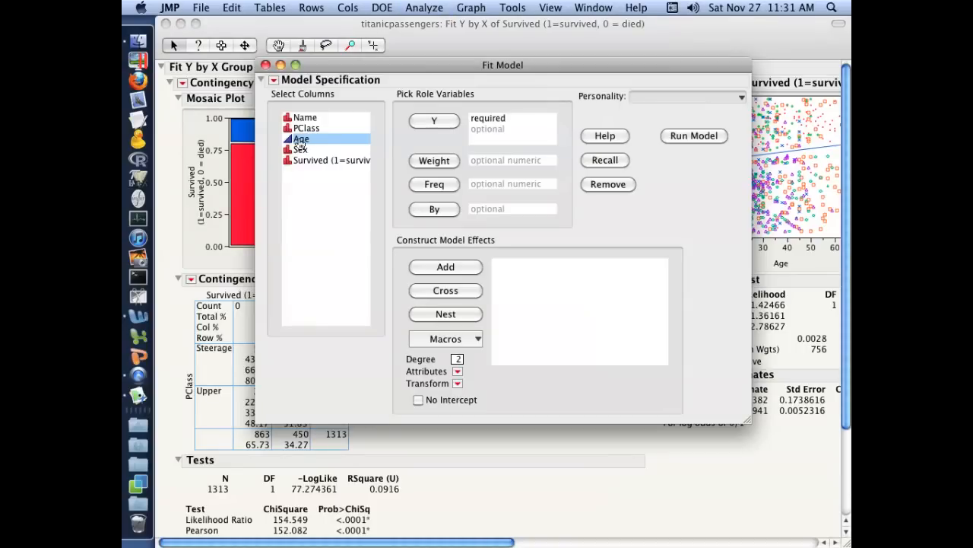
click(331, 159)
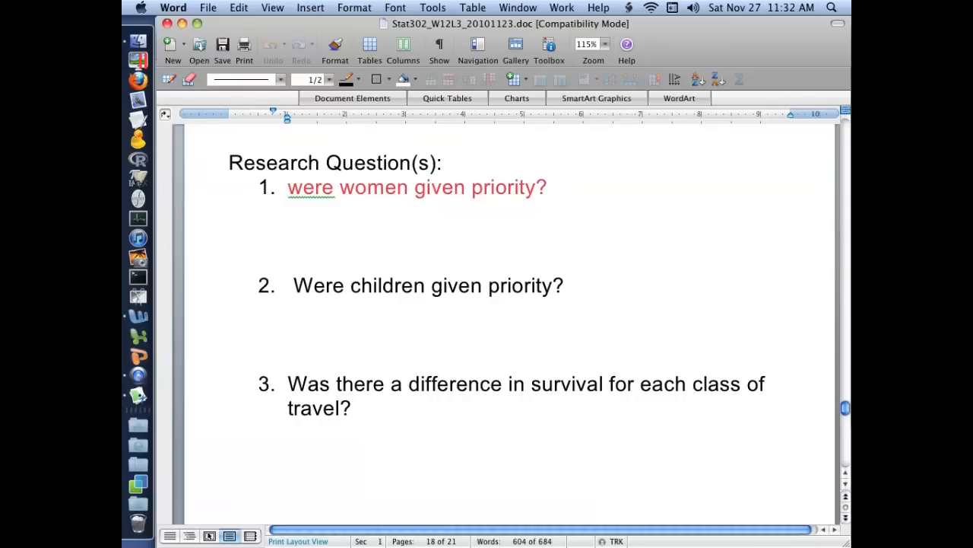
- Select the word 'were' in the first research question about women and children
double_click(386, 286)
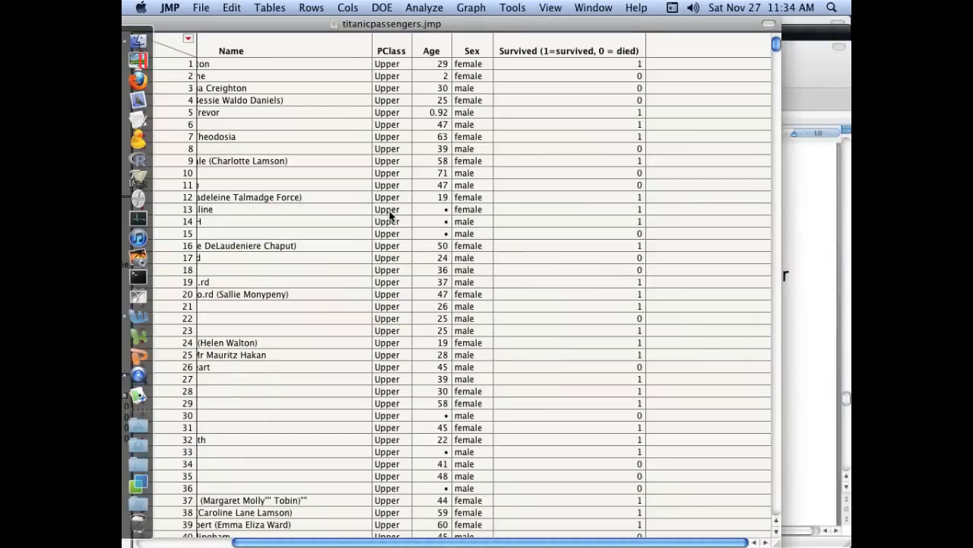
mouse_move(668, 52)
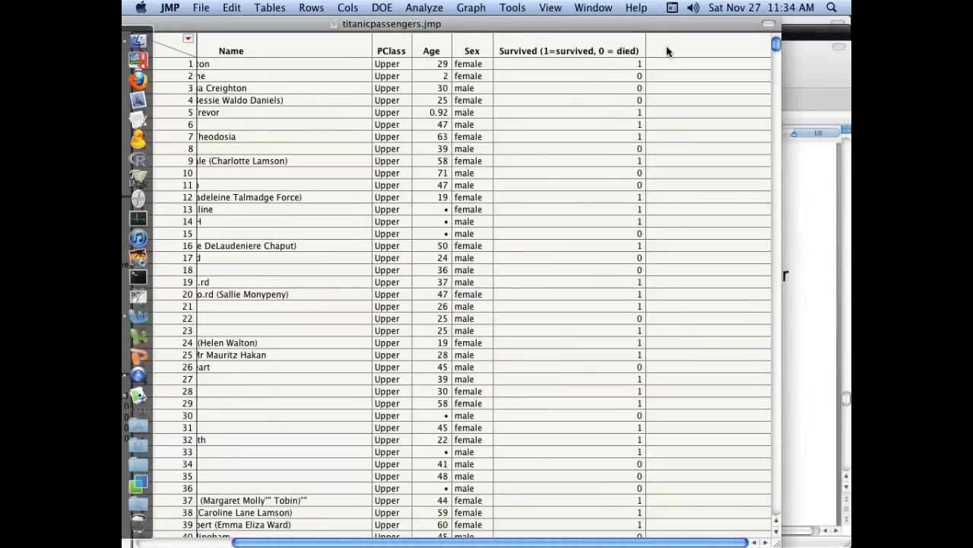
- Add a new column named 'Child (0=adults, 1=children)' to the passenger table
double_click(677, 52)
text(Child )
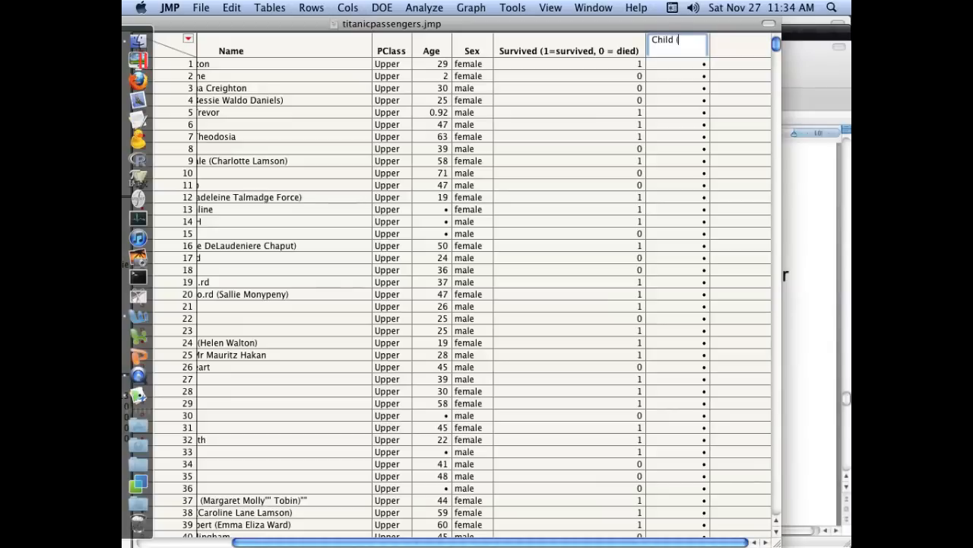
text((0=adults, 1=hildren)
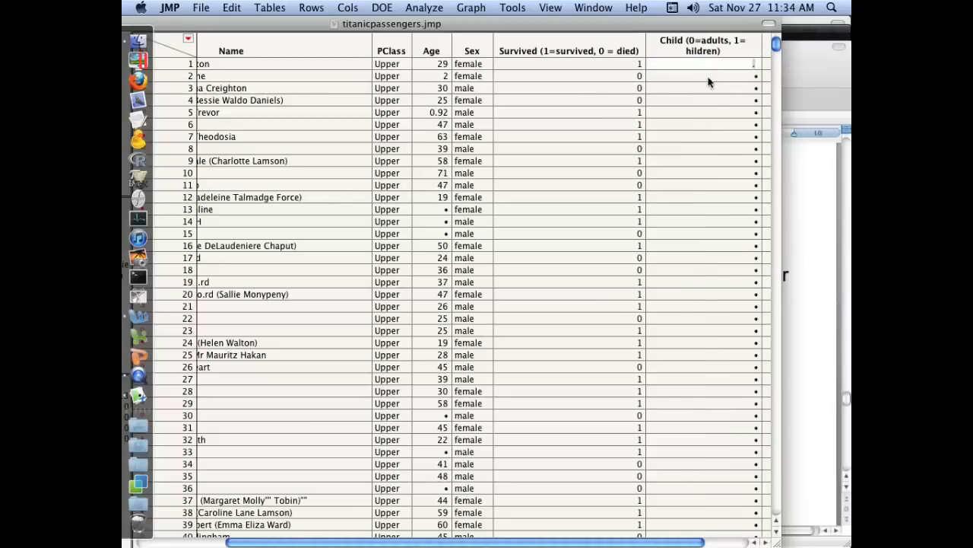
click(701, 46)
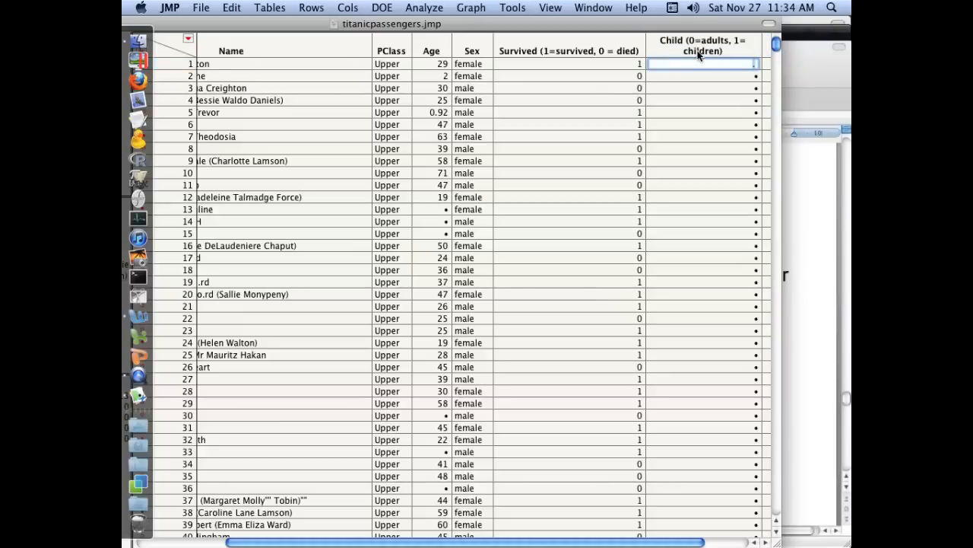
- Give the Child column a formula starting with the condition If Age < 15 then 1
right_click(701, 46)
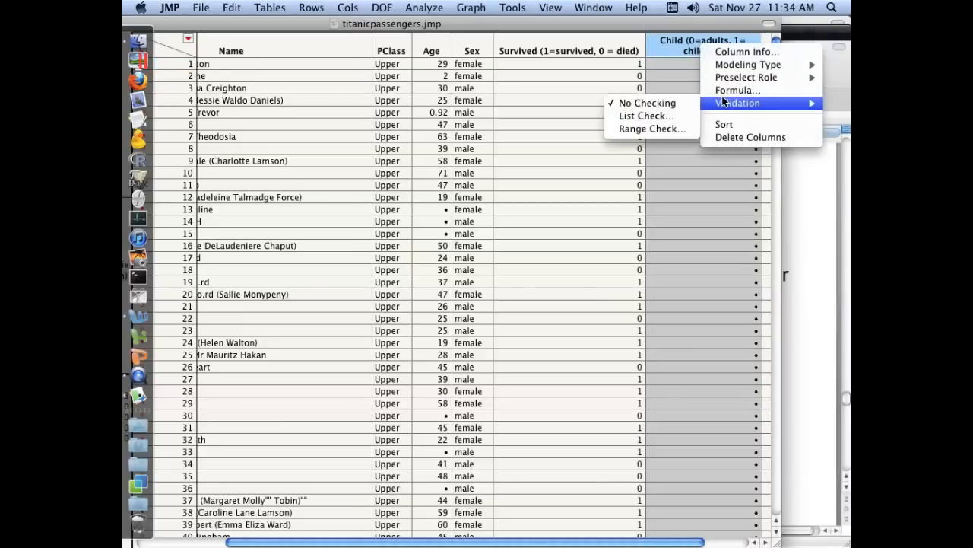
click(739, 90)
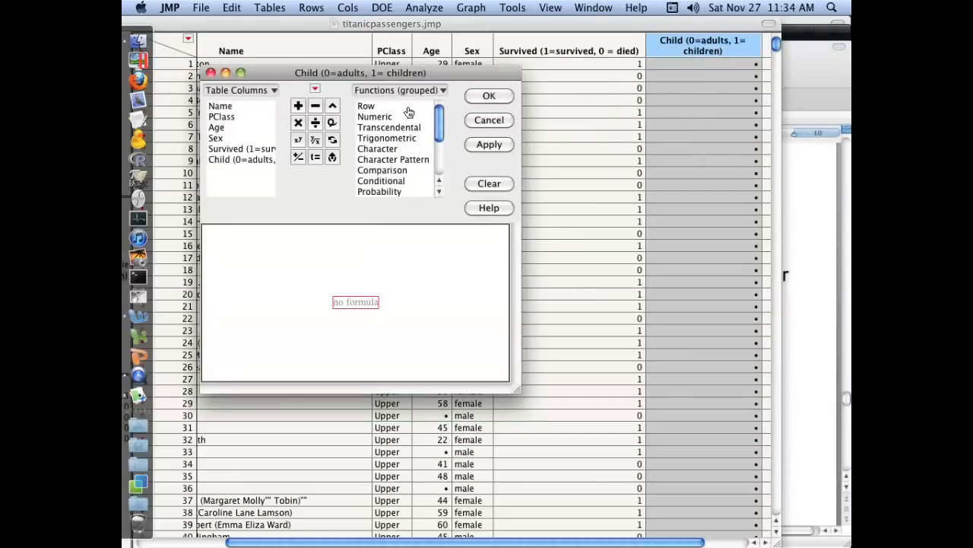
click(380, 181)
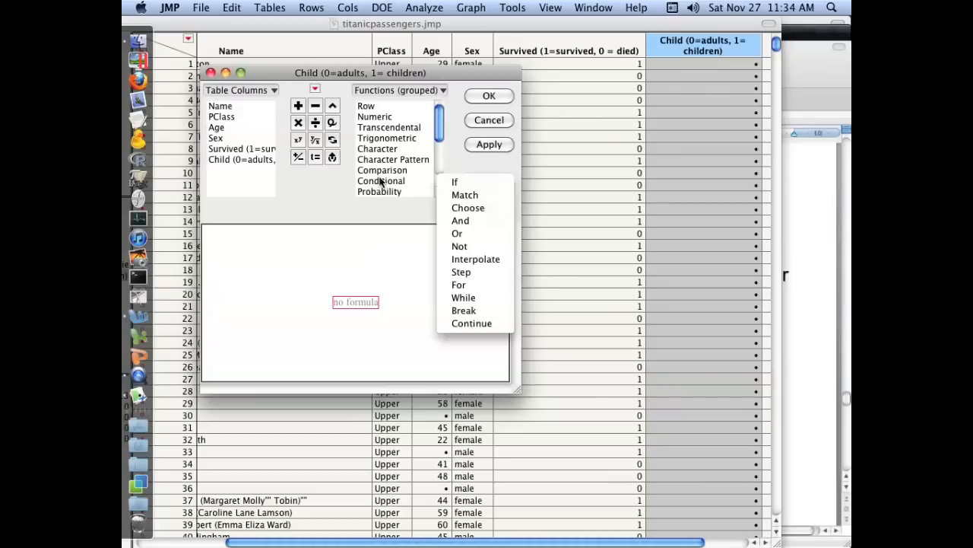
click(455, 182)
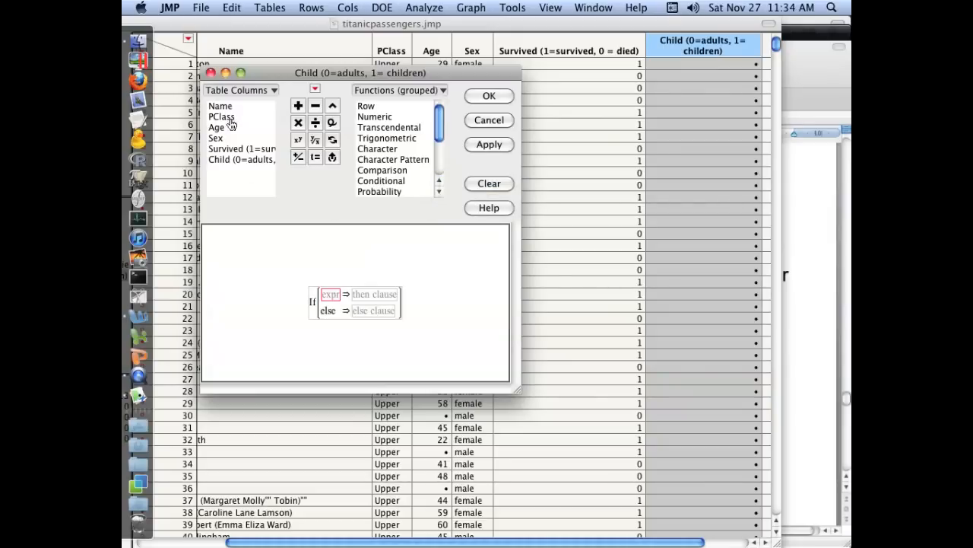
double_click(216, 128)
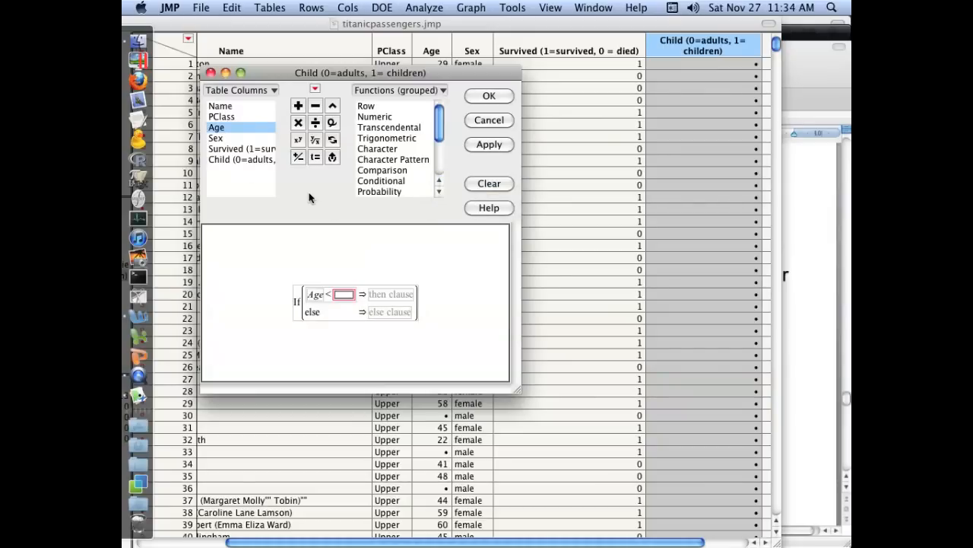
text(15)
click(391, 293)
text(1)
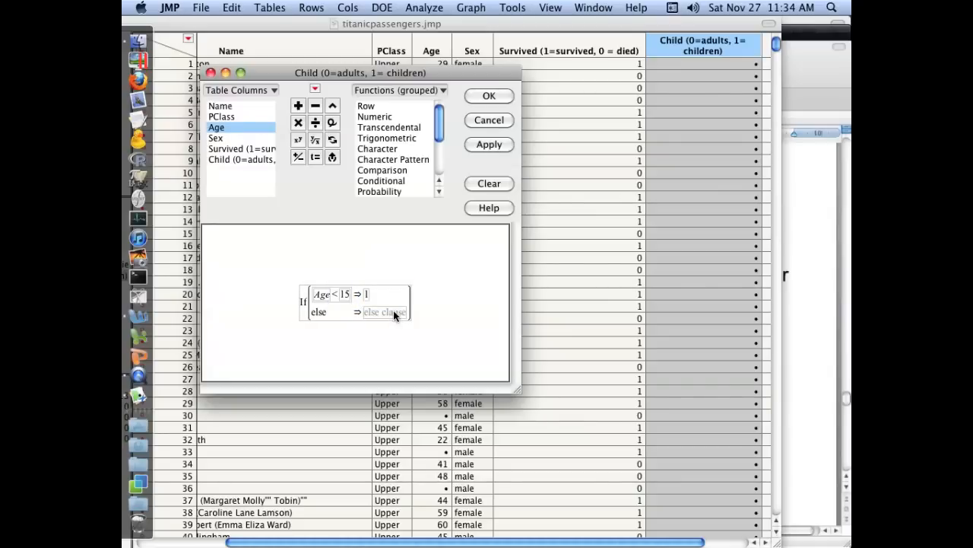
- Nest an else condition Age >= 15 then 0 and apply the formula to fill the Child column
click(384, 311)
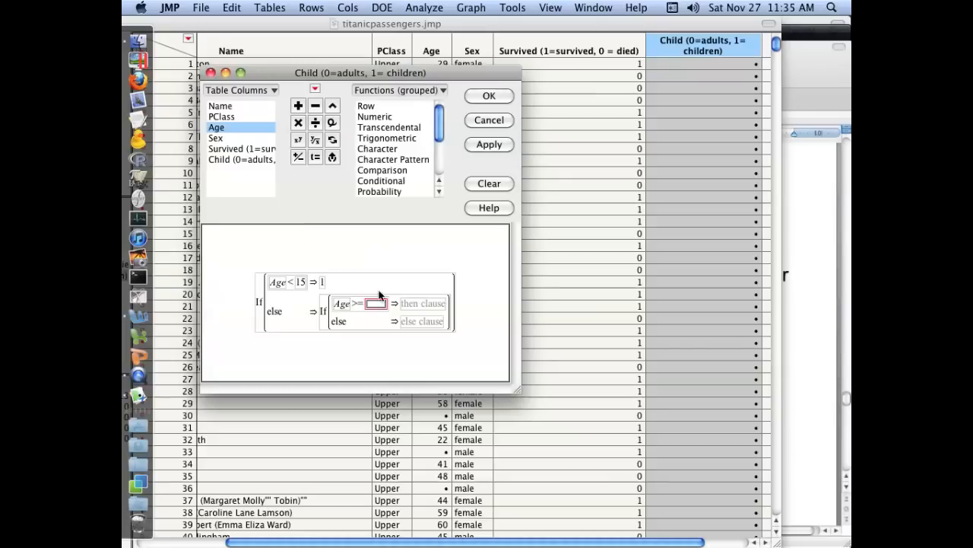
text(15)
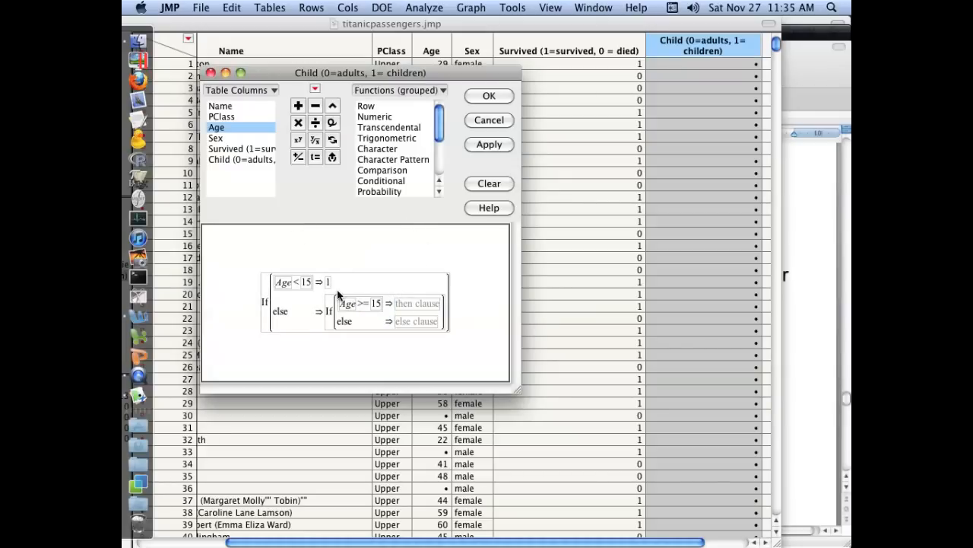
text(0)
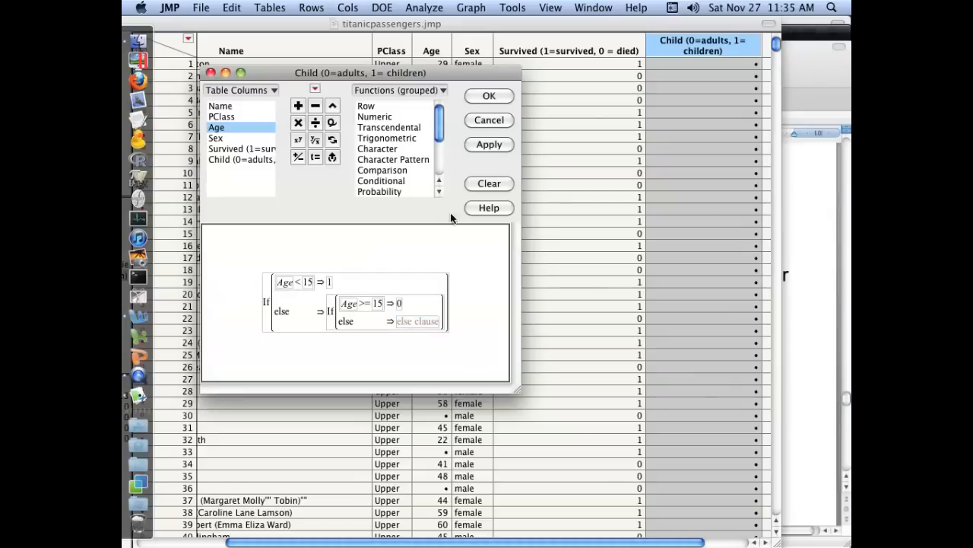
click(490, 94)
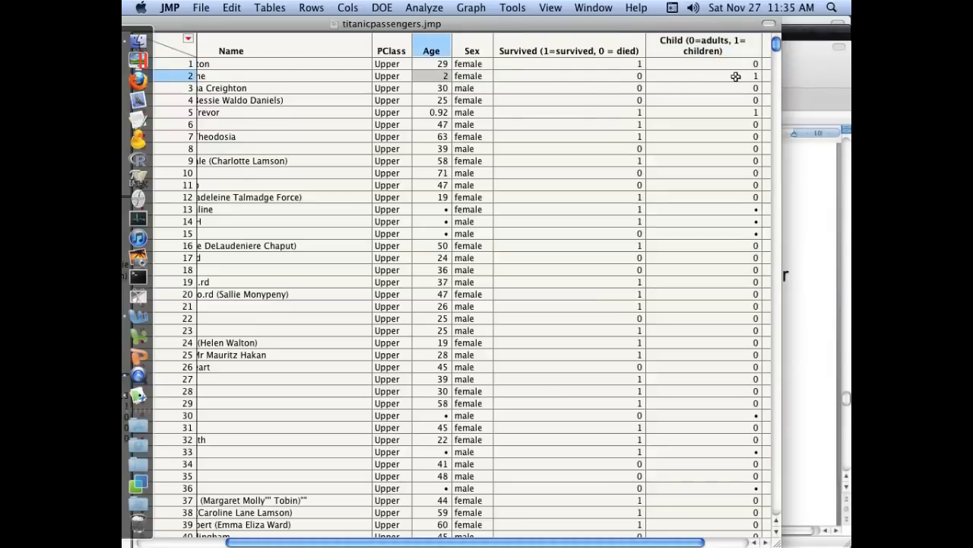
click(703, 46)
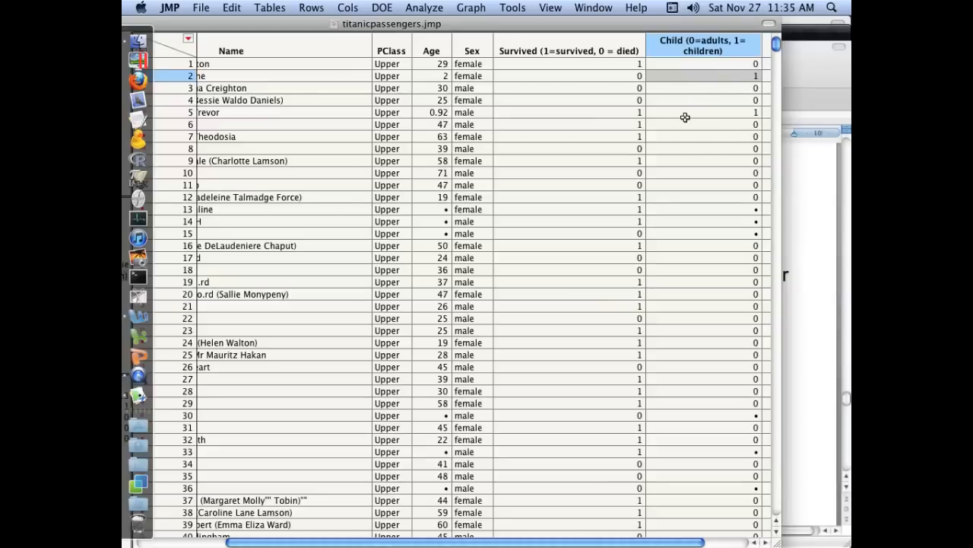
mouse_move(694, 307)
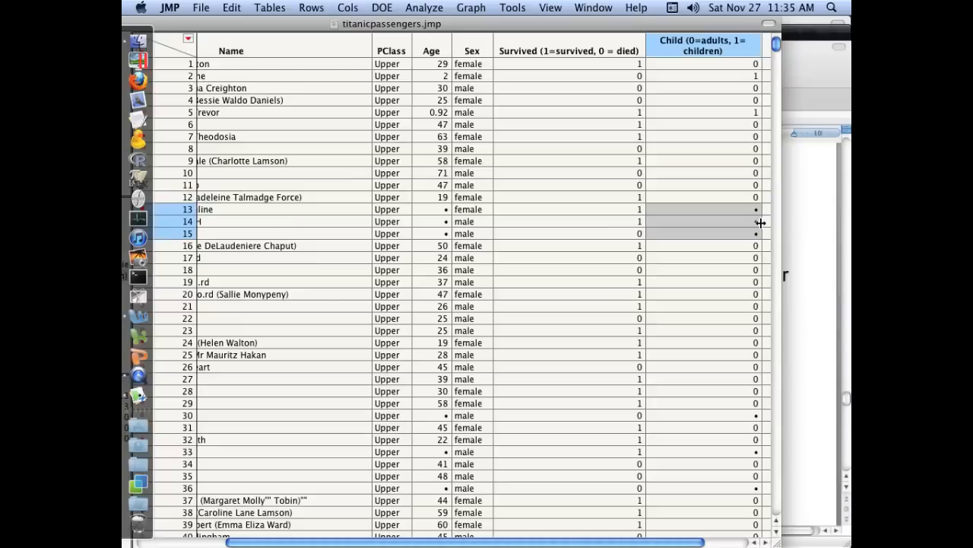
mouse_move(435, 214)
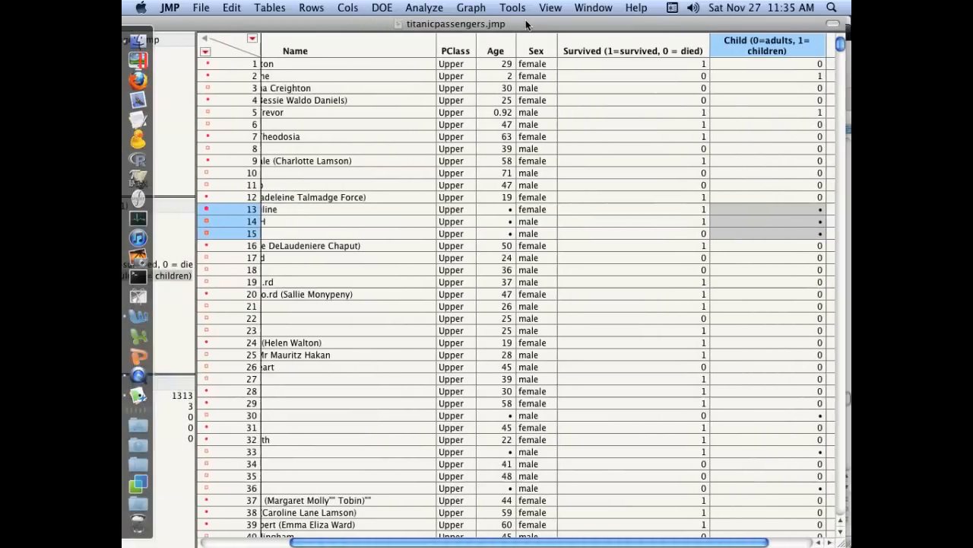
- Fit Model with Survived as Y and PClass, Sex, Child added as model effects
click(423, 8)
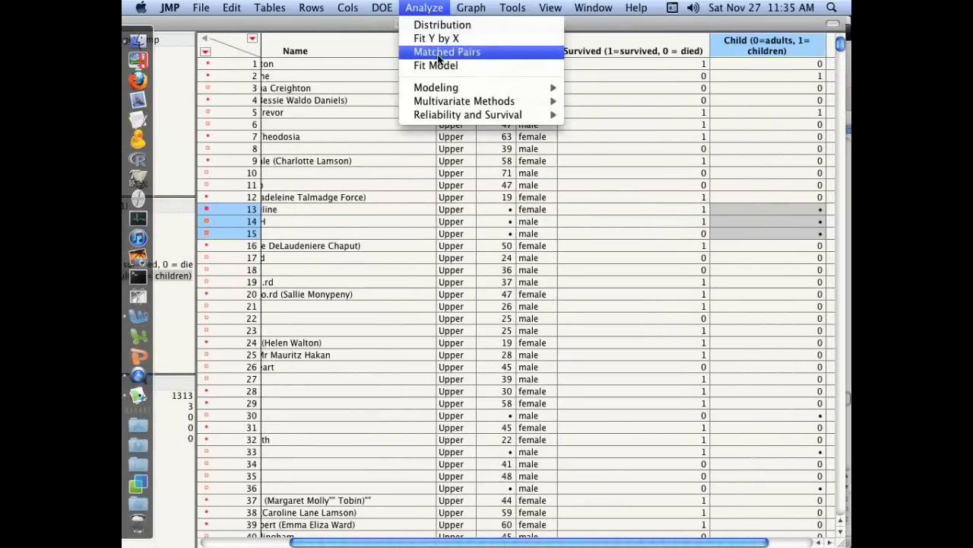
click(435, 64)
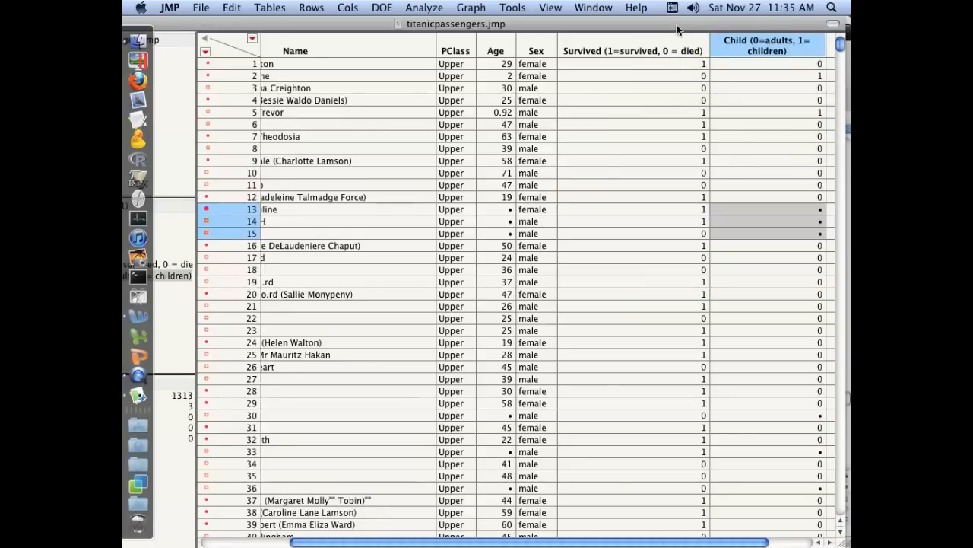
click(423, 7)
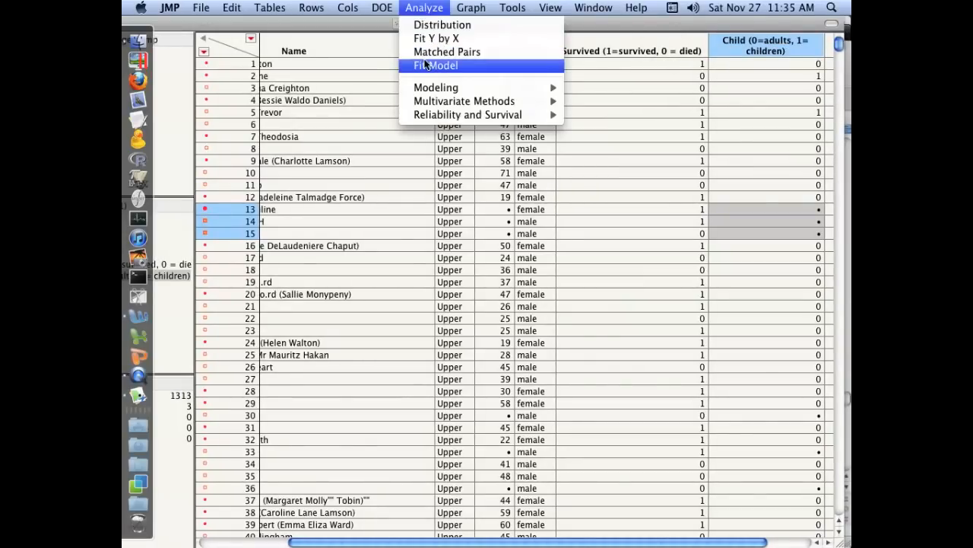
click(435, 64)
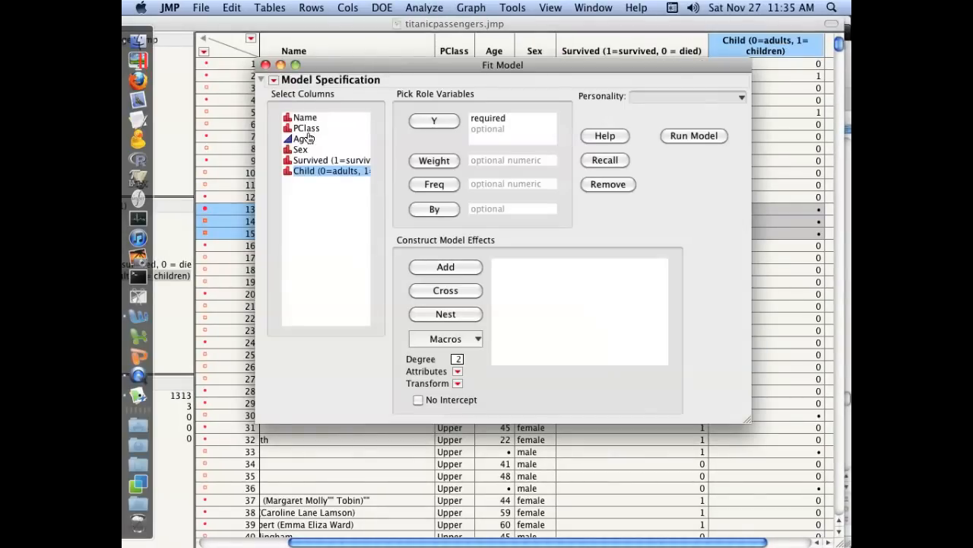
click(434, 120)
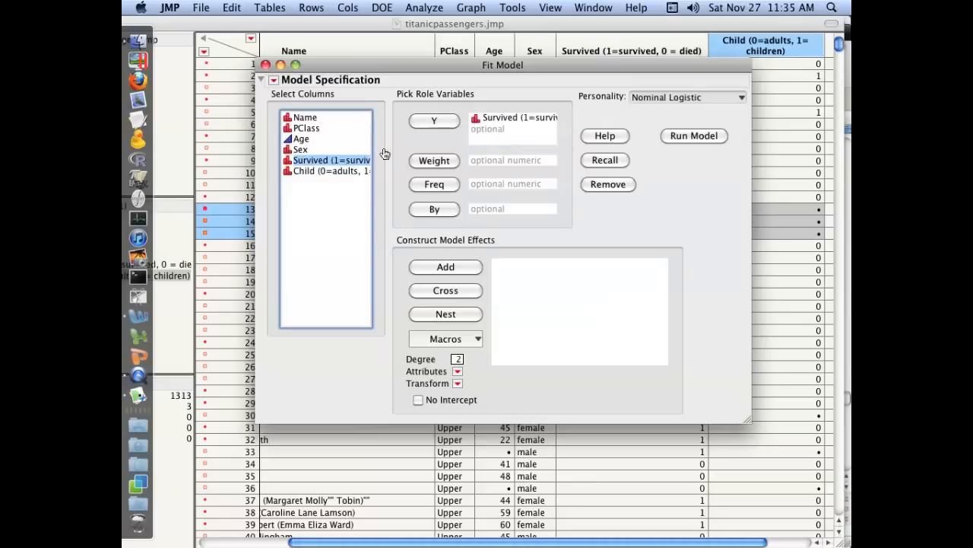
click(302, 149)
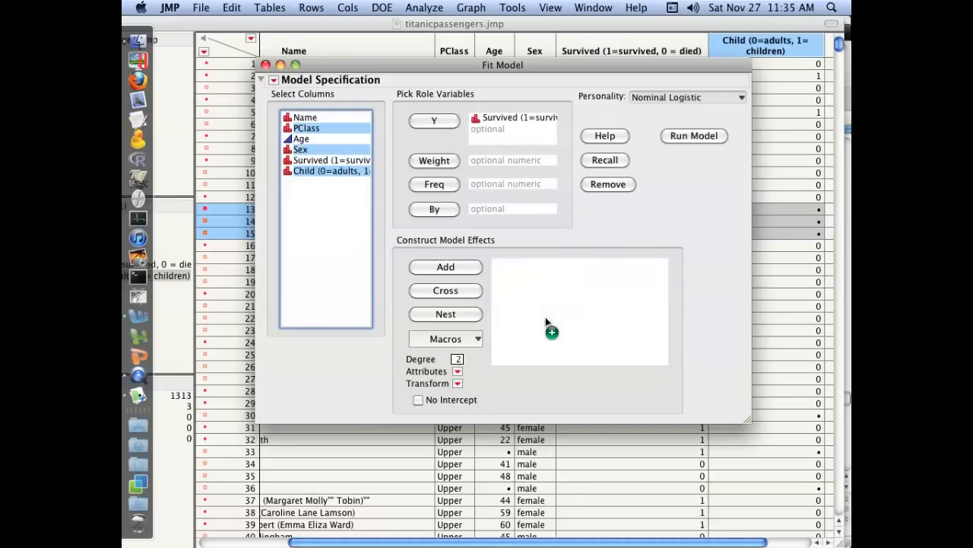
click(694, 135)
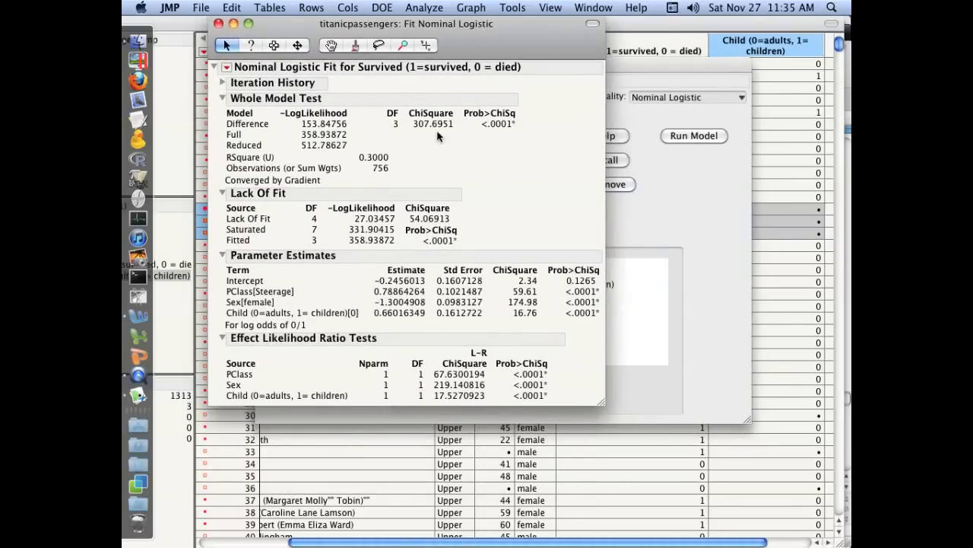
- Hide the Lack Of Fit details, leaving chi-square 307.7 and RSquare 0.30 visible
click(223, 192)
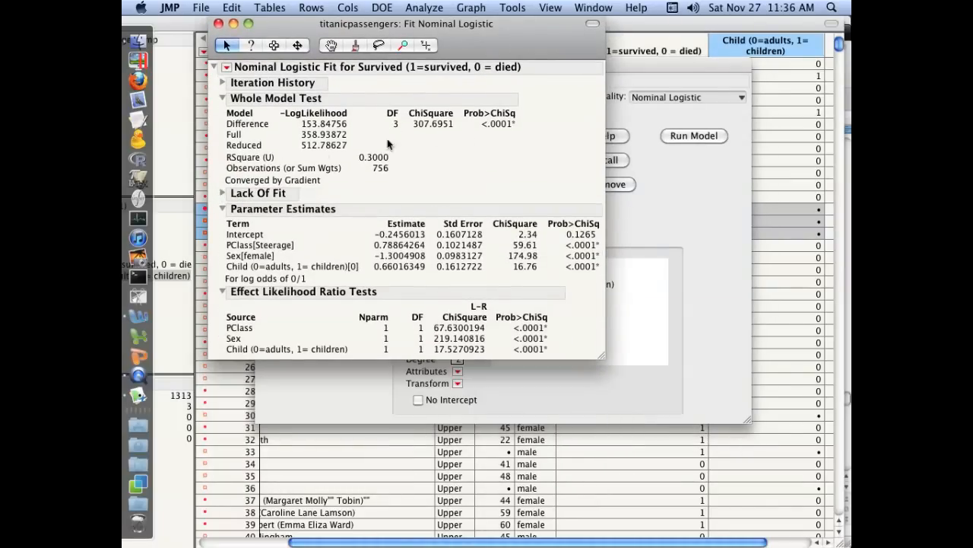
mouse_move(505, 128)
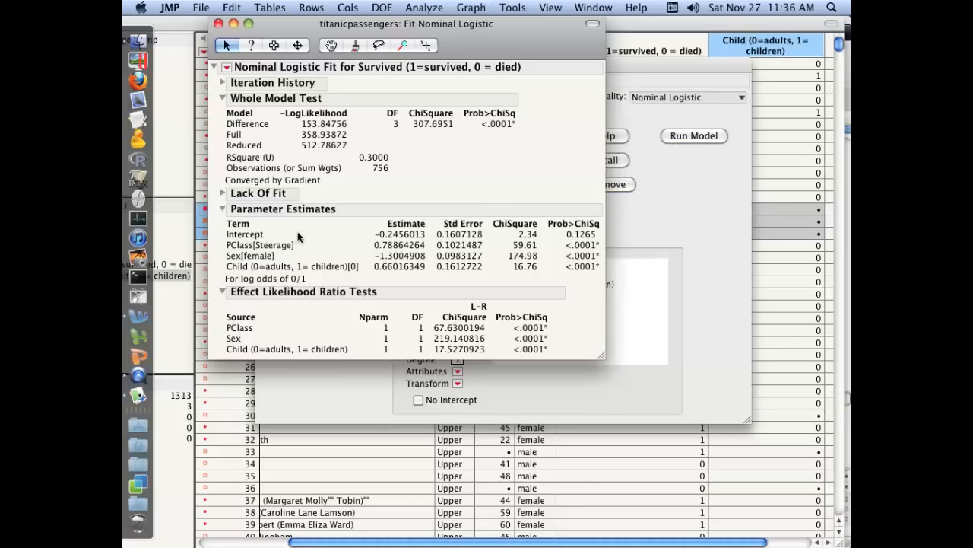
mouse_move(423, 251)
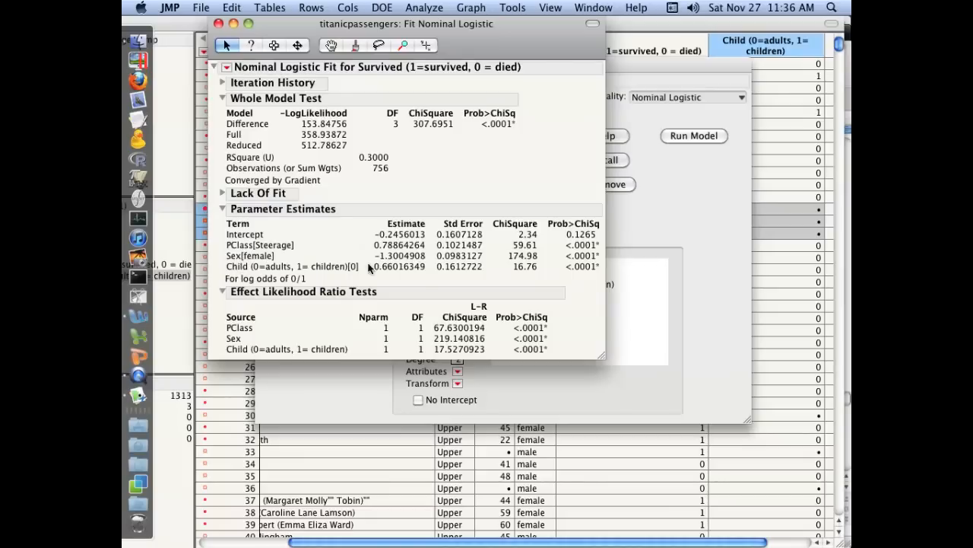
mouse_move(591, 262)
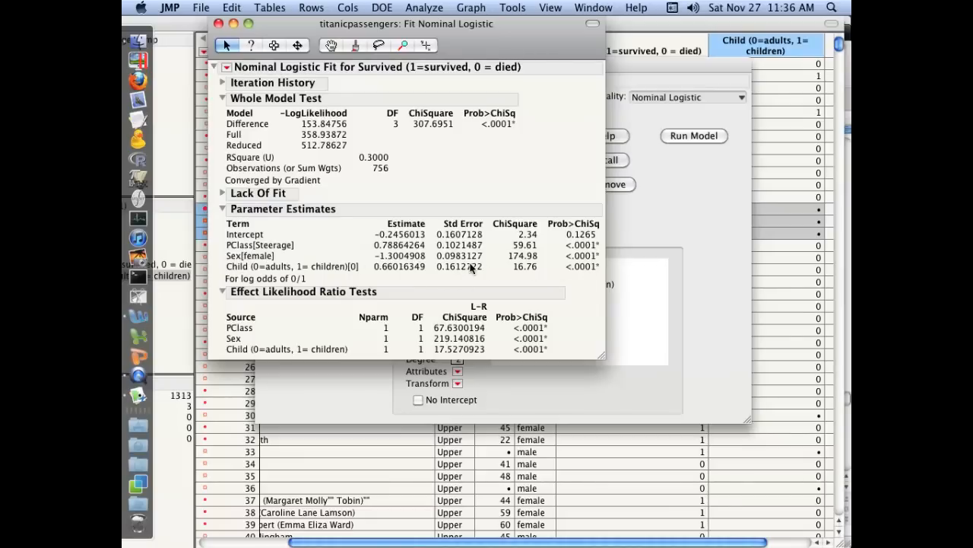
mouse_move(271, 246)
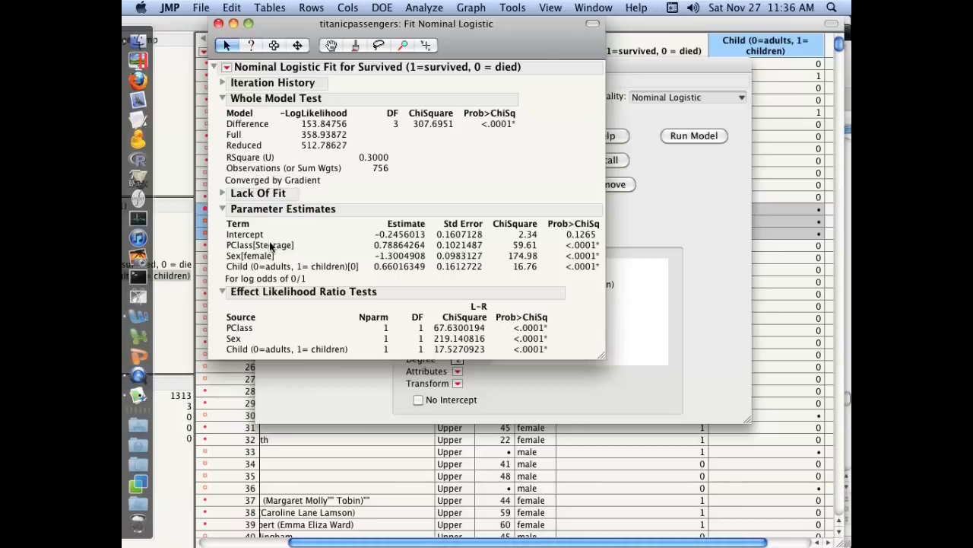
mouse_move(243, 255)
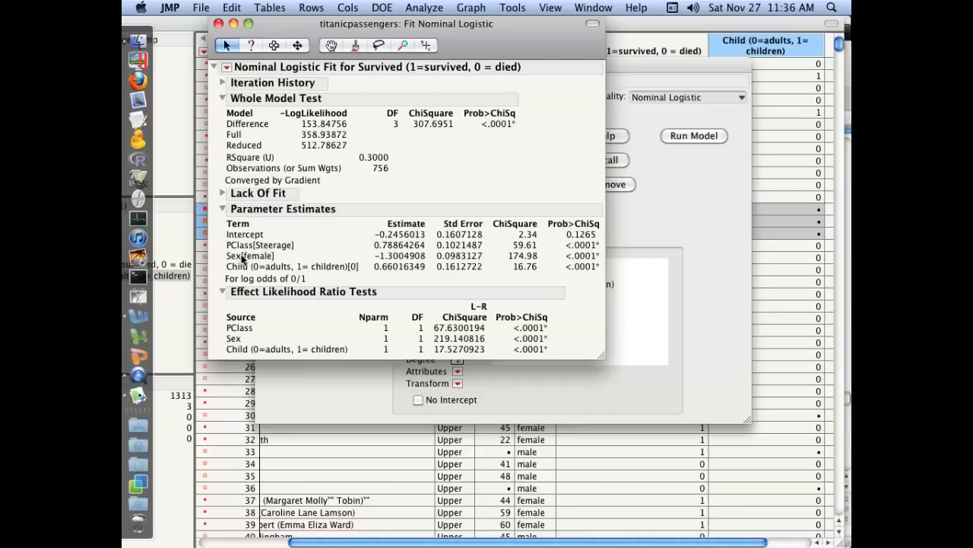
mouse_move(266, 255)
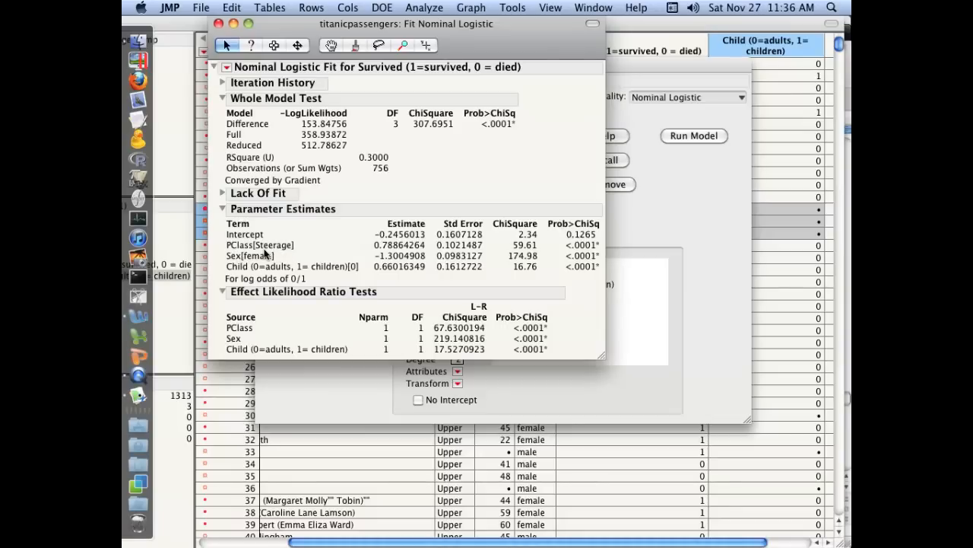
mouse_move(273, 247)
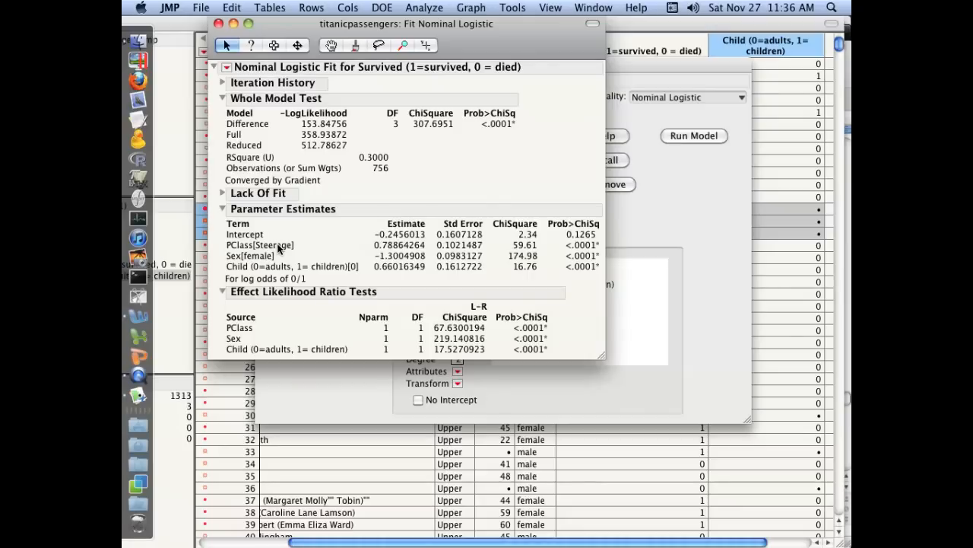
mouse_move(273, 258)
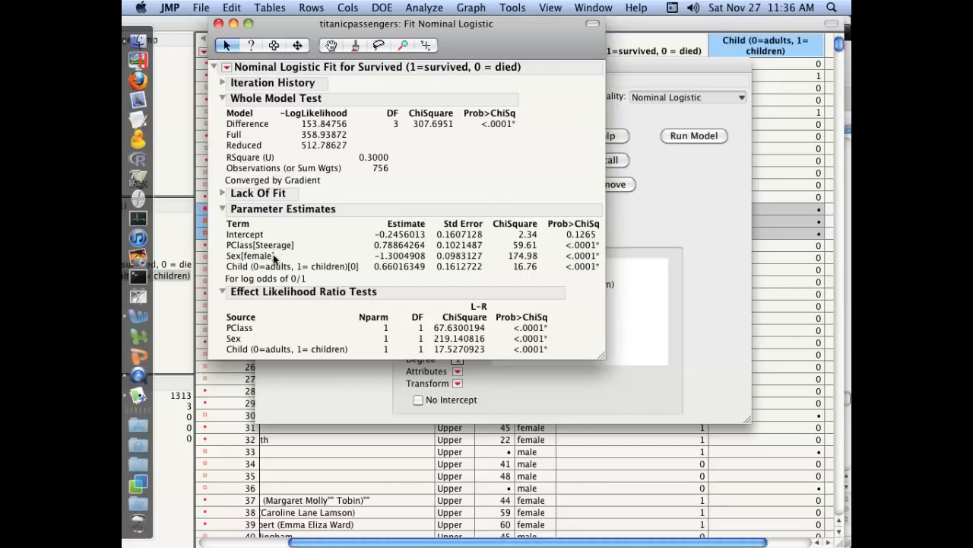
mouse_move(544, 257)
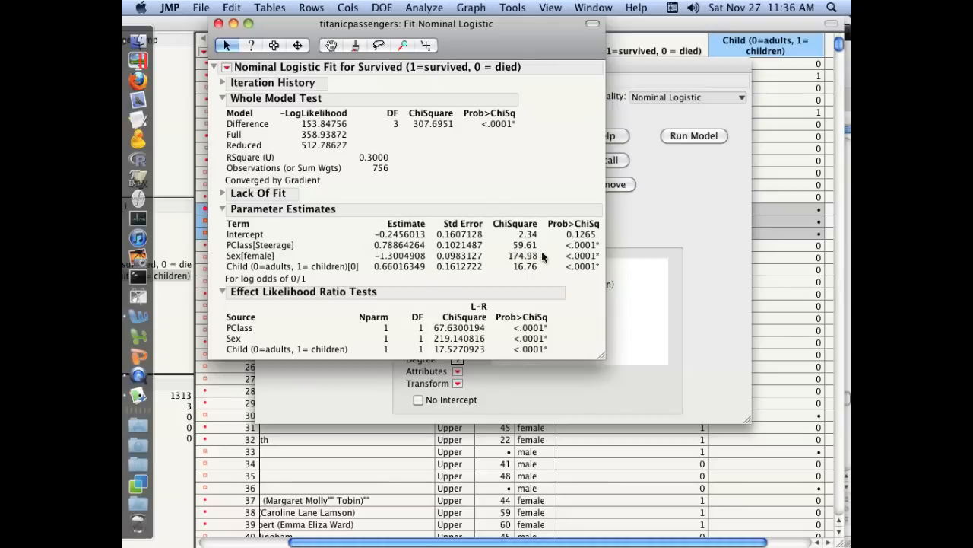
mouse_move(590, 256)
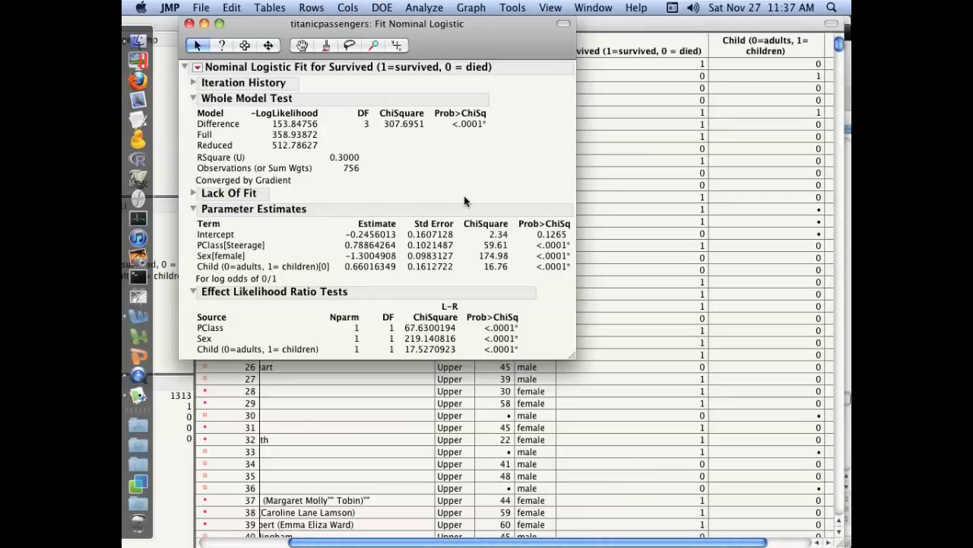
mouse_move(242, 244)
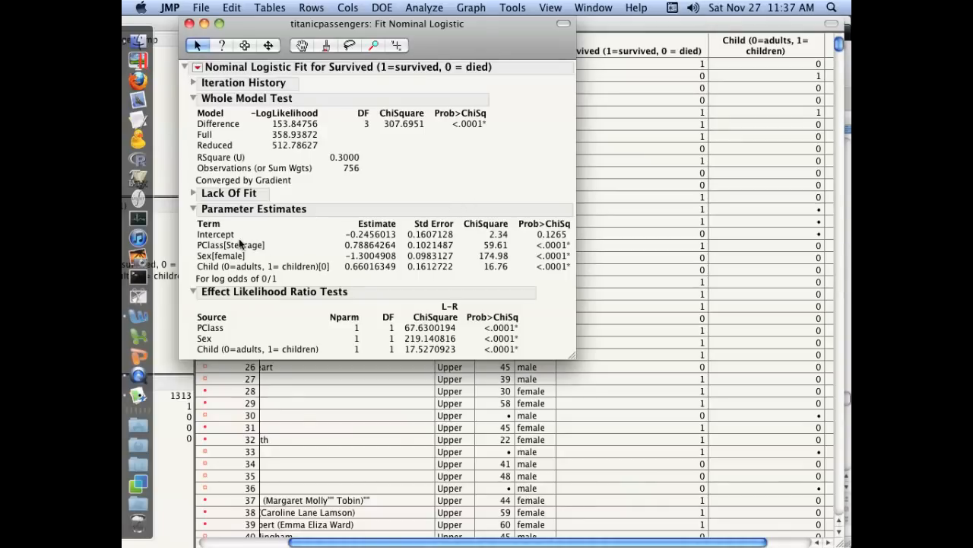
mouse_move(319, 283)
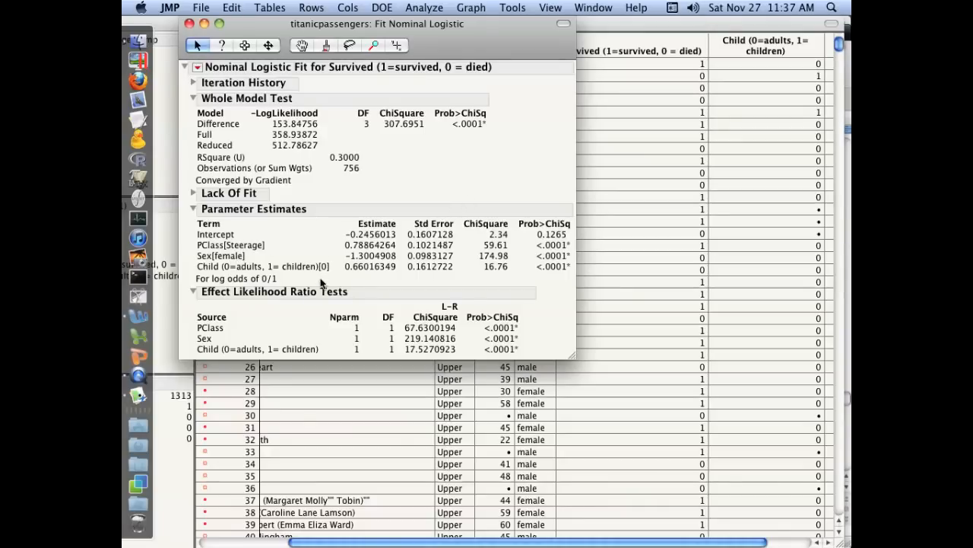
mouse_move(241, 251)
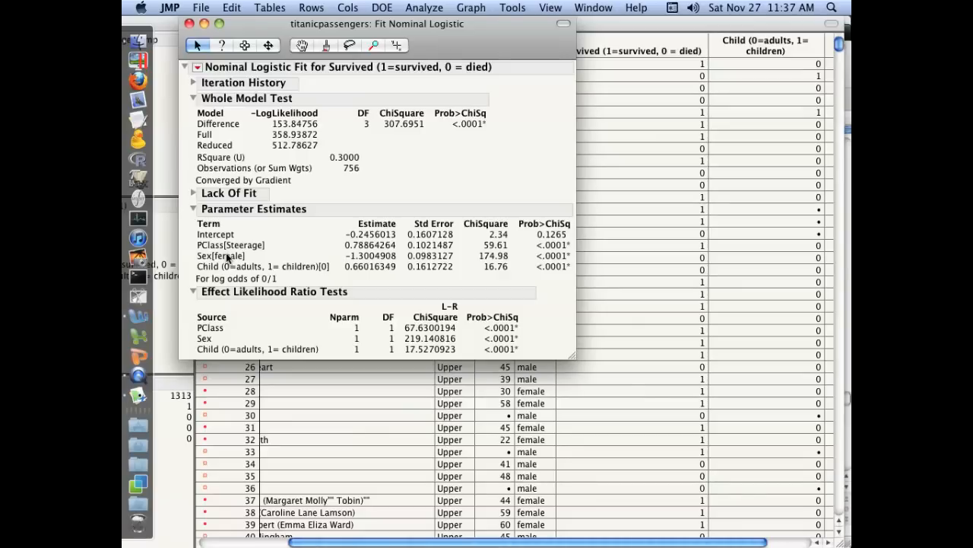
mouse_move(279, 259)
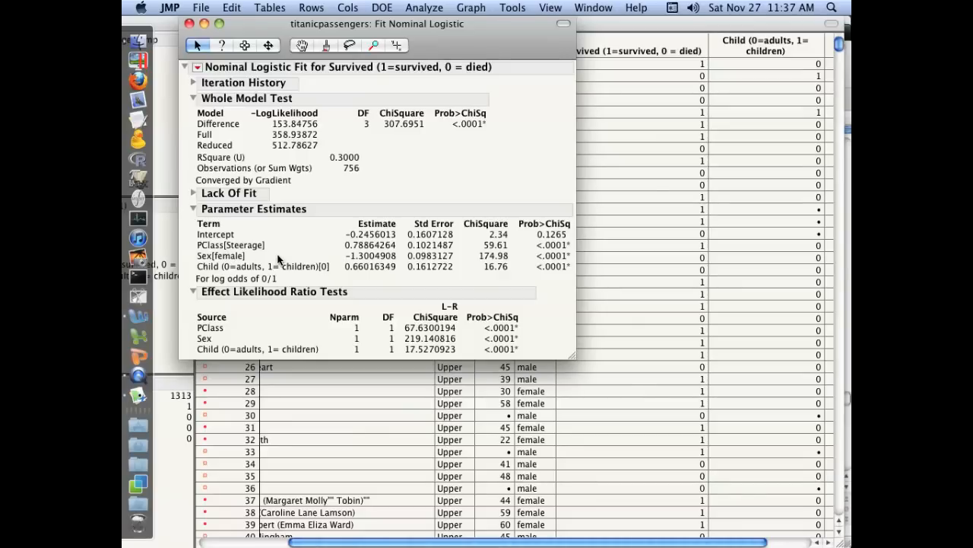
mouse_move(231, 262)
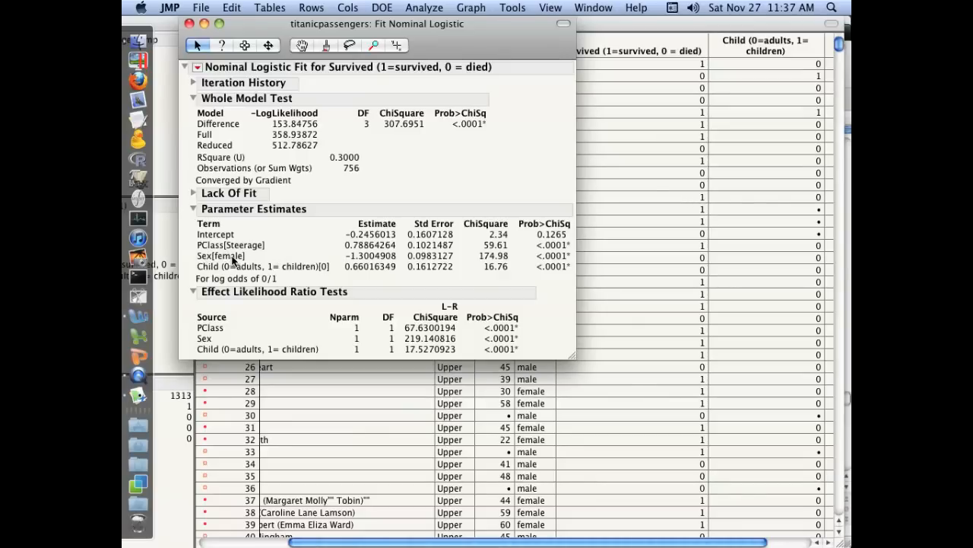
mouse_move(262, 262)
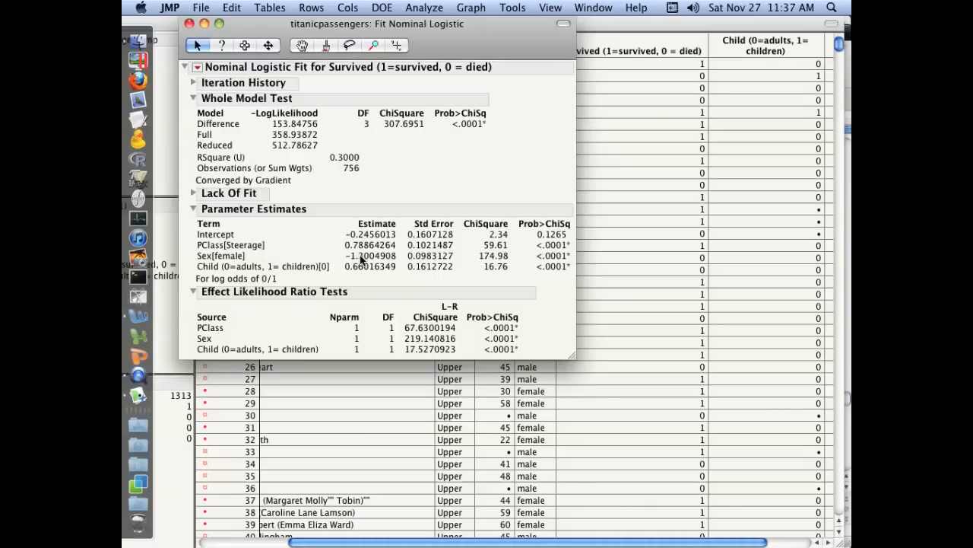
mouse_move(236, 260)
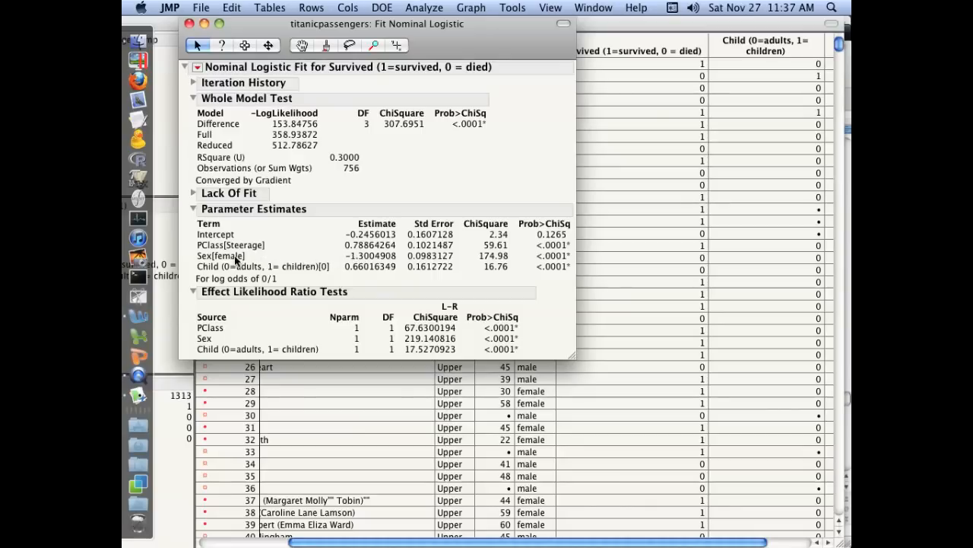
mouse_move(238, 260)
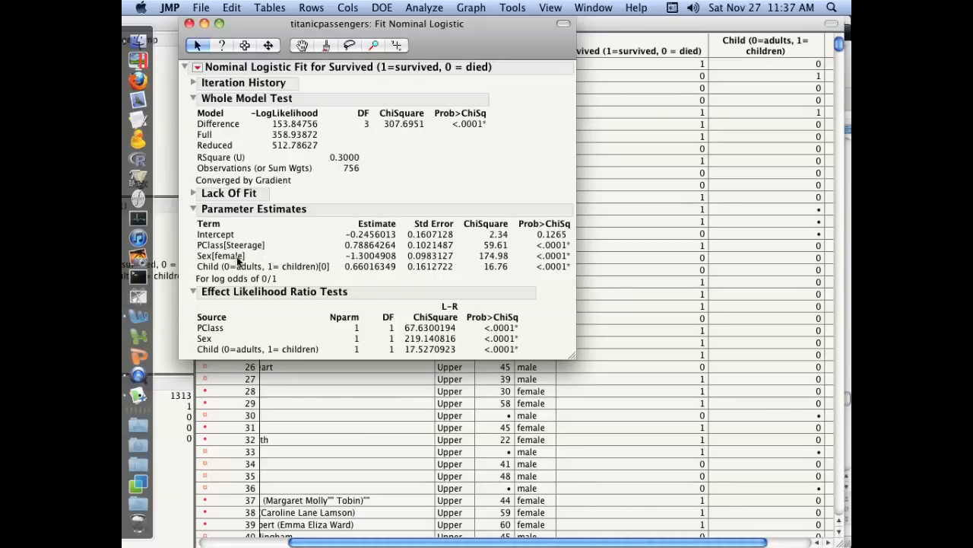
mouse_move(342, 262)
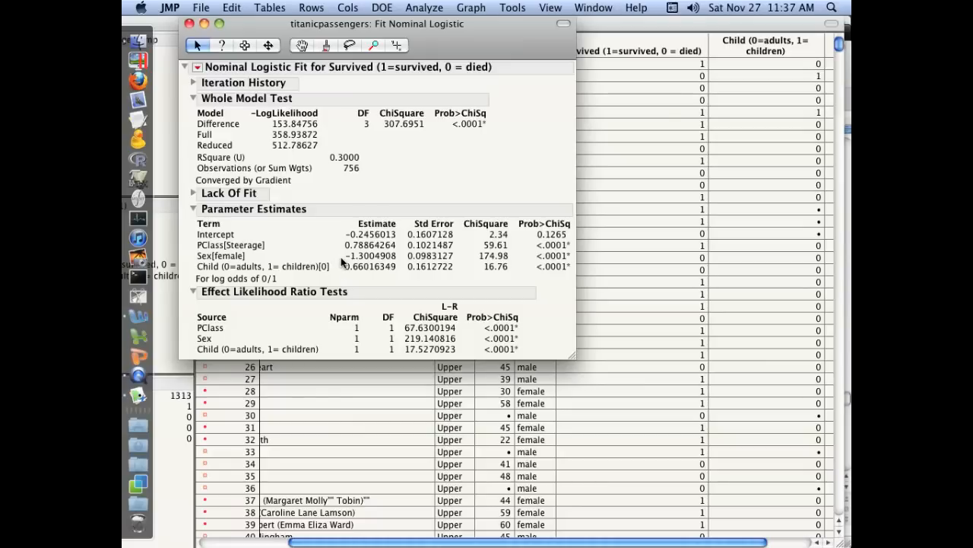
mouse_move(357, 261)
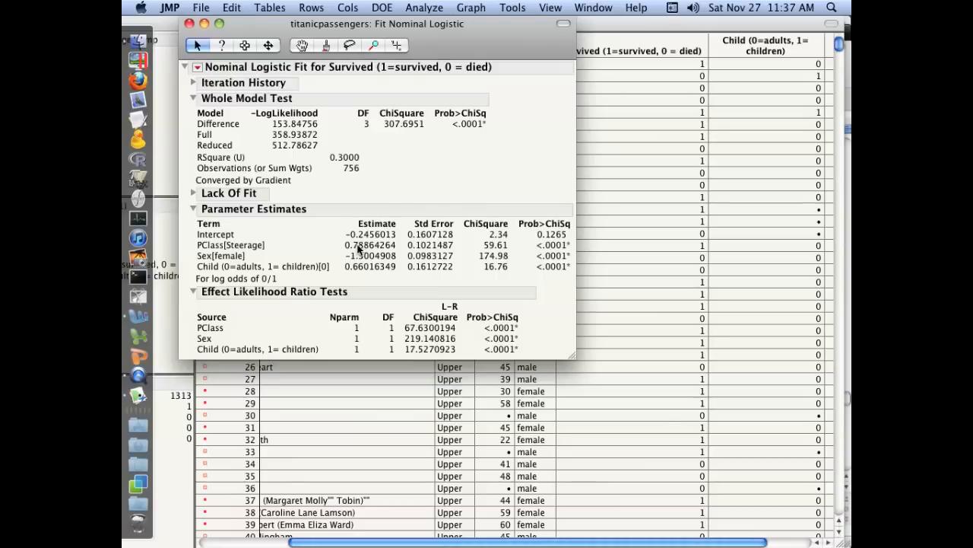
mouse_move(330, 250)
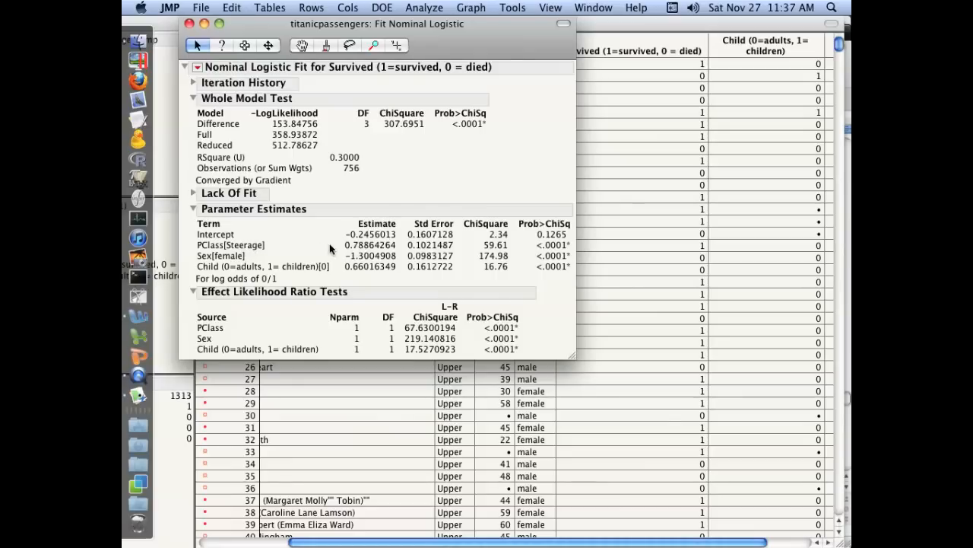
mouse_move(221, 271)
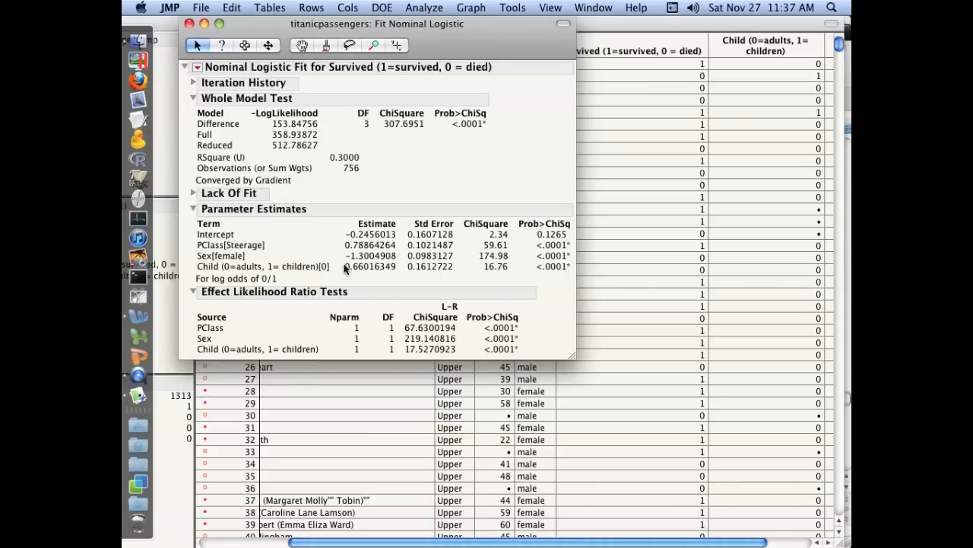
mouse_move(246, 272)
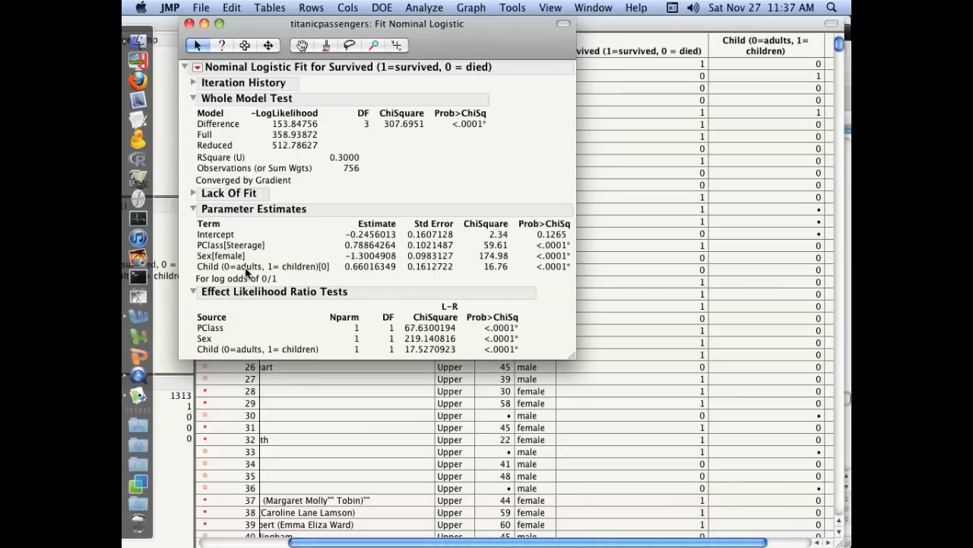
mouse_move(316, 259)
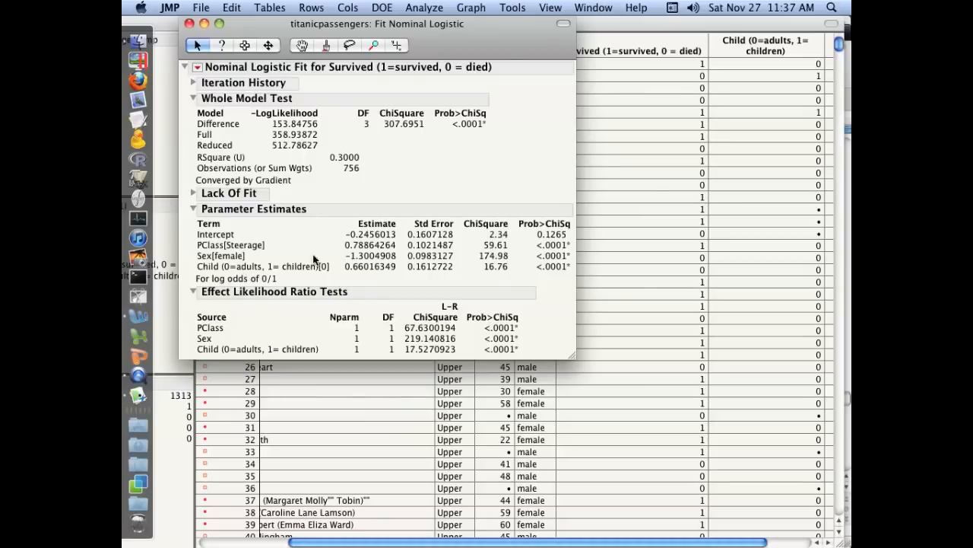
- Show odds ratios: upper vs steerage 0.21, male vs female 13.48, child 0.27
click(197, 67)
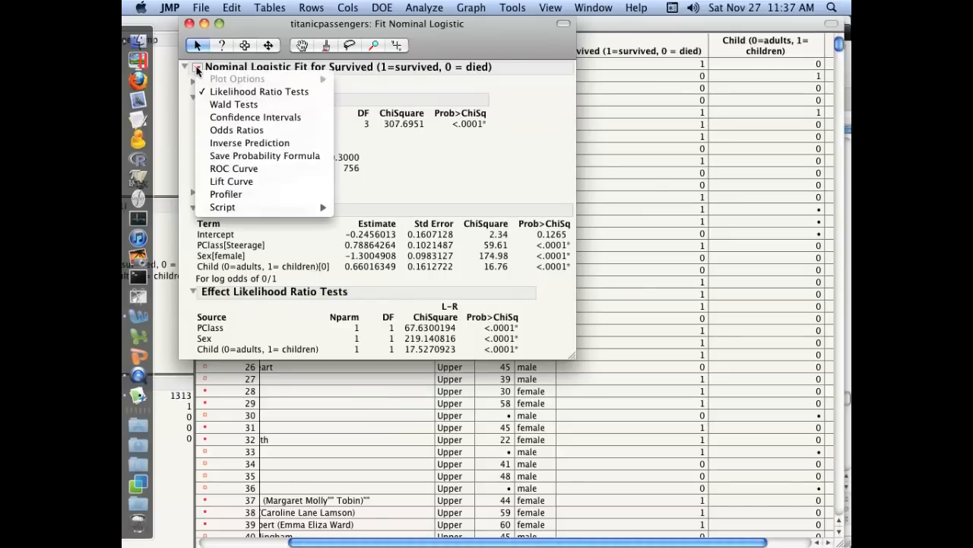
mouse_move(237, 131)
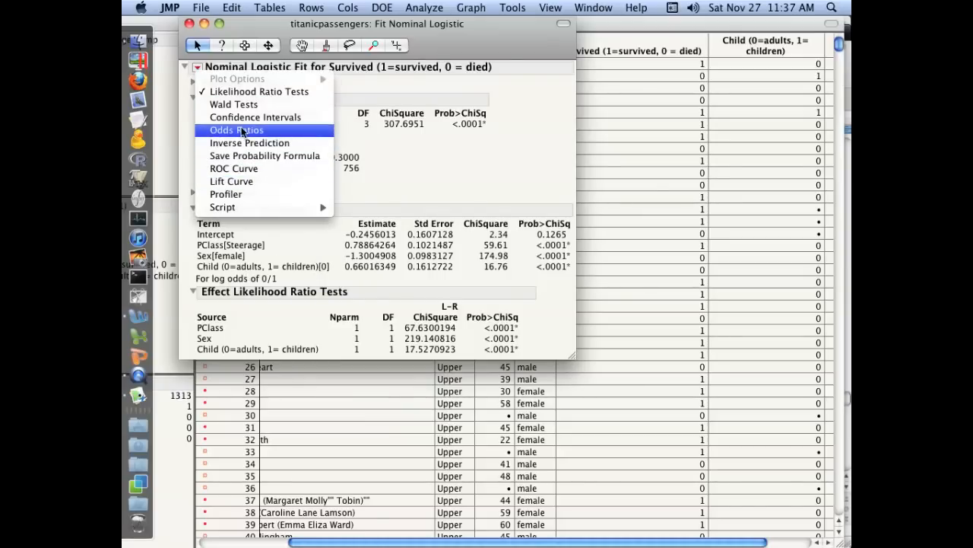
click(236, 129)
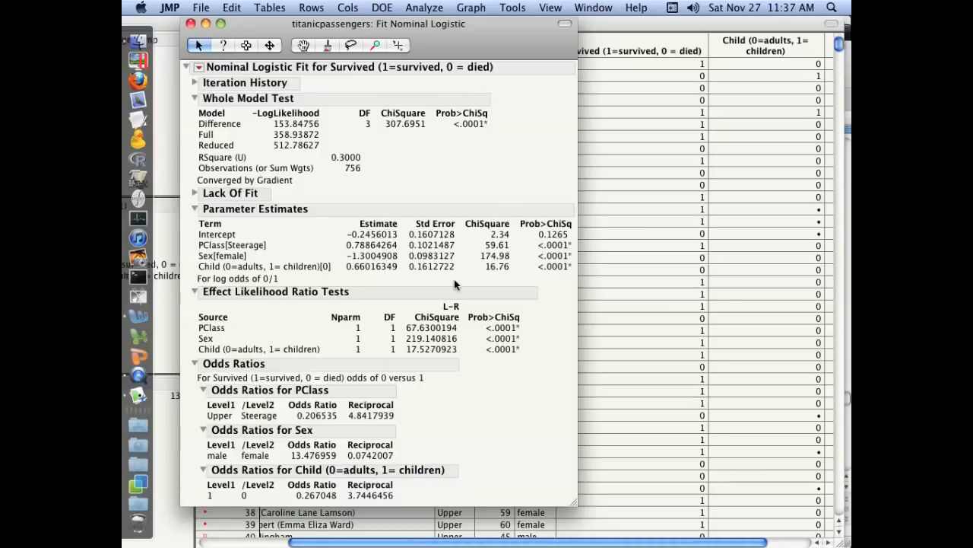
mouse_move(266, 388)
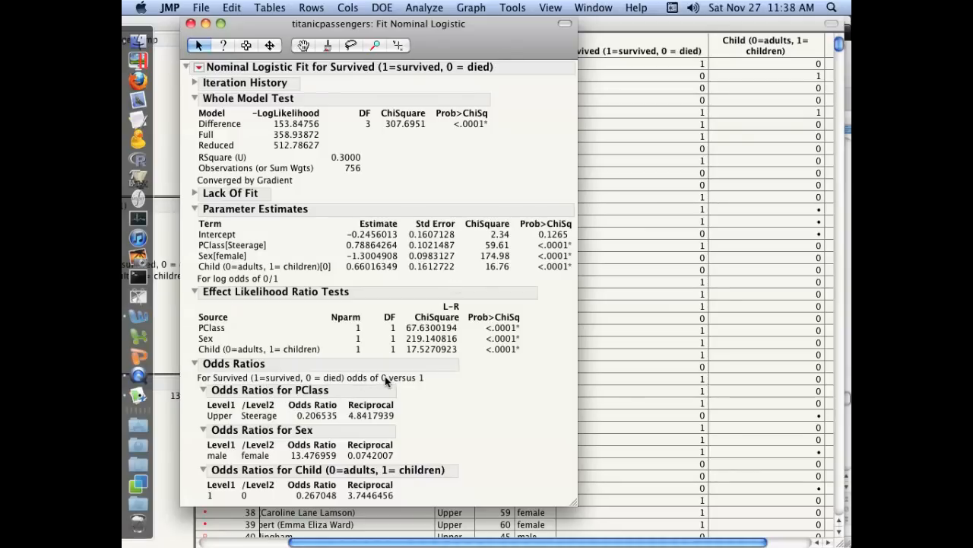
mouse_move(383, 377)
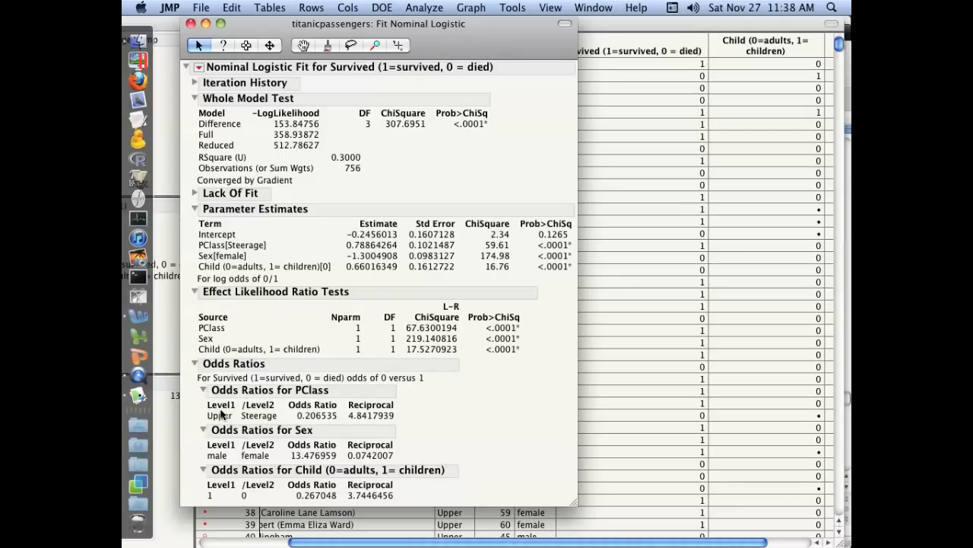
mouse_move(221, 417)
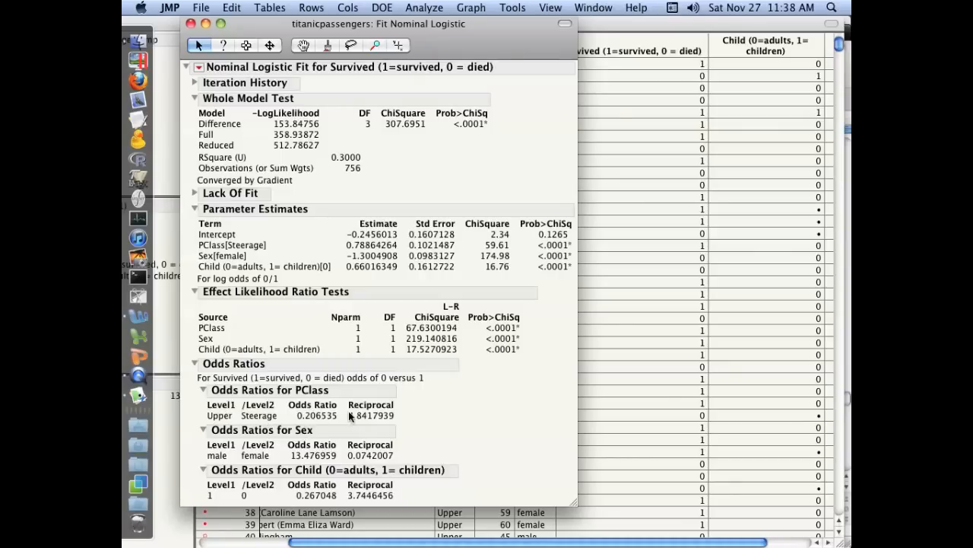
mouse_move(357, 417)
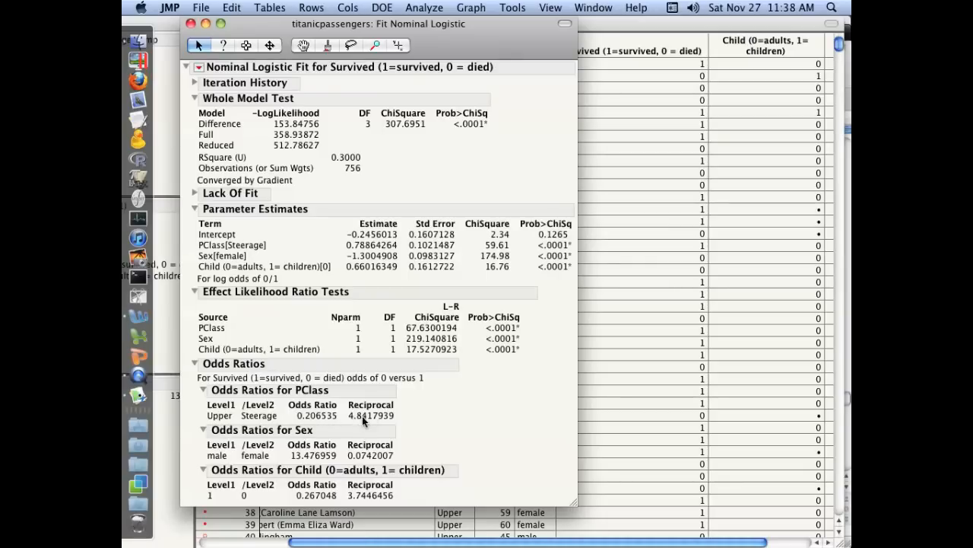
mouse_move(357, 418)
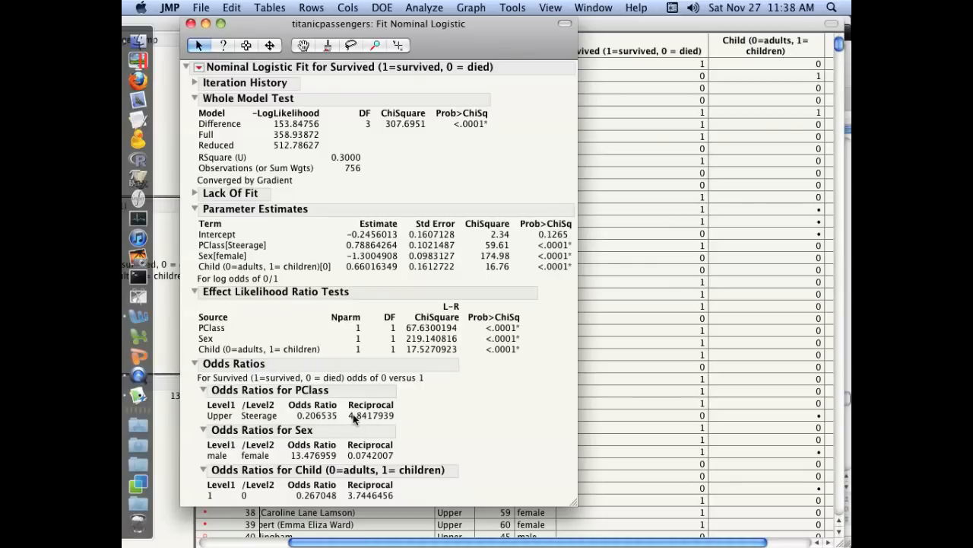
mouse_move(225, 462)
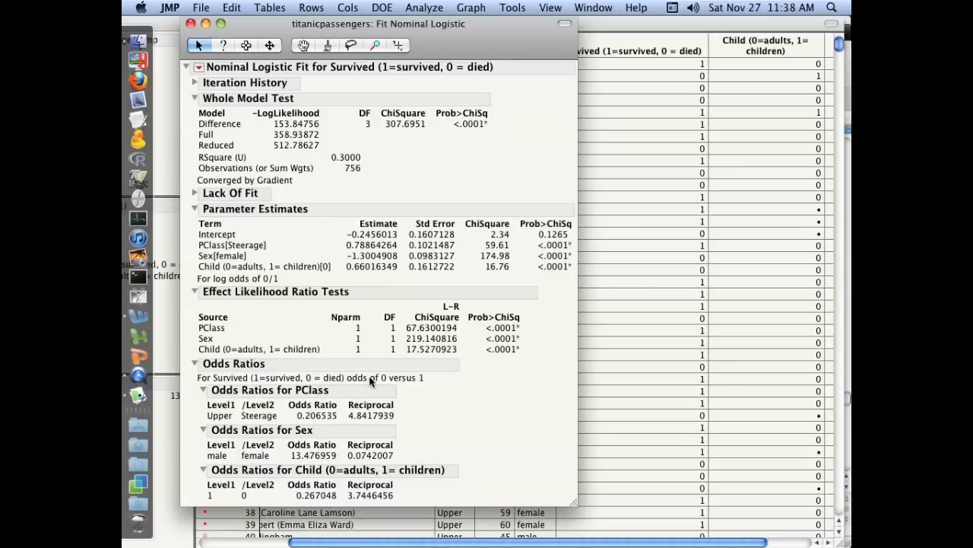
mouse_move(216, 459)
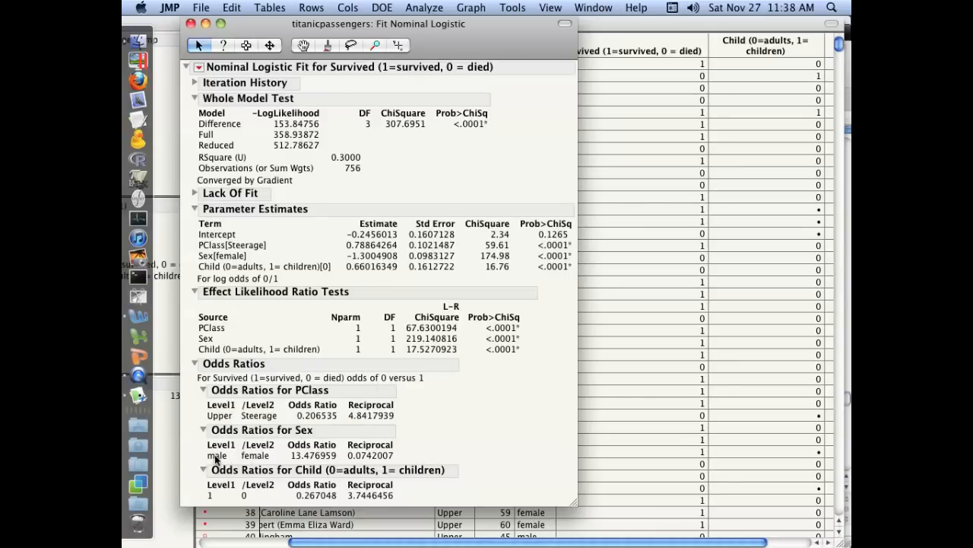
mouse_move(299, 459)
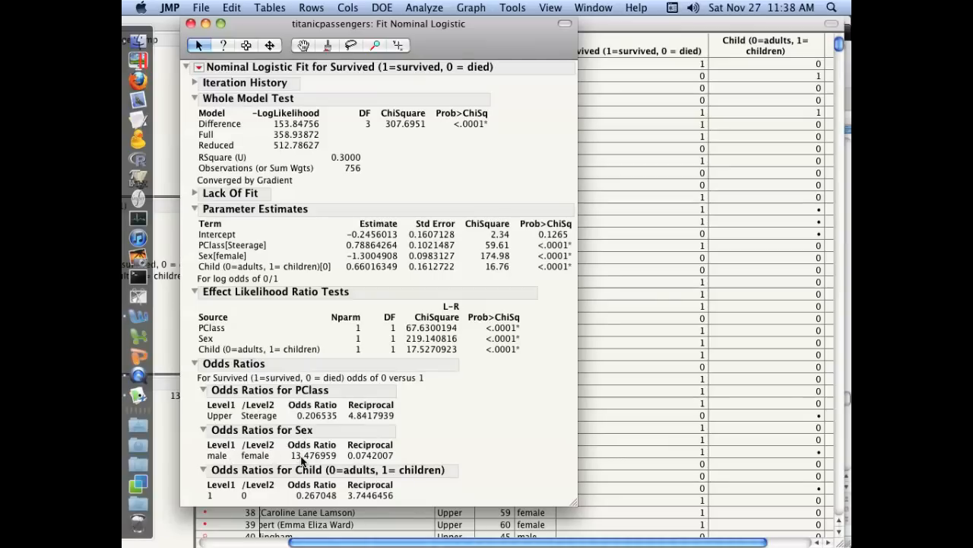
mouse_move(303, 447)
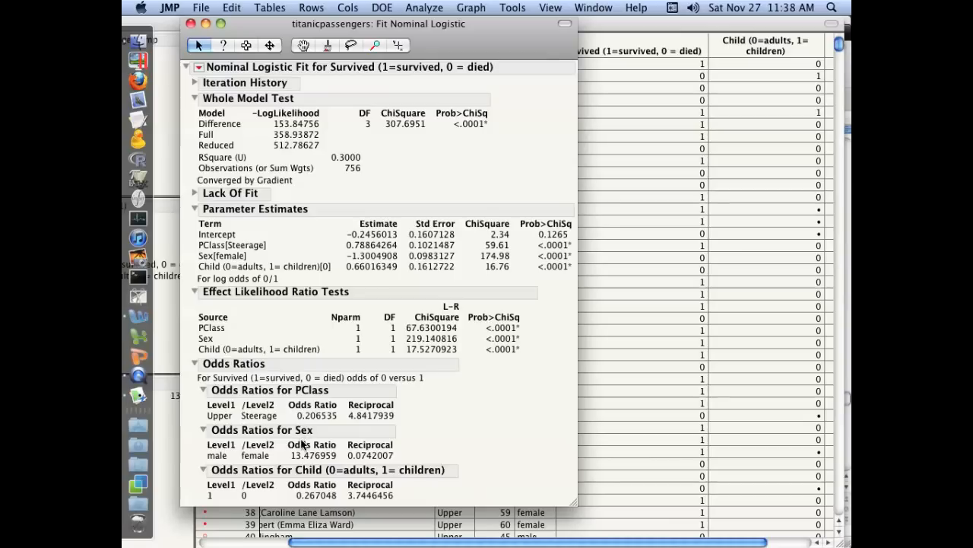
mouse_move(304, 444)
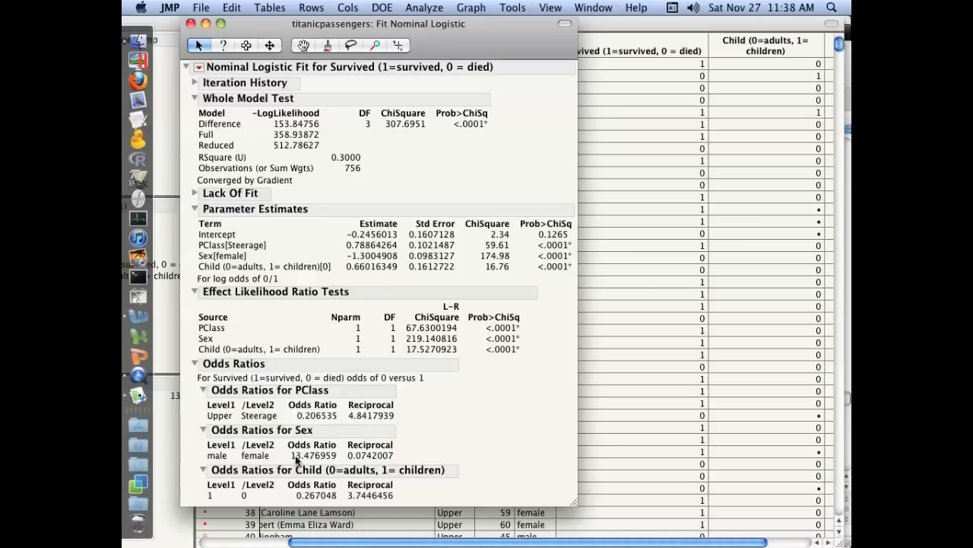
mouse_move(231, 496)
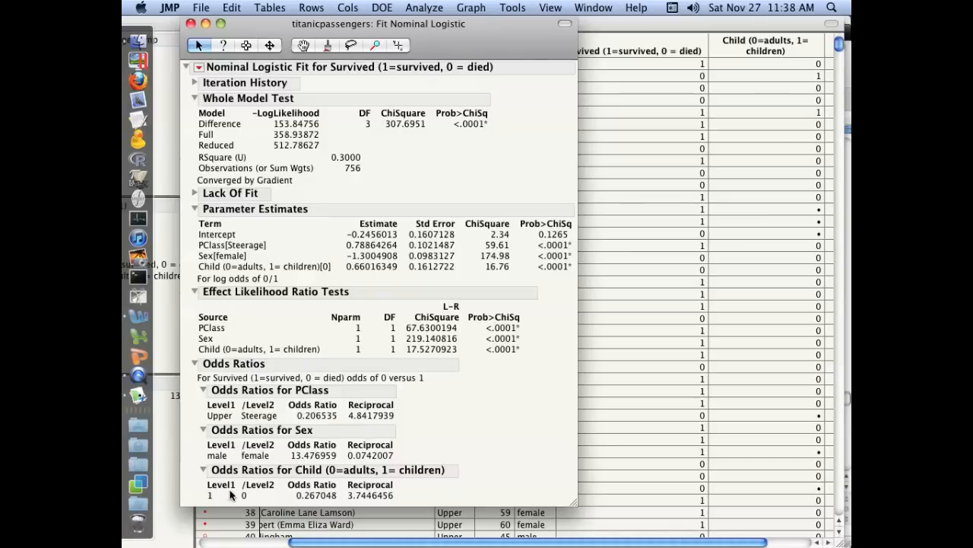
mouse_move(222, 499)
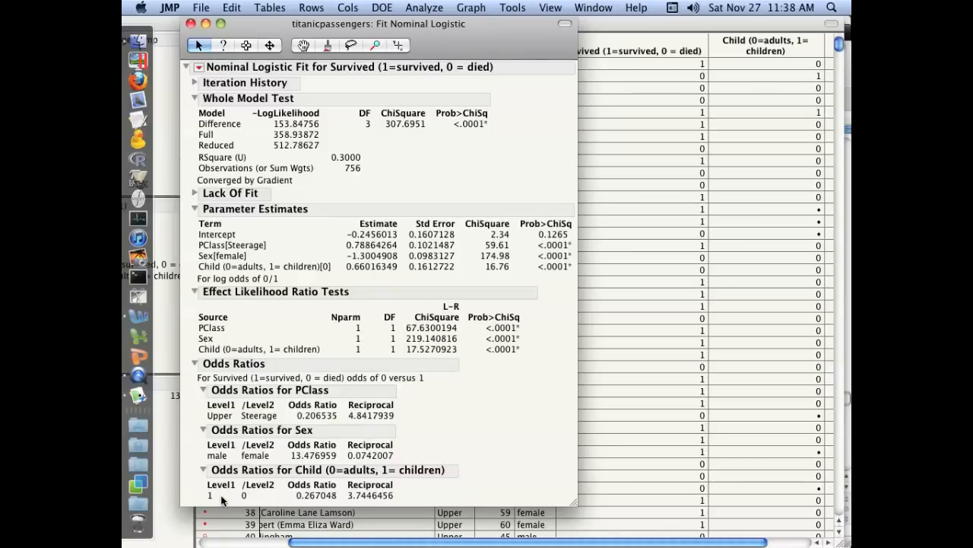
mouse_move(222, 402)
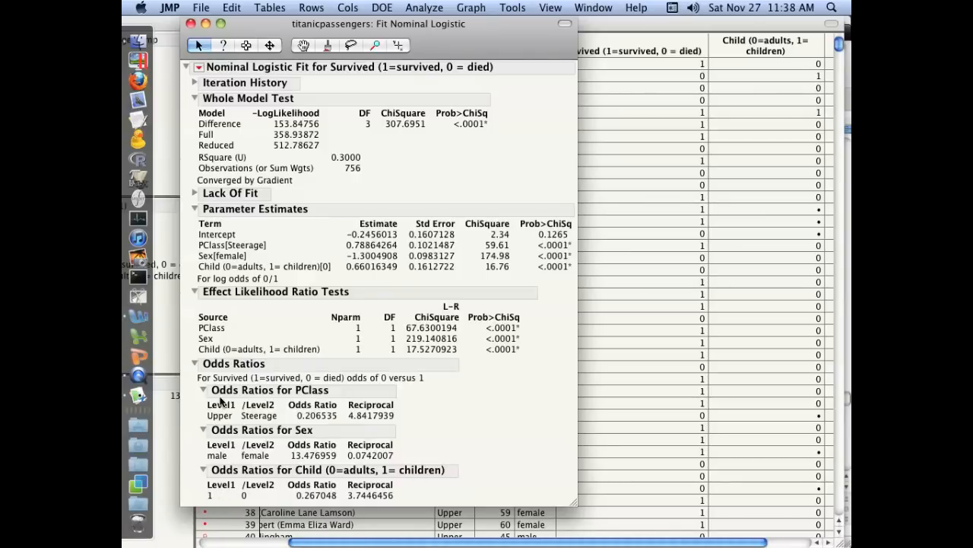
mouse_move(231, 464)
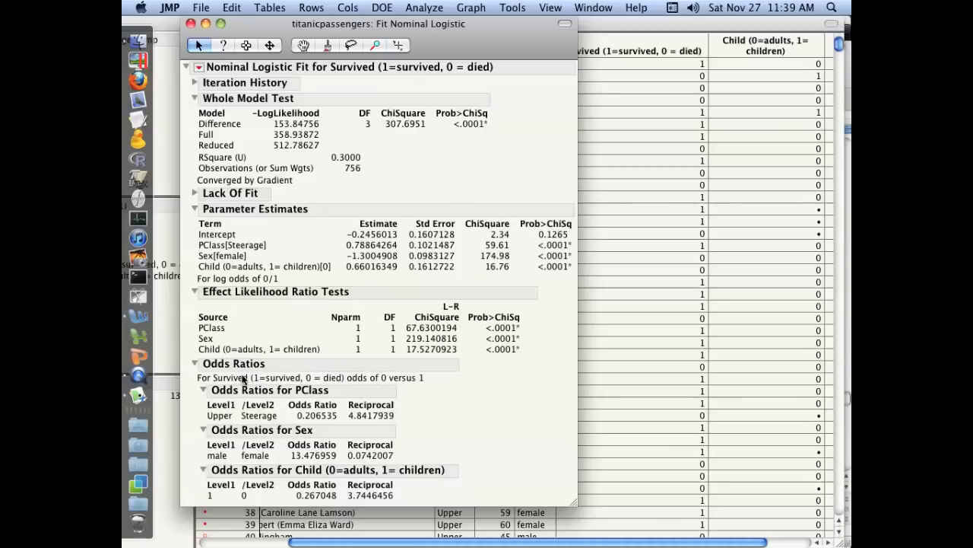
mouse_move(328, 402)
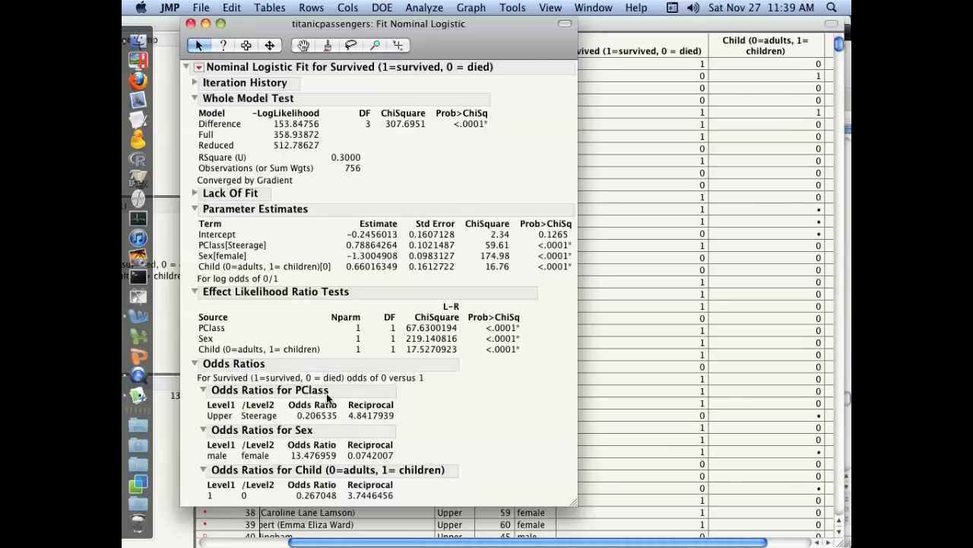
mouse_move(220, 490)
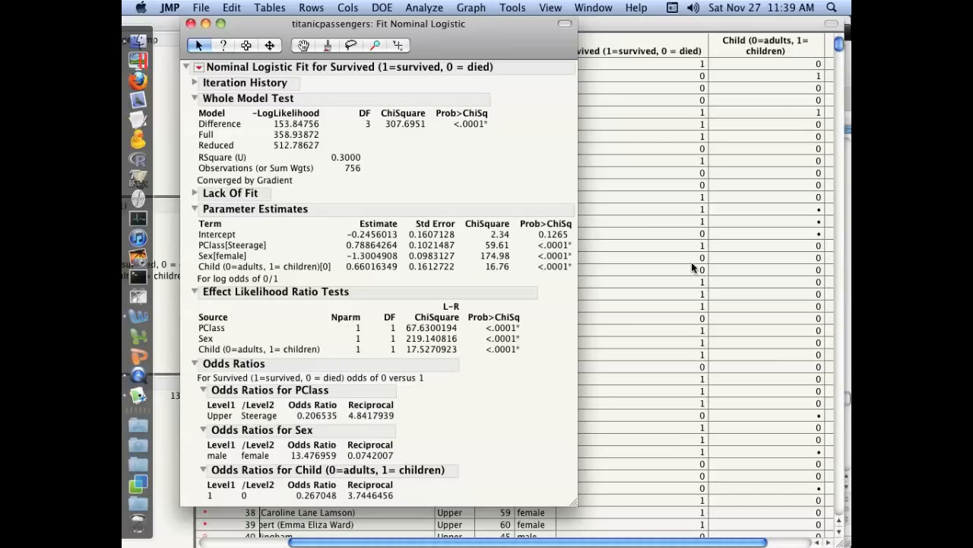
mouse_move(231, 487)
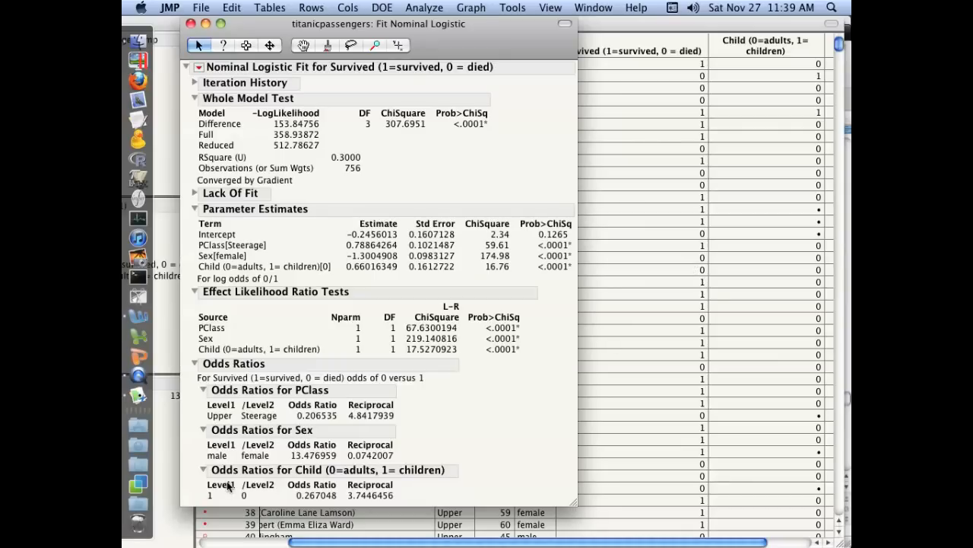
mouse_move(227, 492)
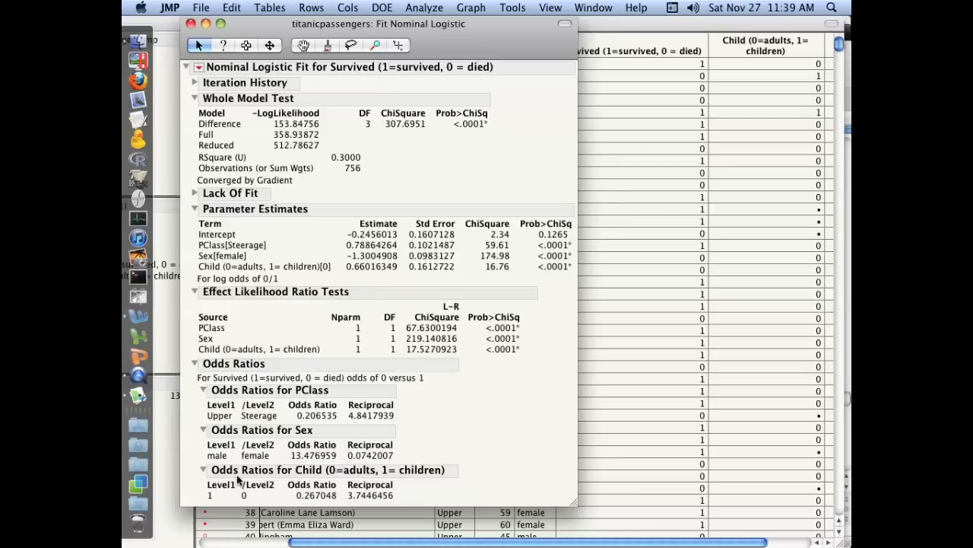
mouse_move(231, 490)
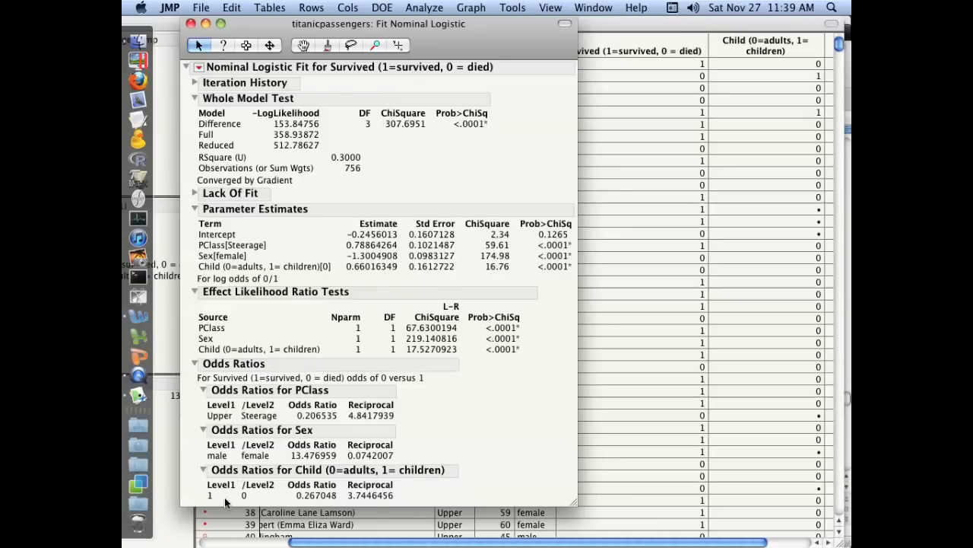
mouse_move(216, 499)
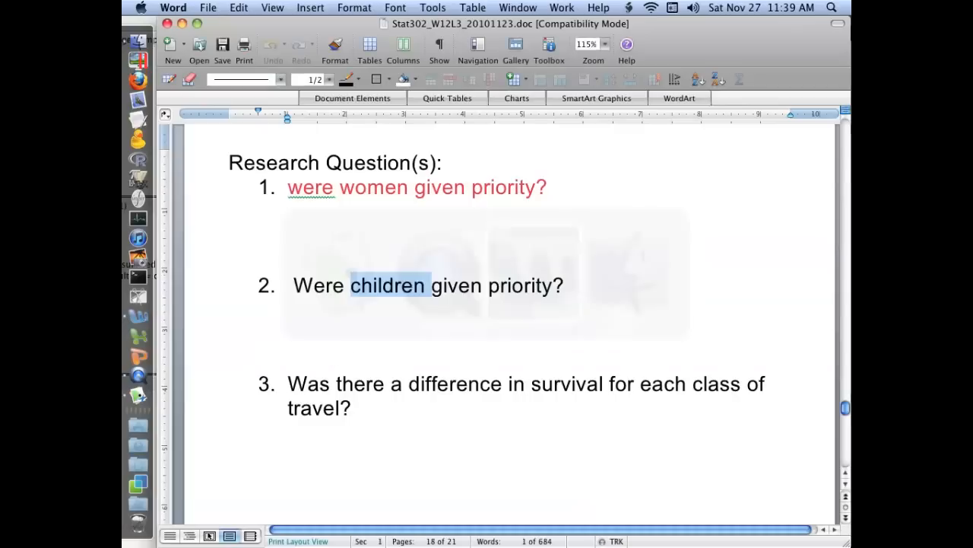
- Answer item 1: 'Yes women were much more likely to survive.'
scroll(down, 3)
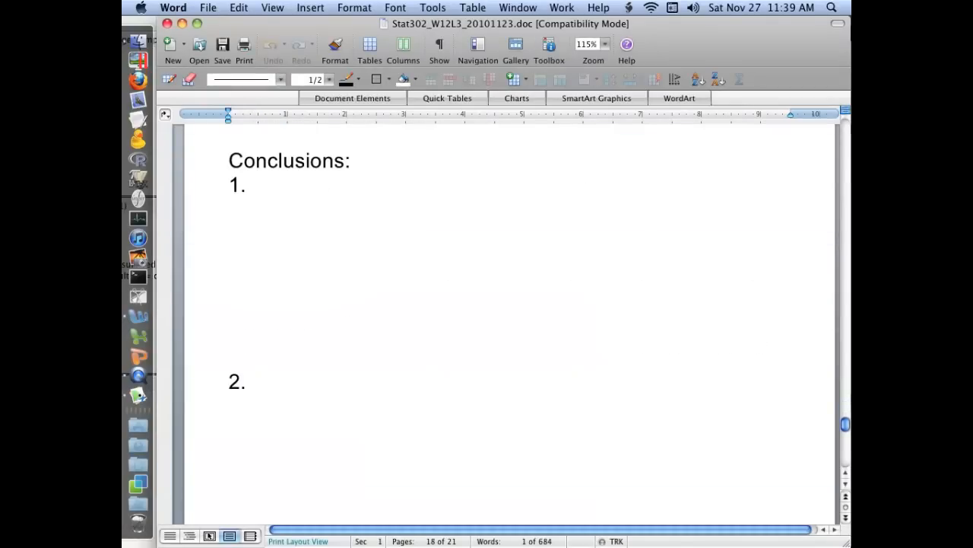
text(Yes)
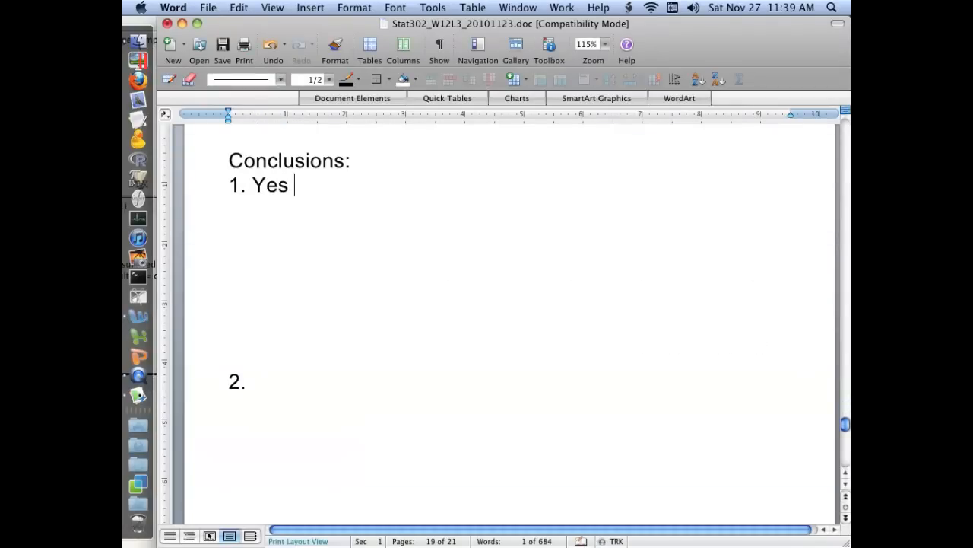
text(women wr)
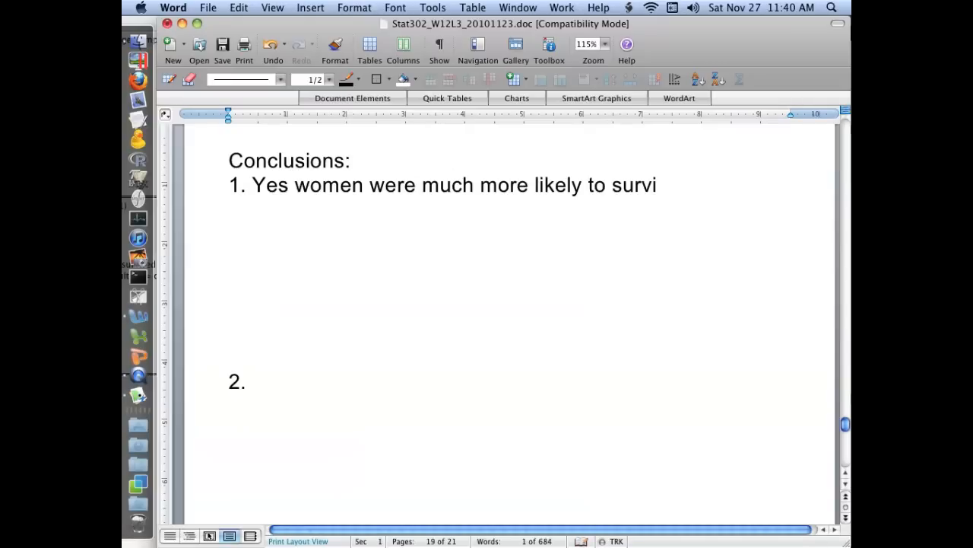
text(ve)
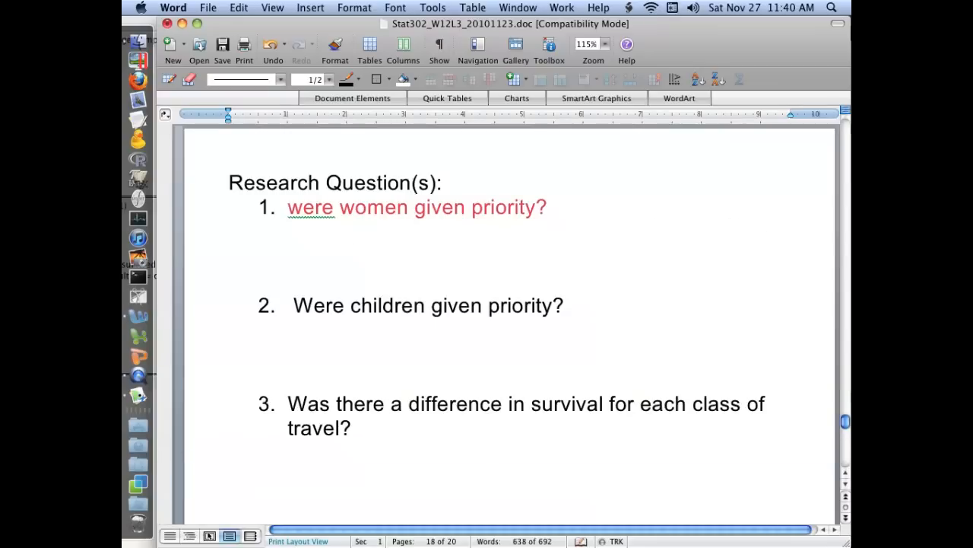
scroll(down, 3)
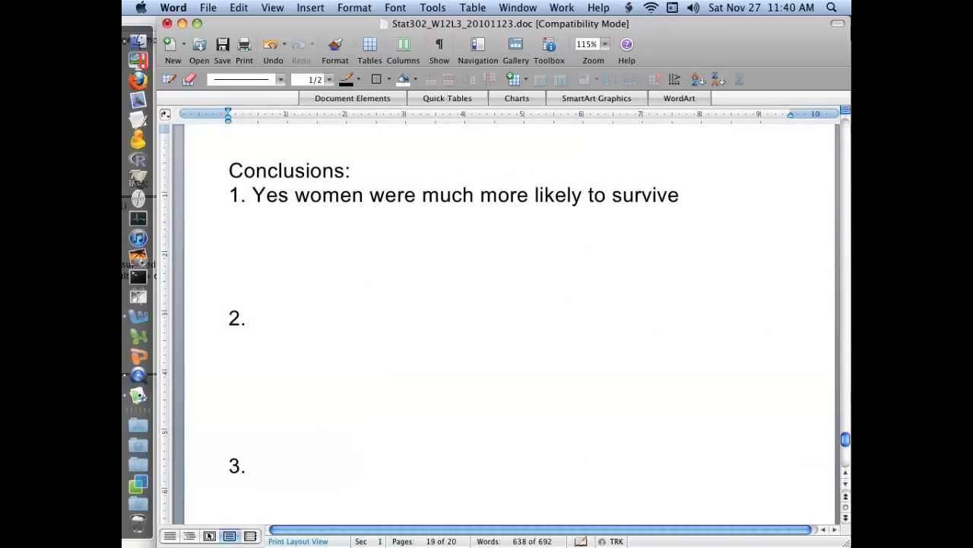
- Answer item 2: children were given priority, relative odds of dying ¼ those of an adult
text(Yes, chil)
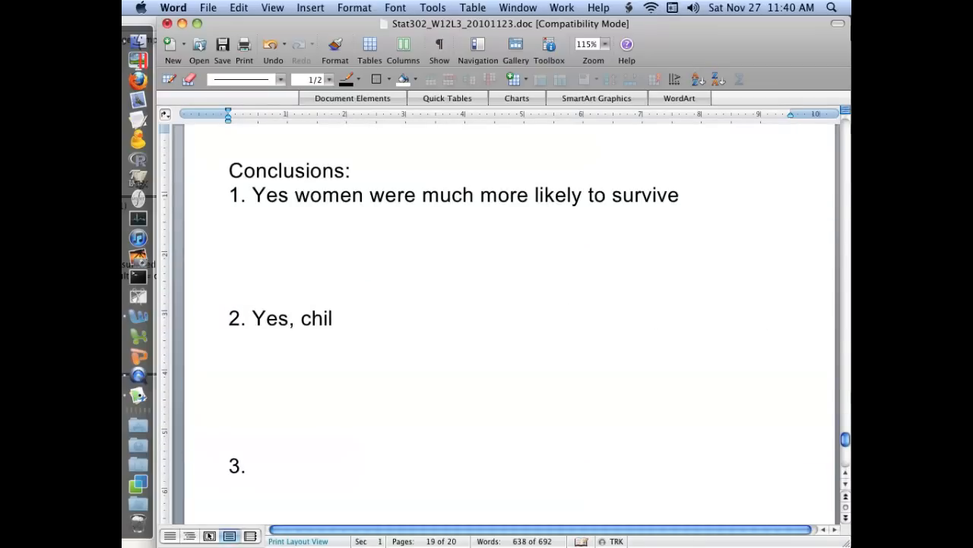
text(dren were given)
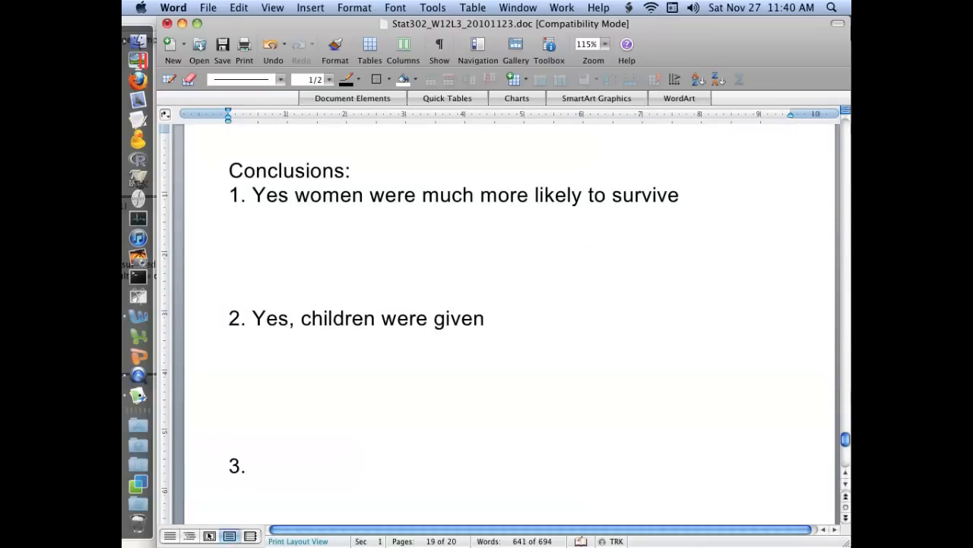
text(priority; the o)
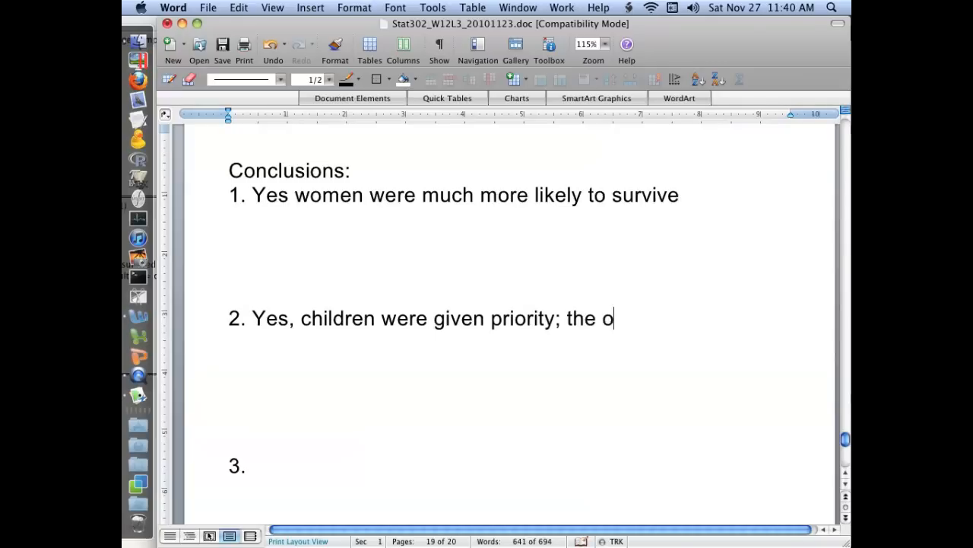
text(relative odds of)
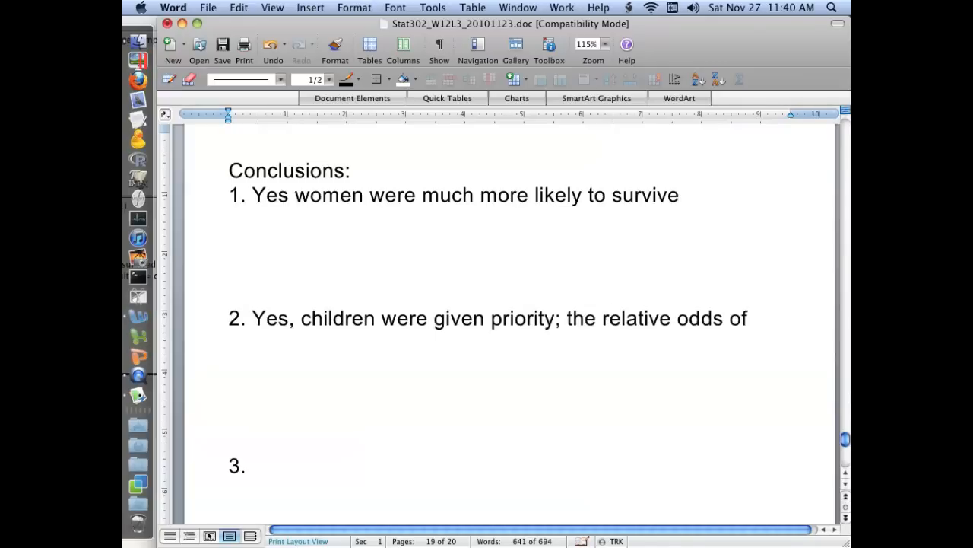
text(dying if you are a child ocmp)
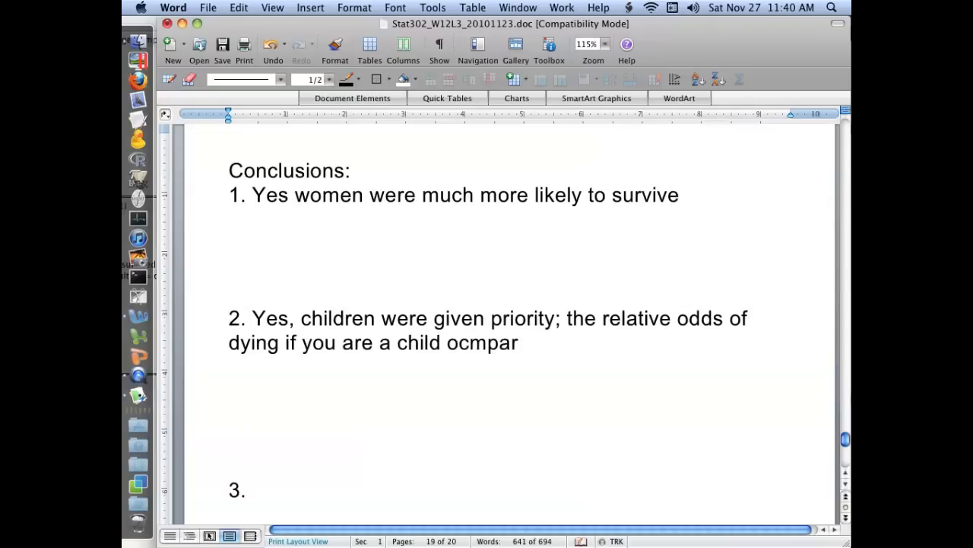
text(are)
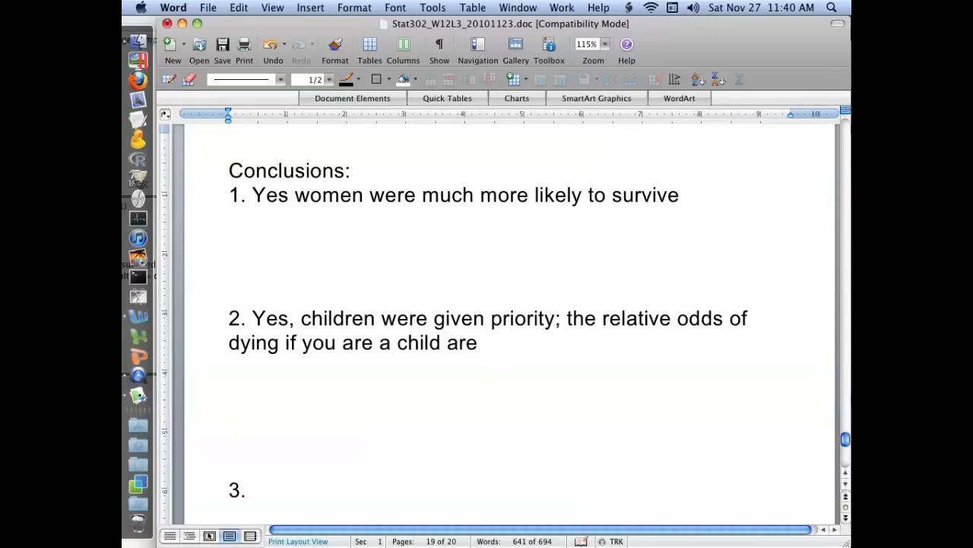
text(1)
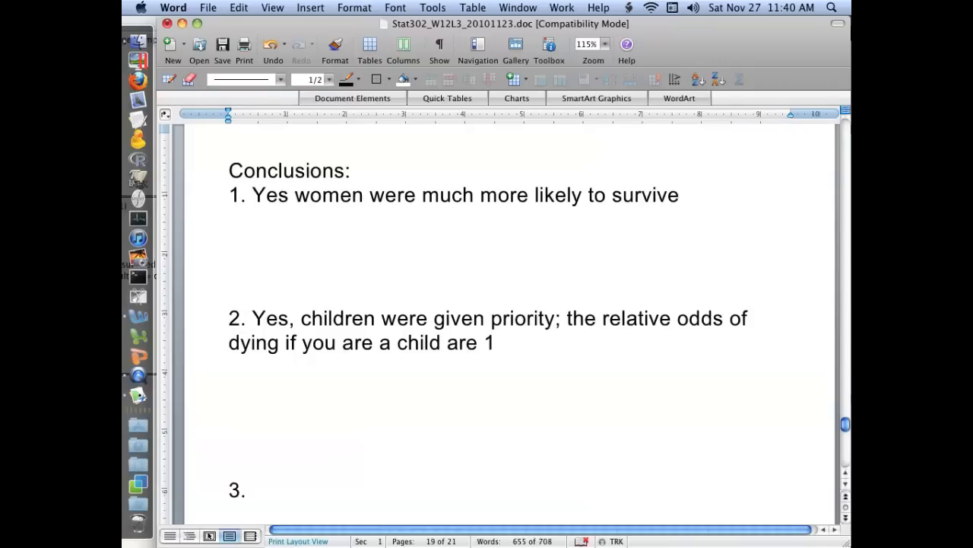
text(¼ the)
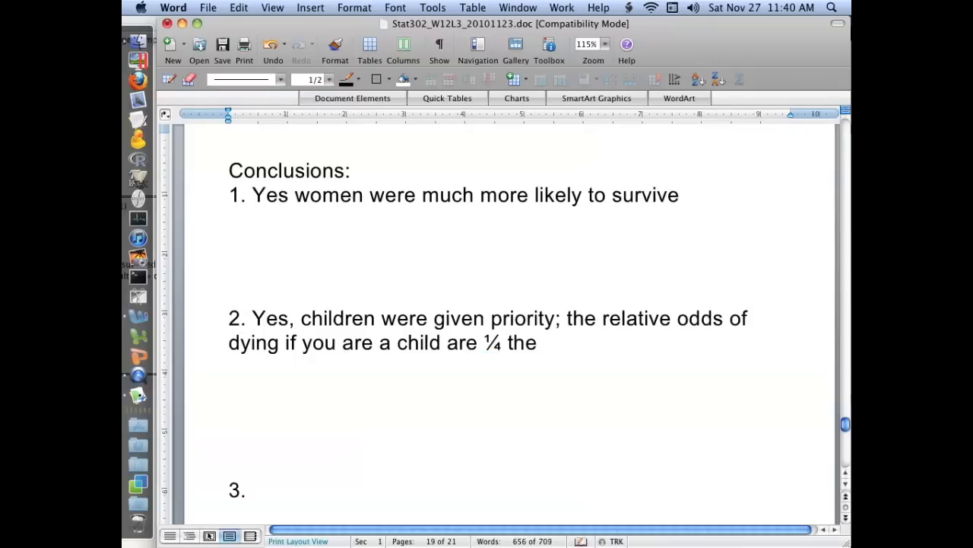
text(odds of dying if you were an adult)
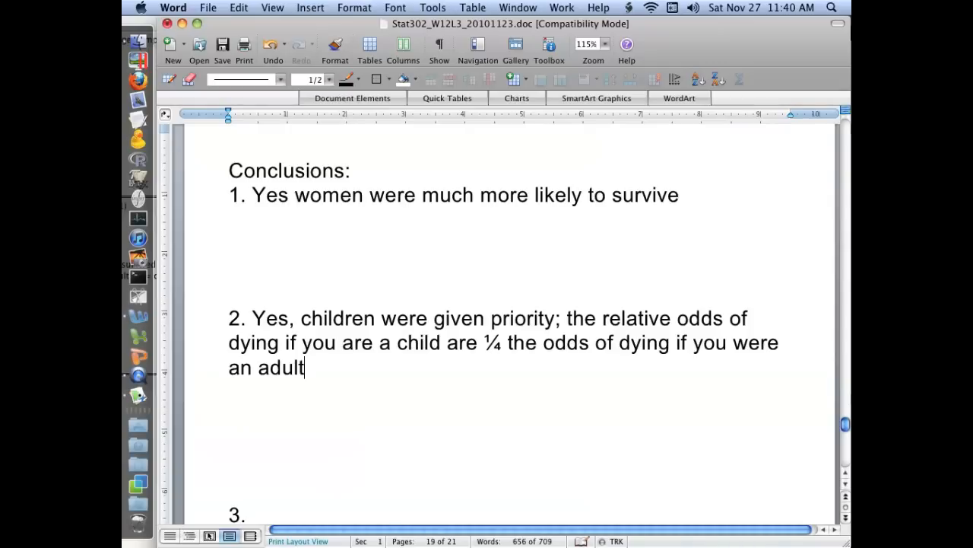
text(.)
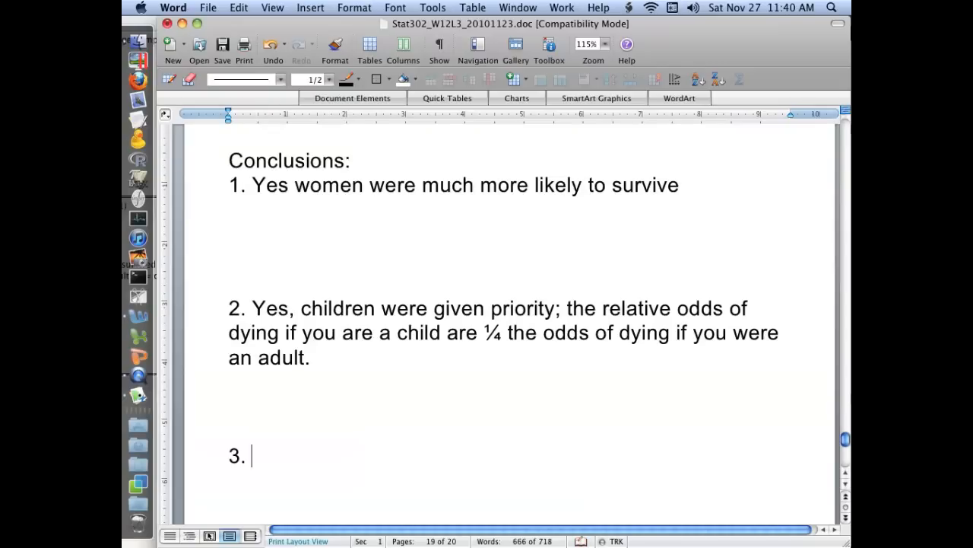
- Answer item 3: large effect of class of travel, steerage almost 5 times more likely to die; return to JMP
text(Yes)
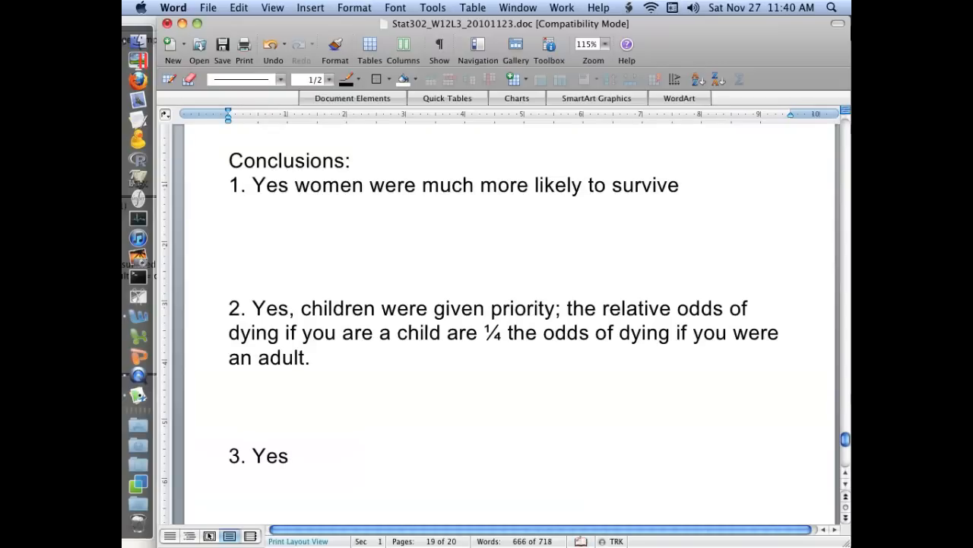
text(, there was a)
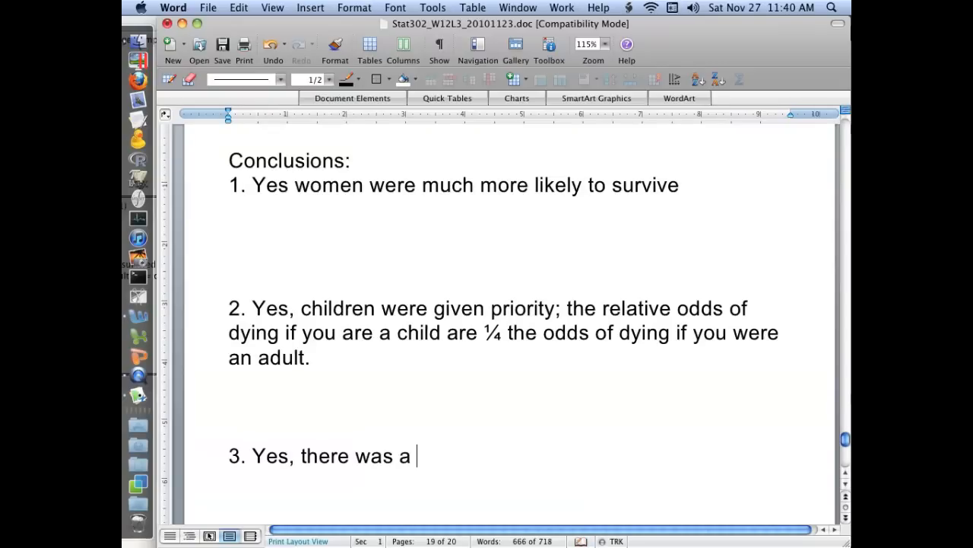
text(large eeffe)
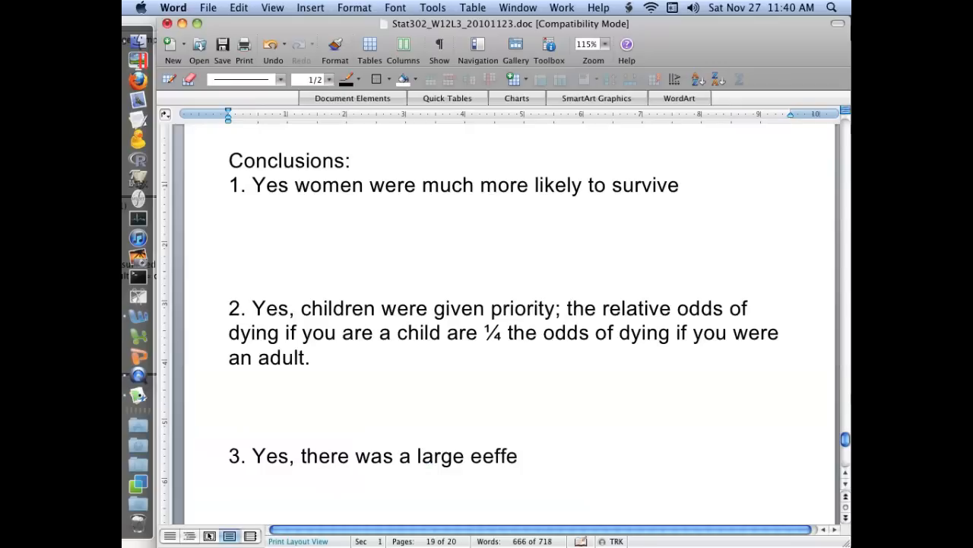
text(ct of the cl)
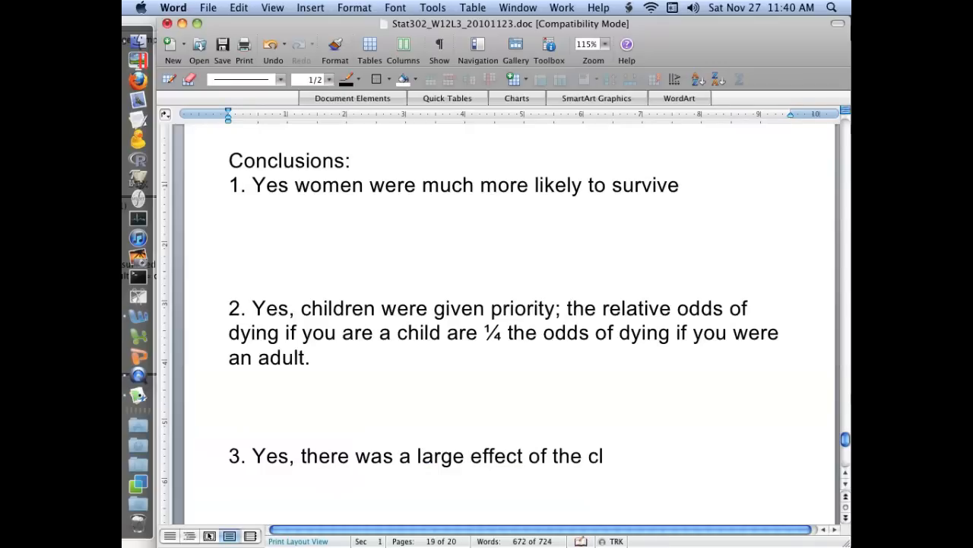
text(ass of travel;)
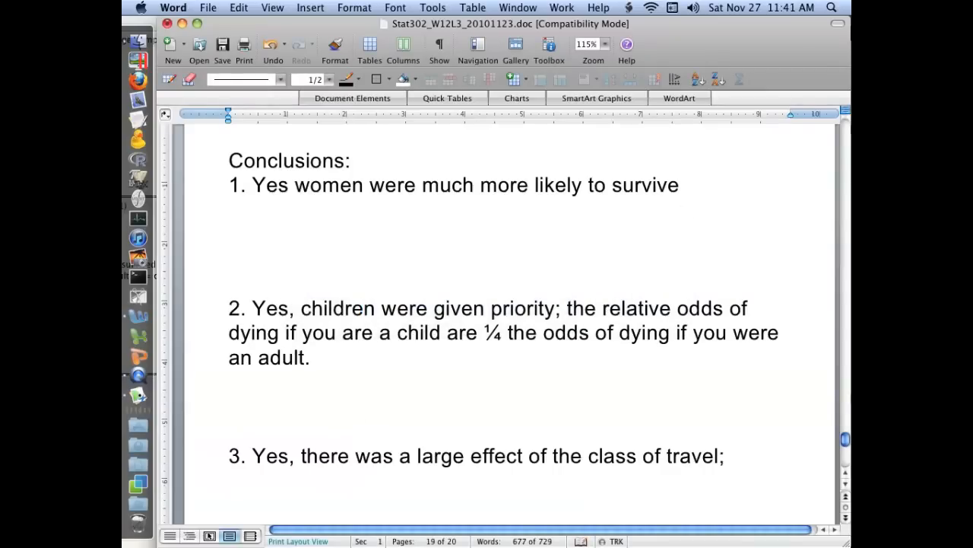
text(steerage passengers were almost)
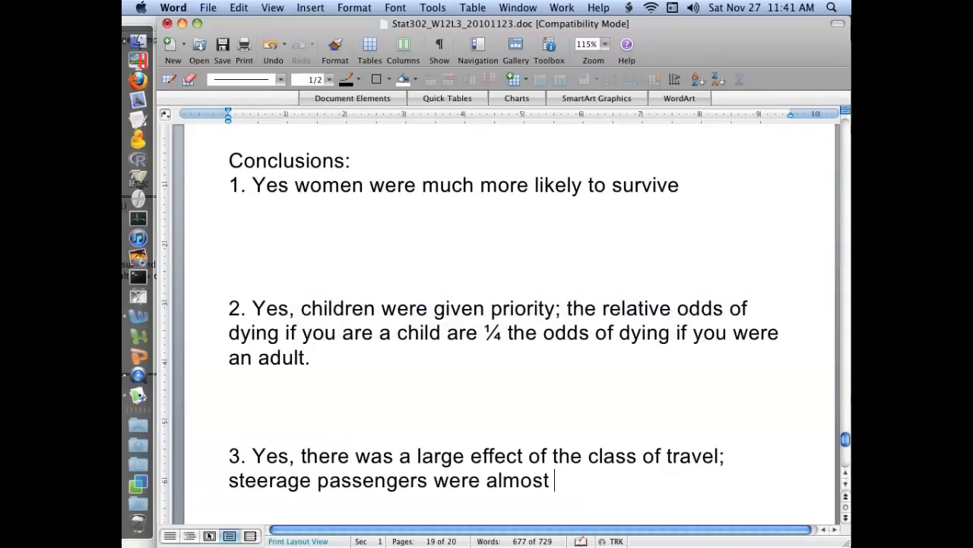
text(5 times more likely to di)
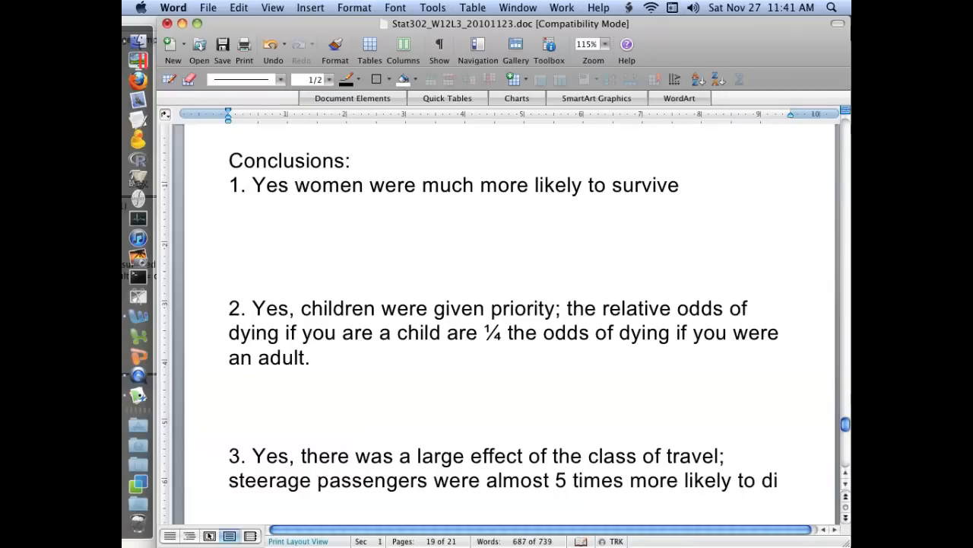
key(cmd+tab)
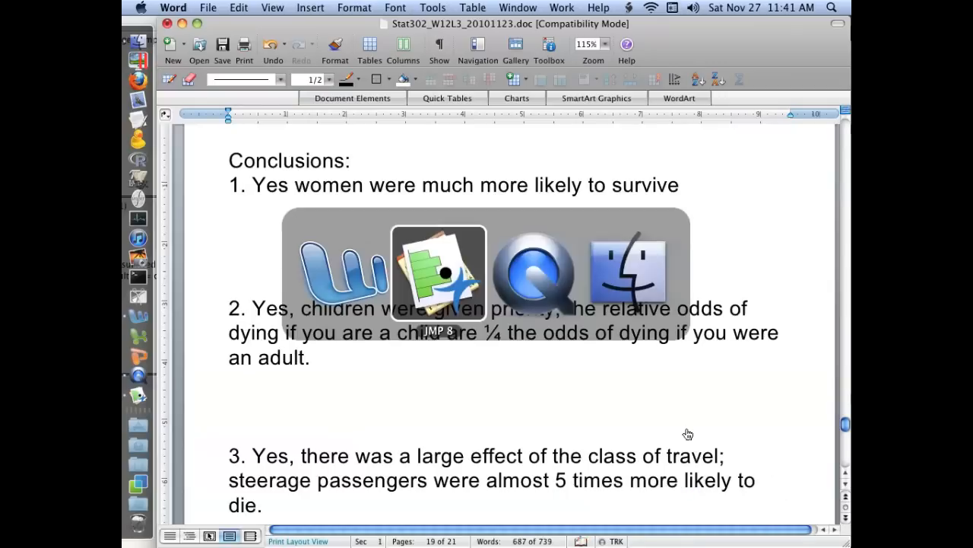
click(439, 271)
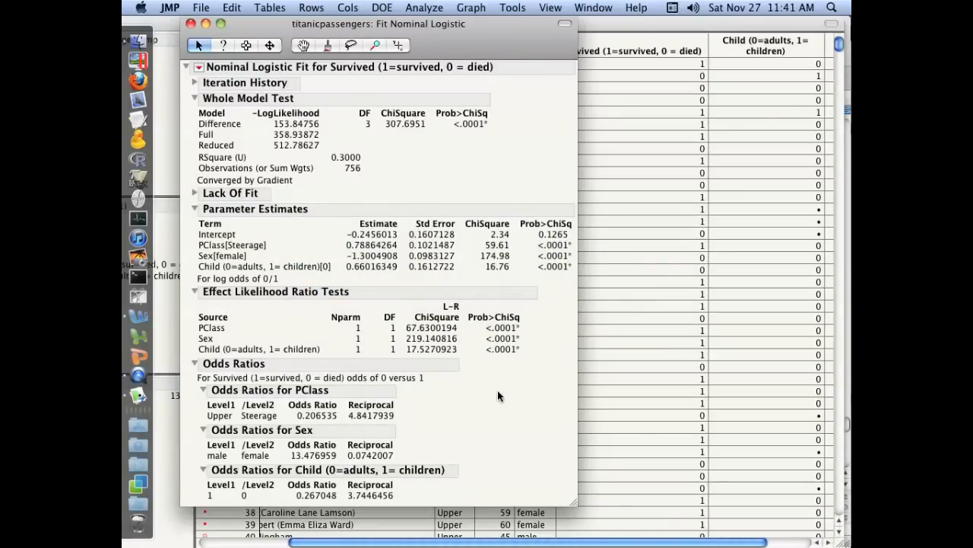
mouse_move(357, 266)
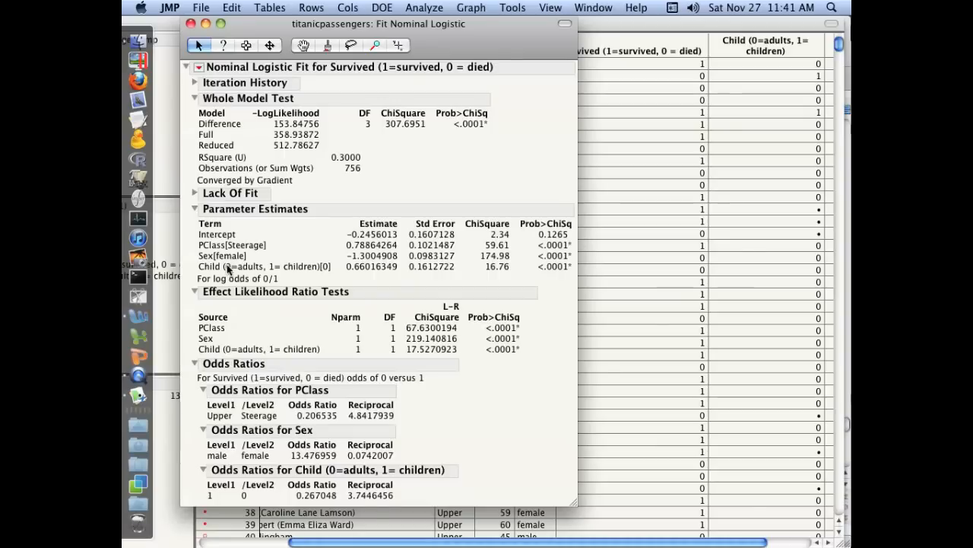
mouse_move(262, 260)
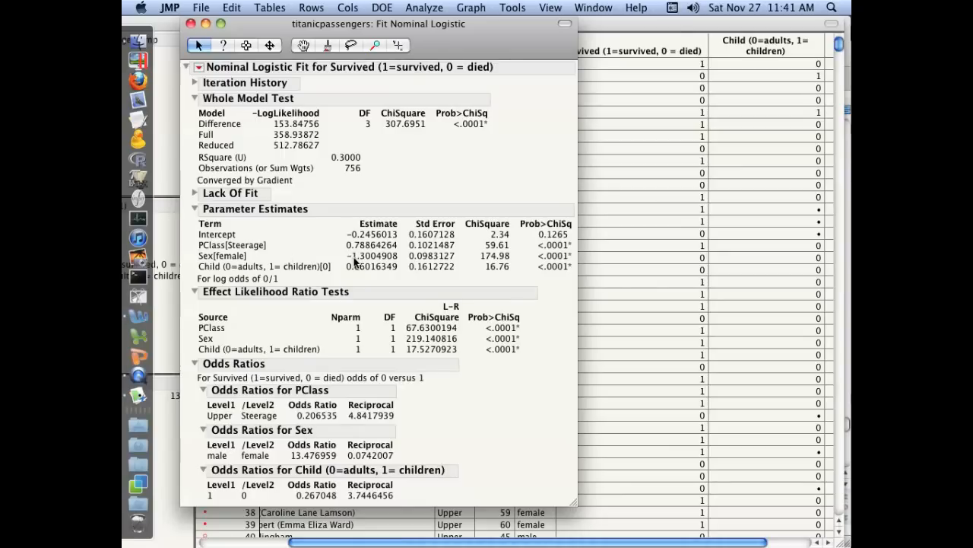
mouse_move(434, 277)
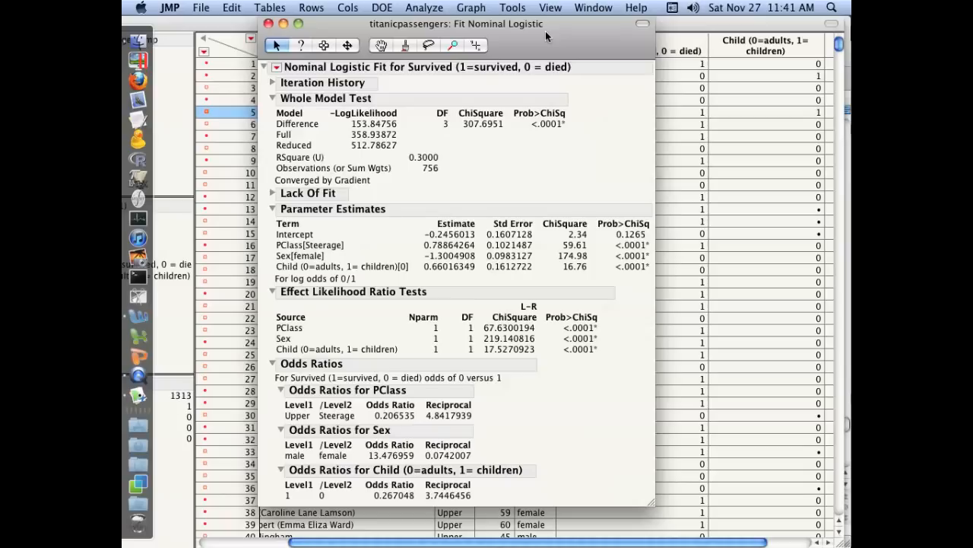
mouse_move(553, 60)
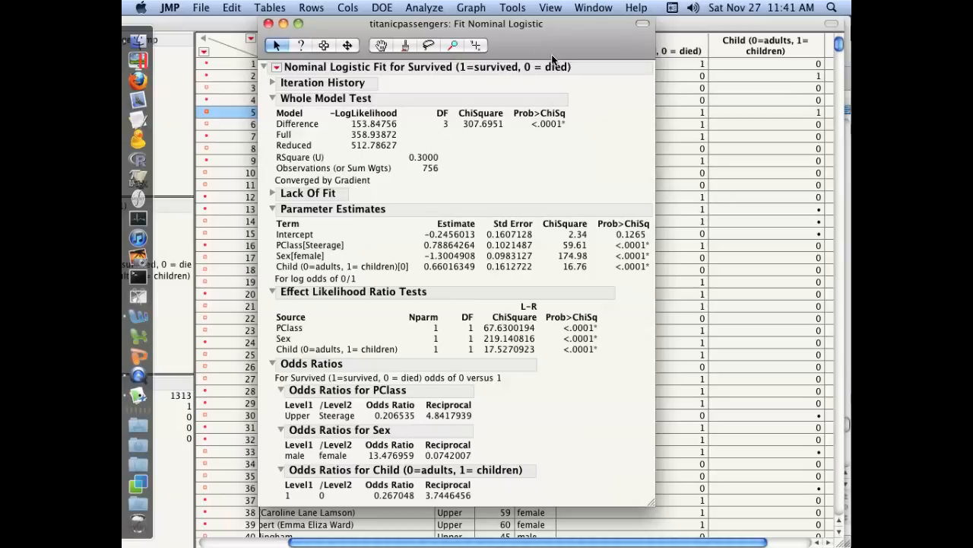